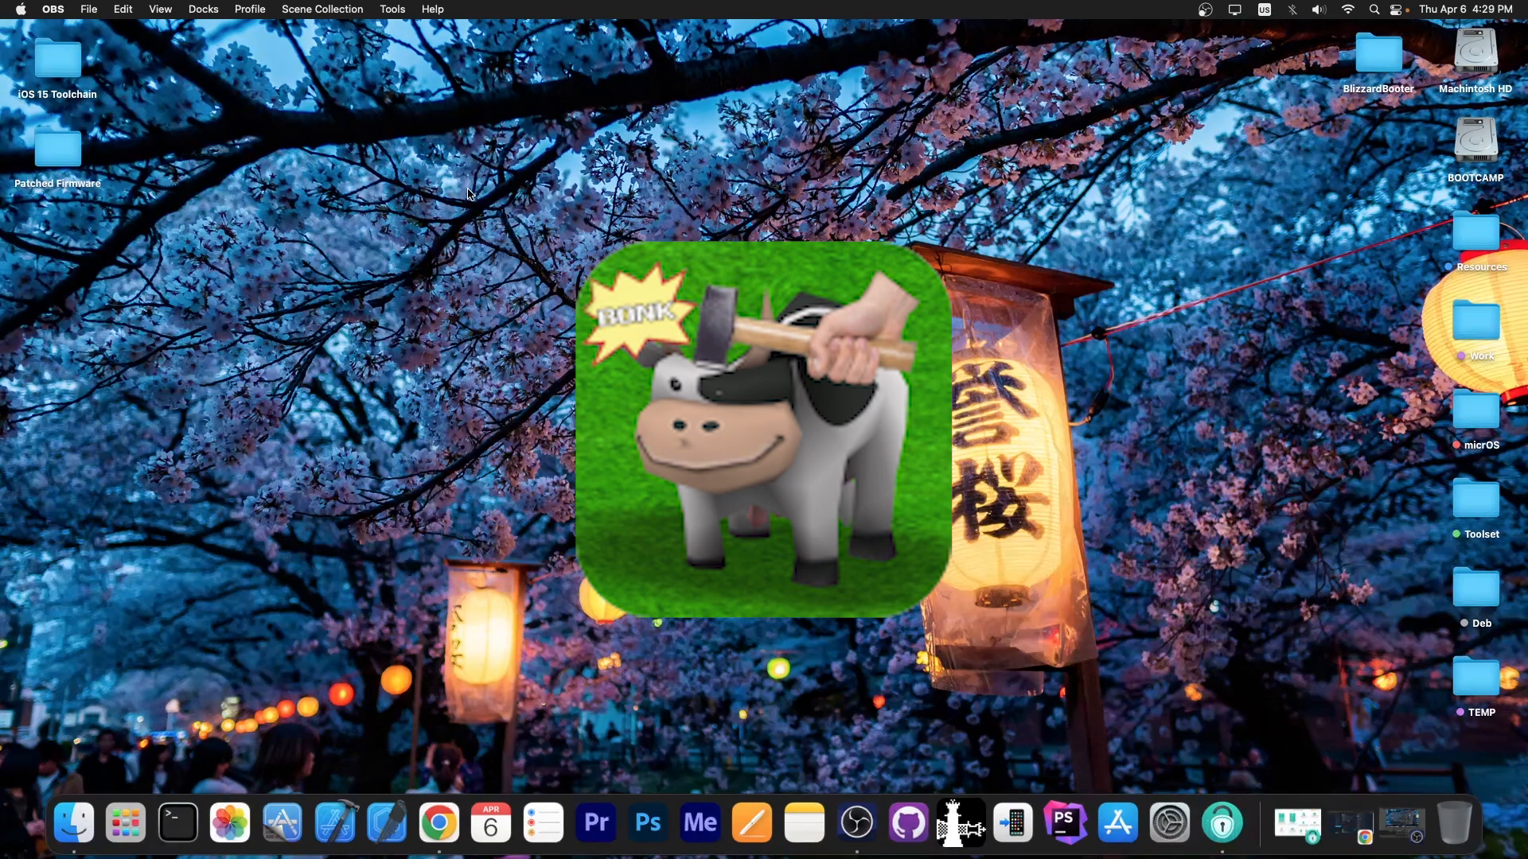
mouse_move(1065, 482)
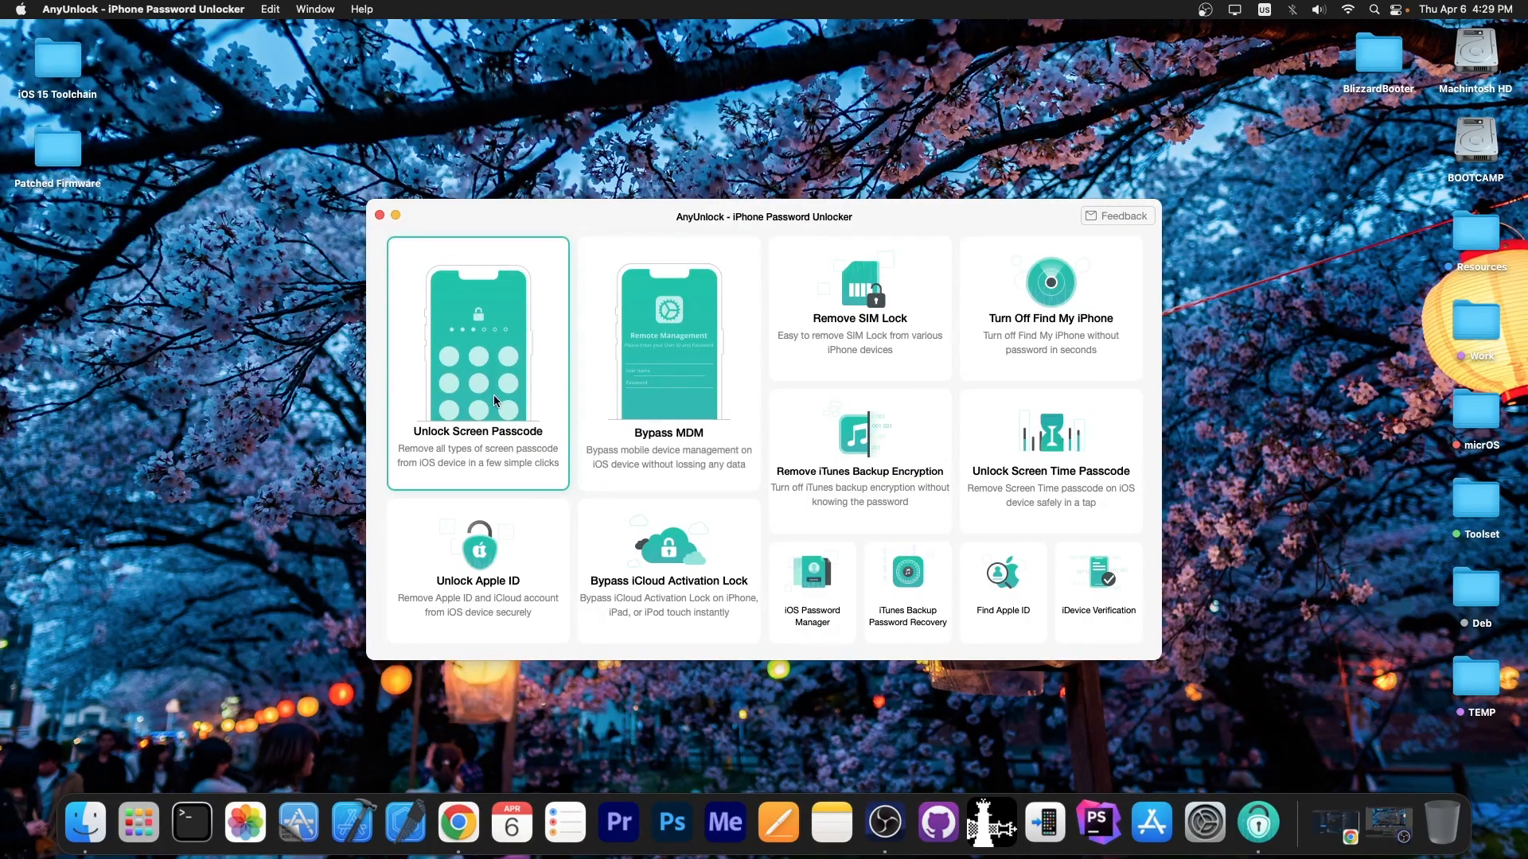
- Bring Chrome forward on the Cowabunga 10.1.1 GitHub releases page with Cowabunga.ipa listed
left_click(667, 360)
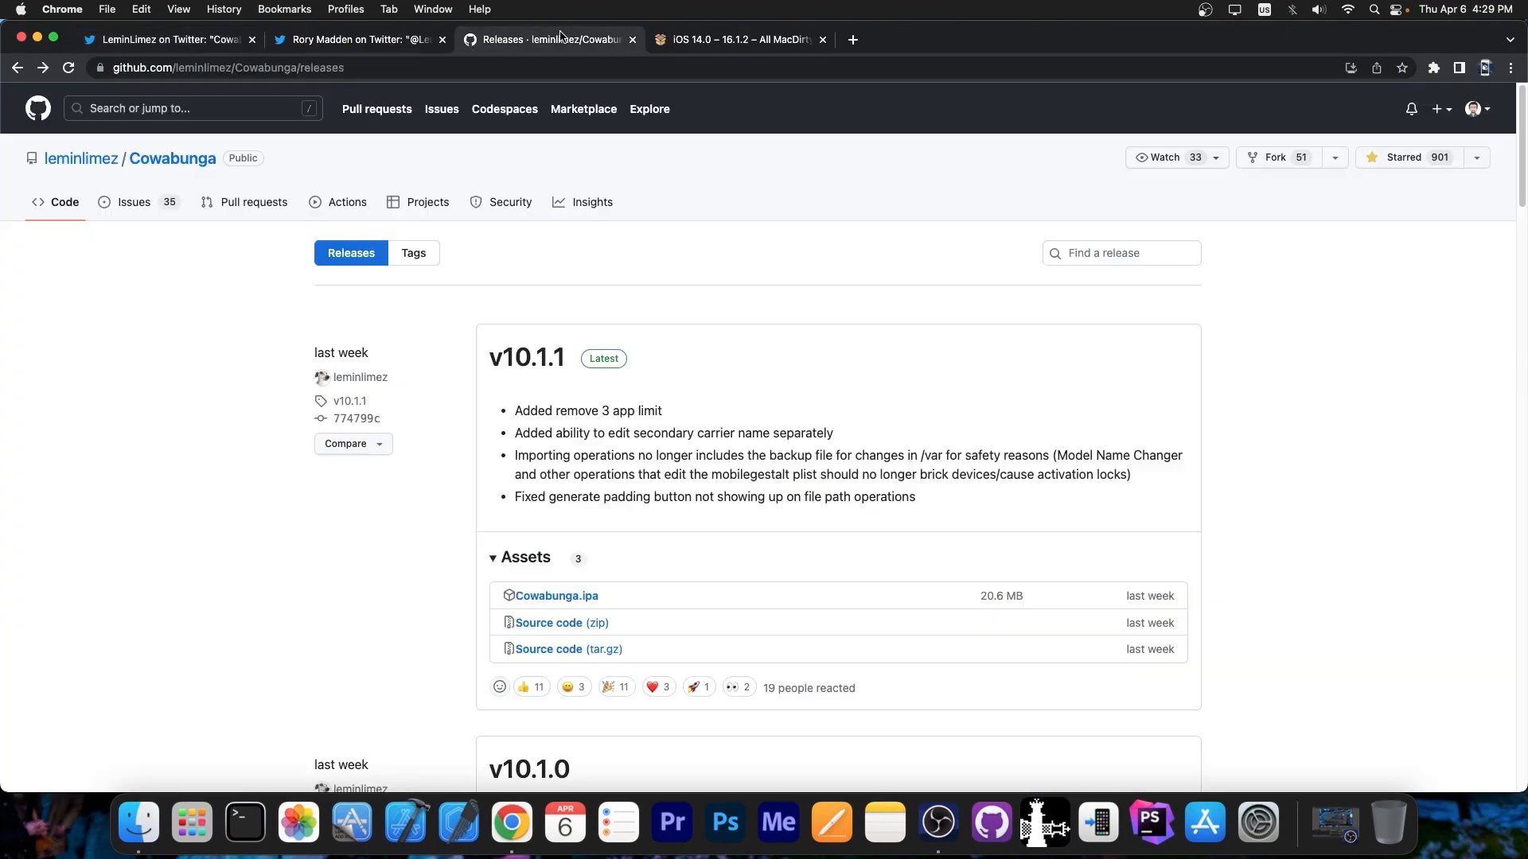
mouse_move(173, 158)
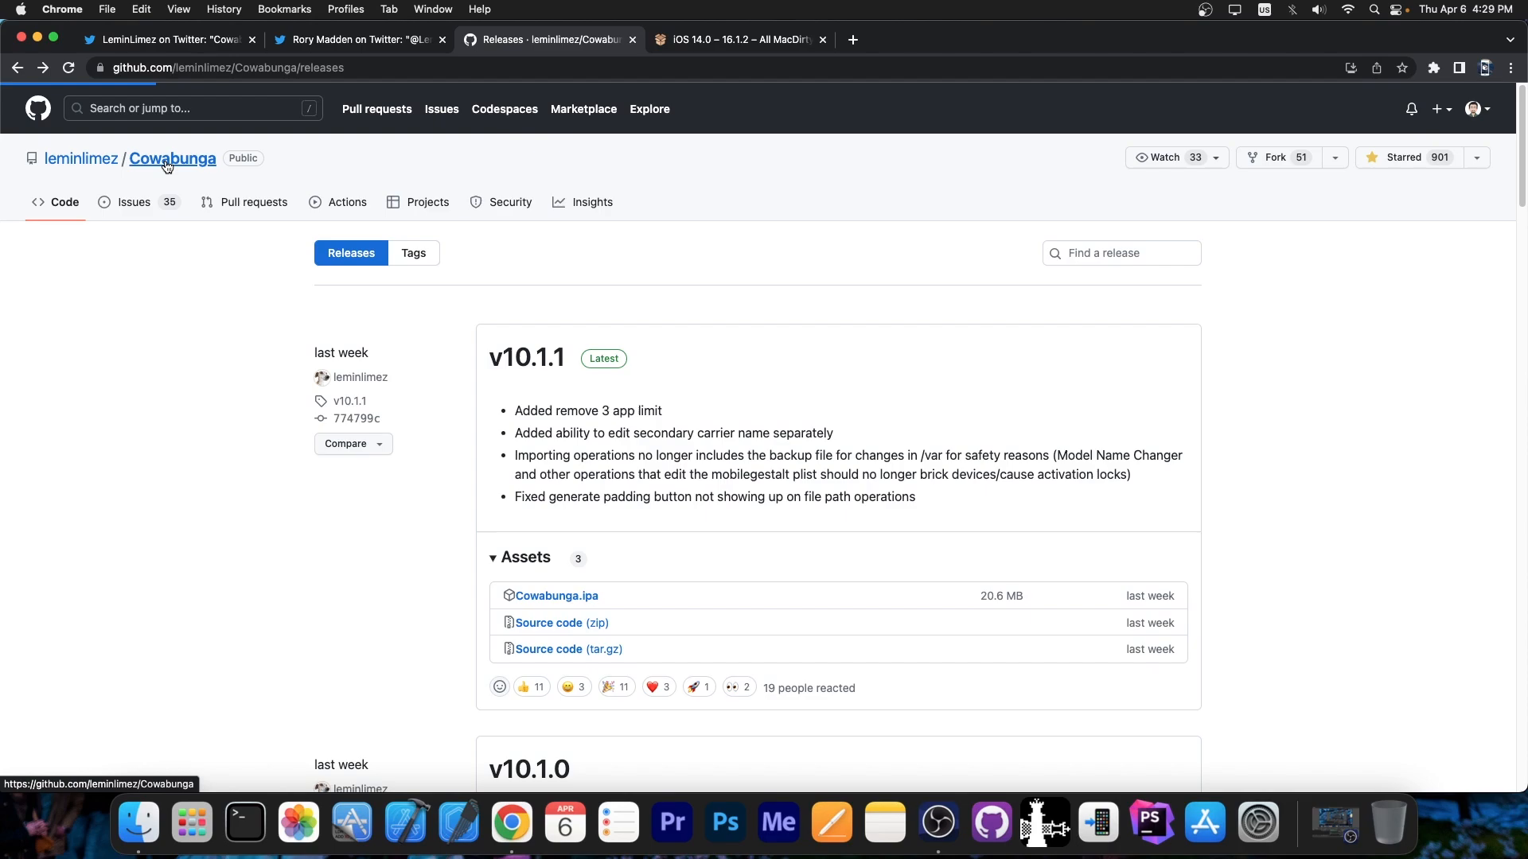
- Open the Cowabunga repository page and read its README features, screenshots and installing sections
left_click(173, 157)
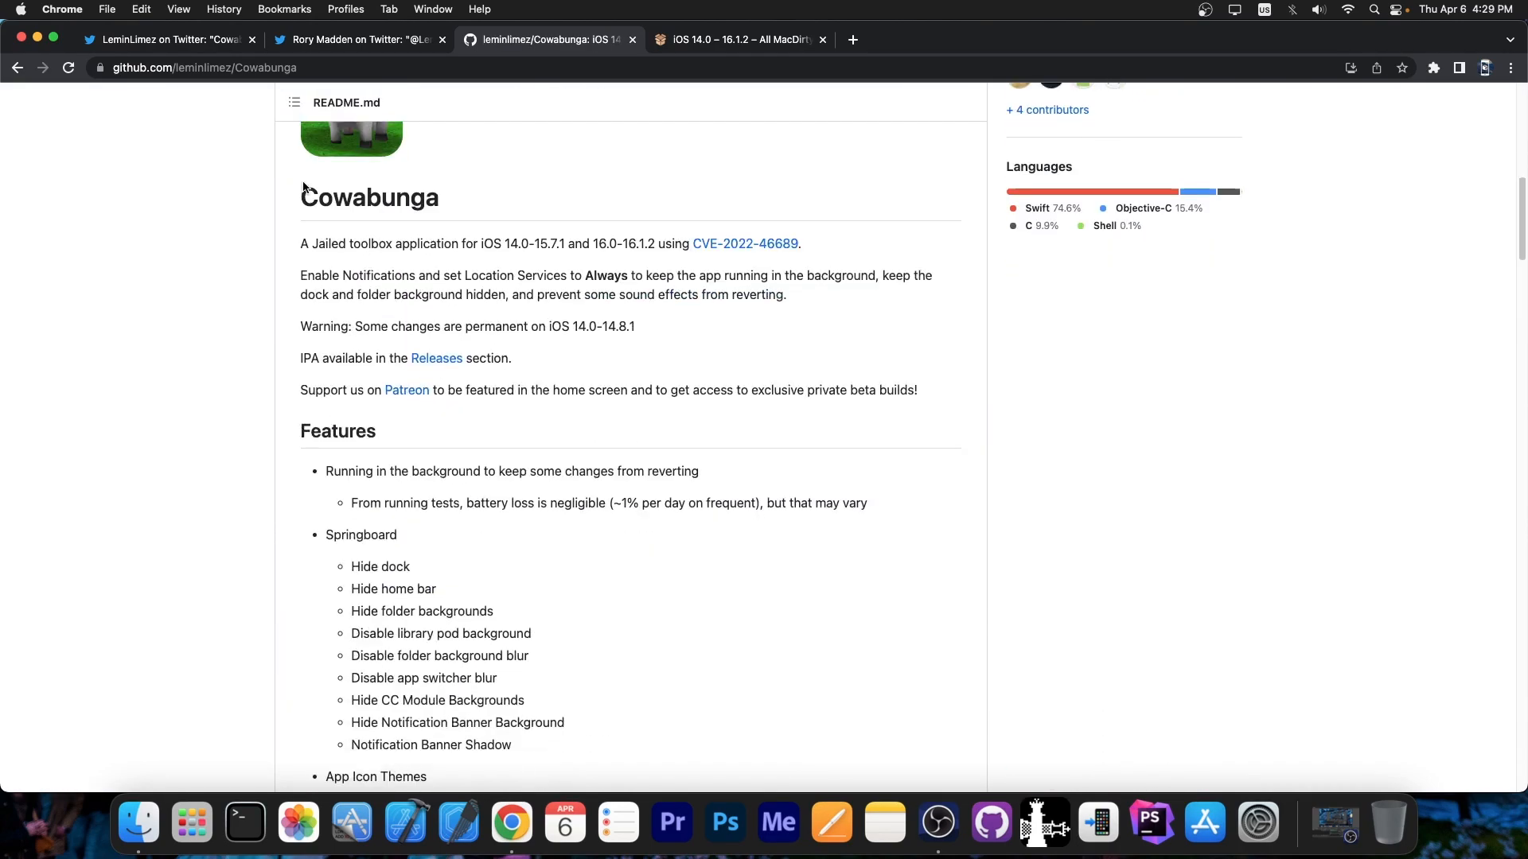
scroll("down", 3)
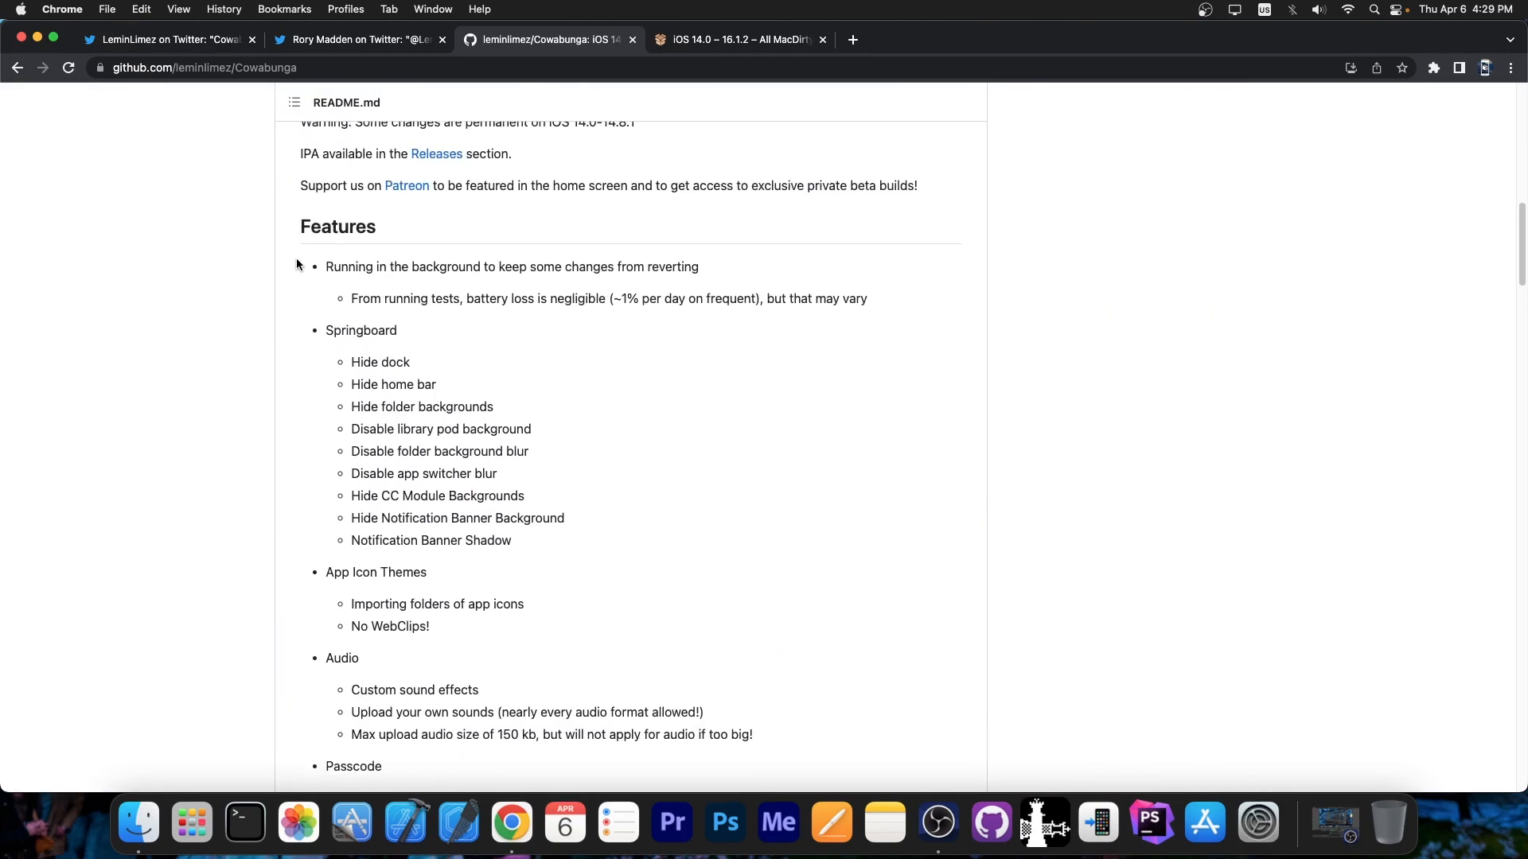
scroll("down", 3)
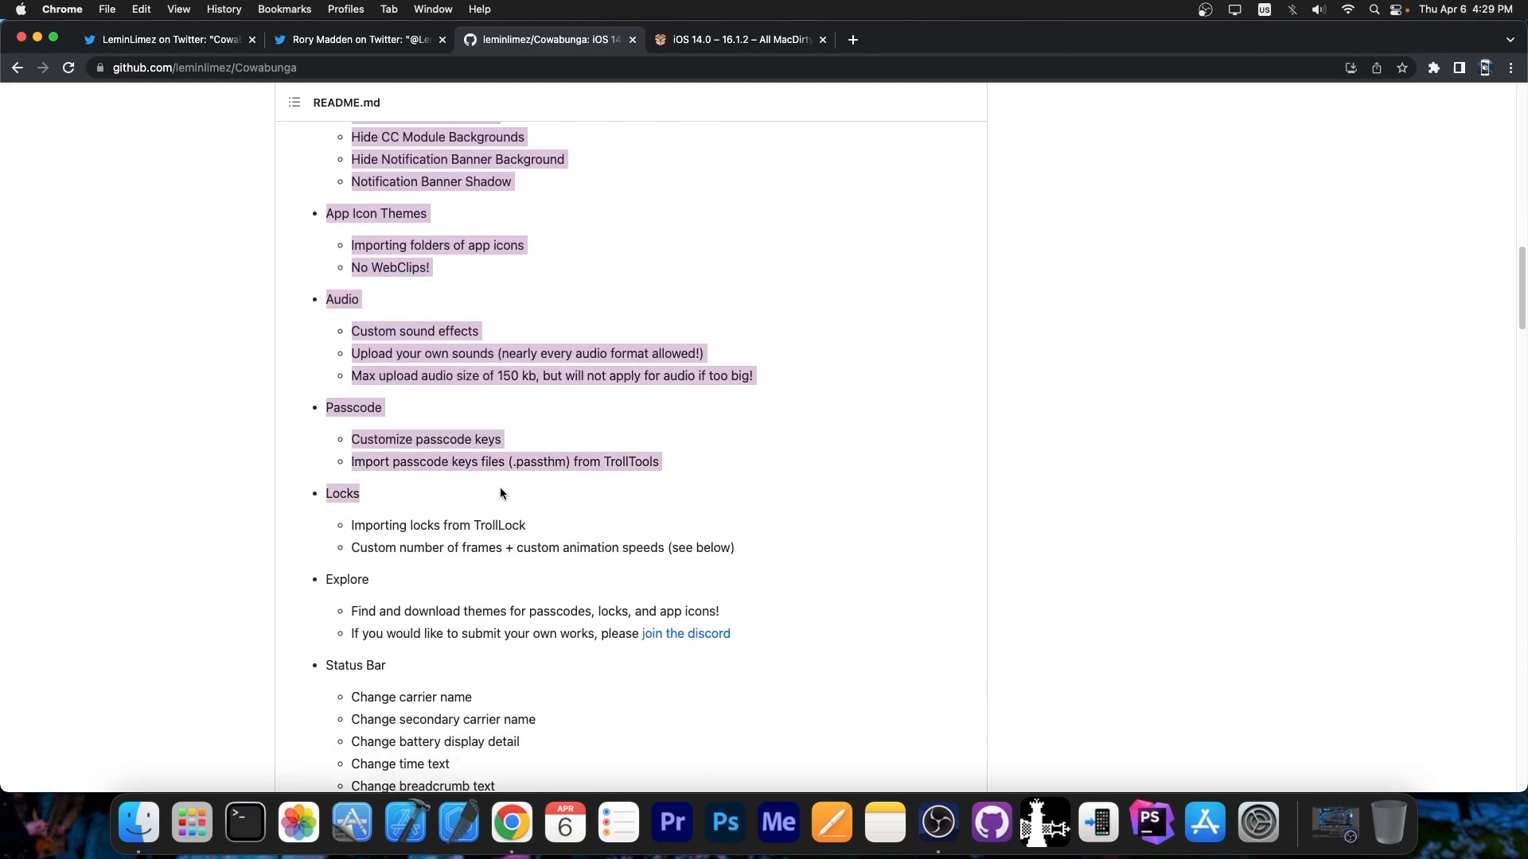
scroll("down", 3)
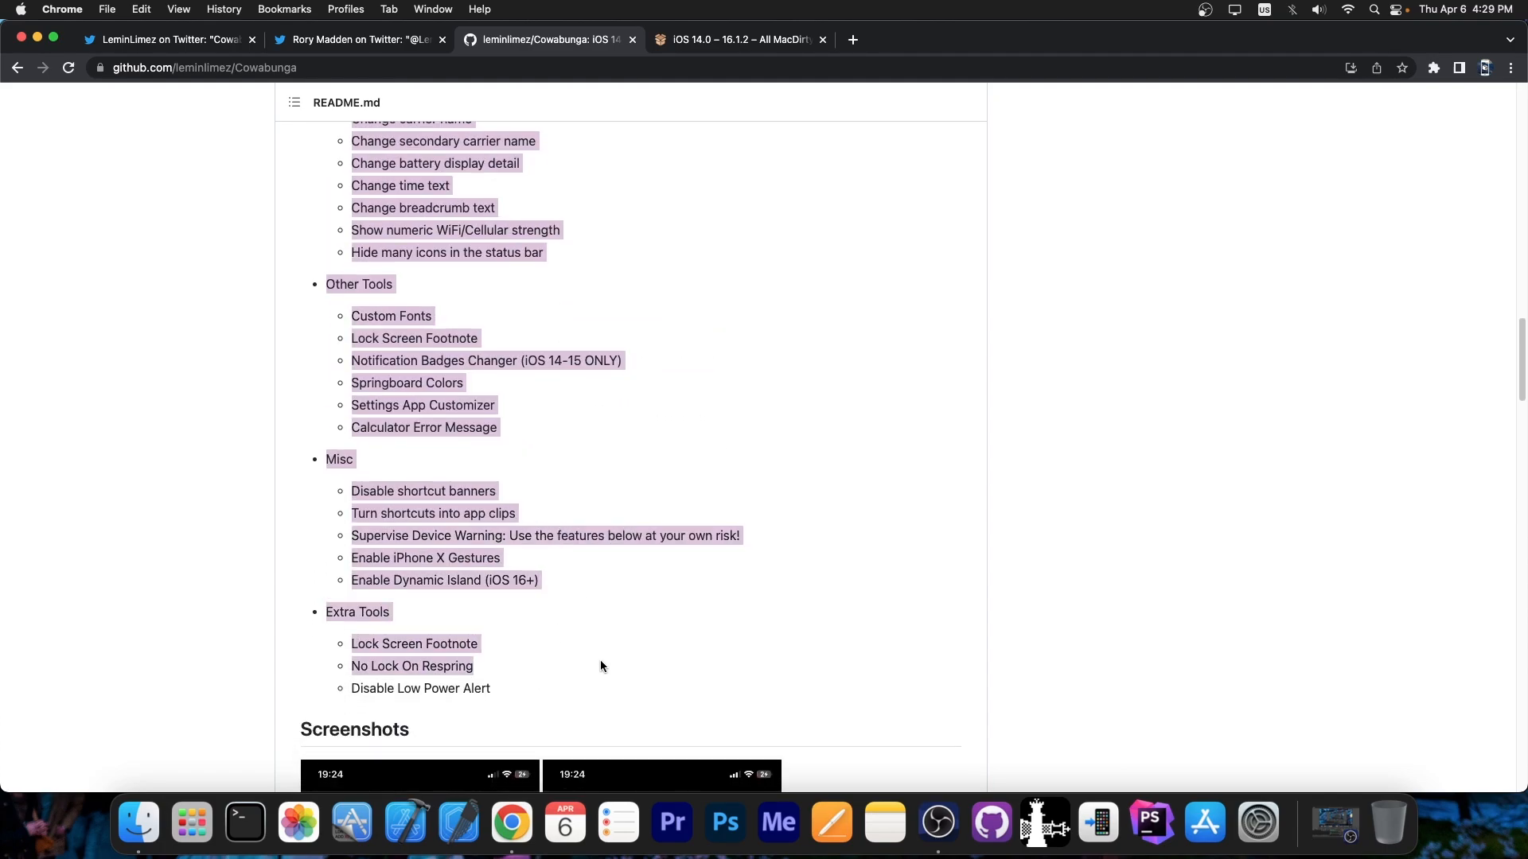
scroll("down", 3)
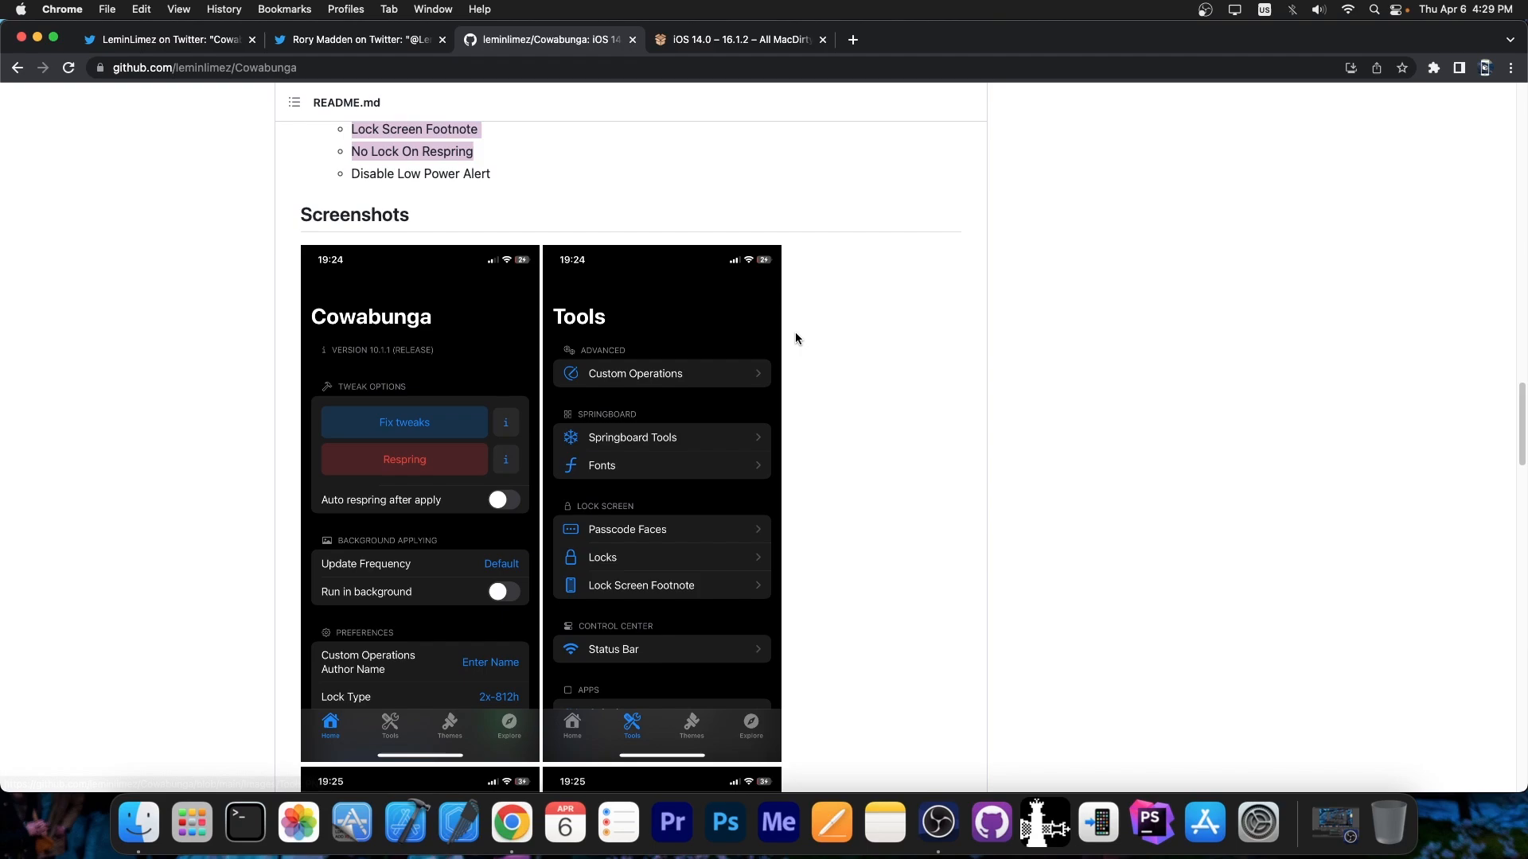
scroll("down", 3)
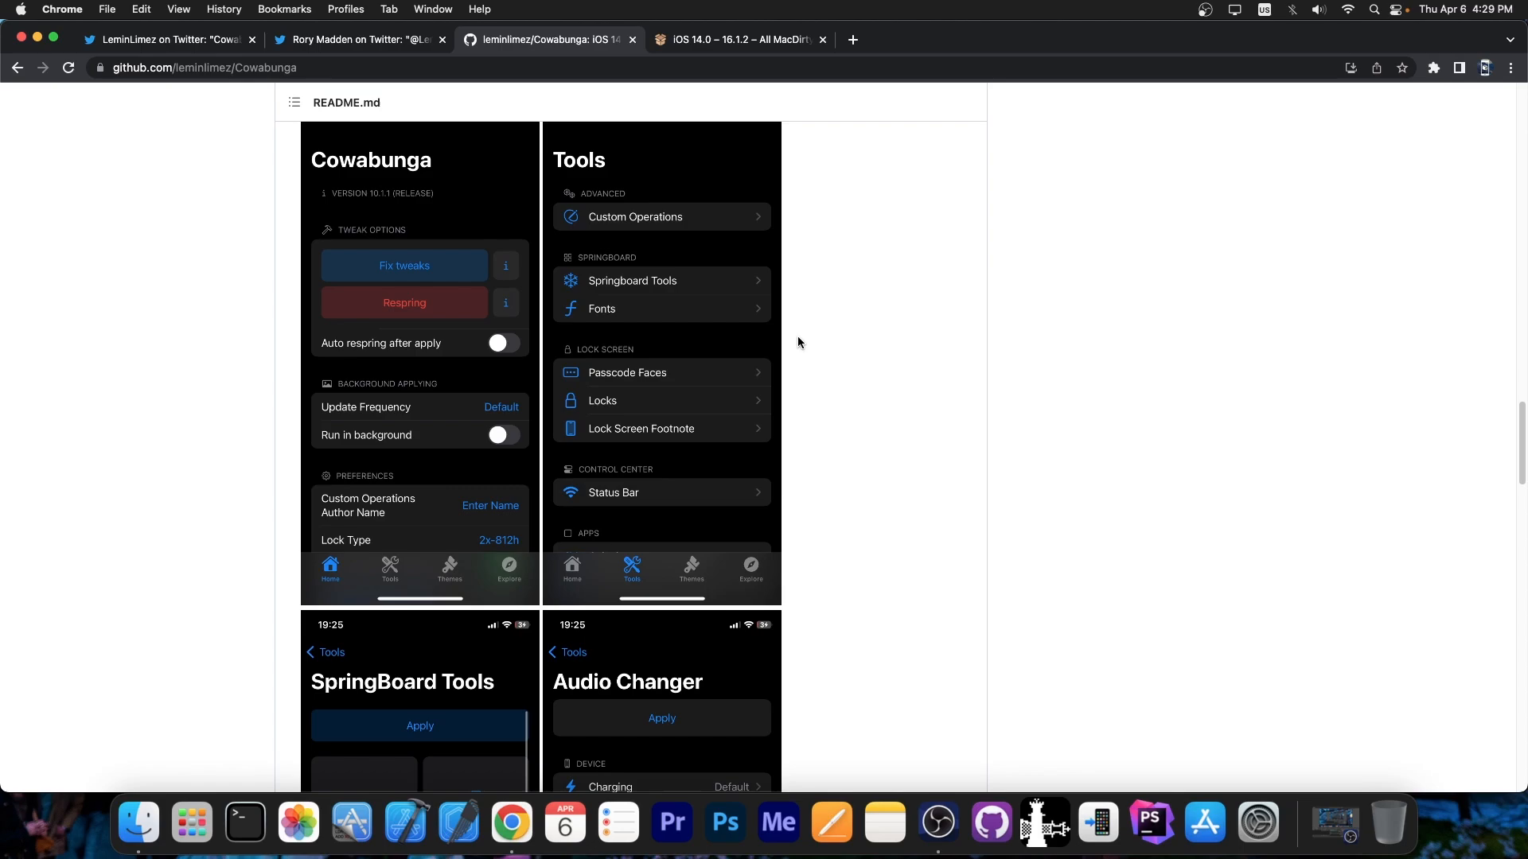
scroll("down", 3)
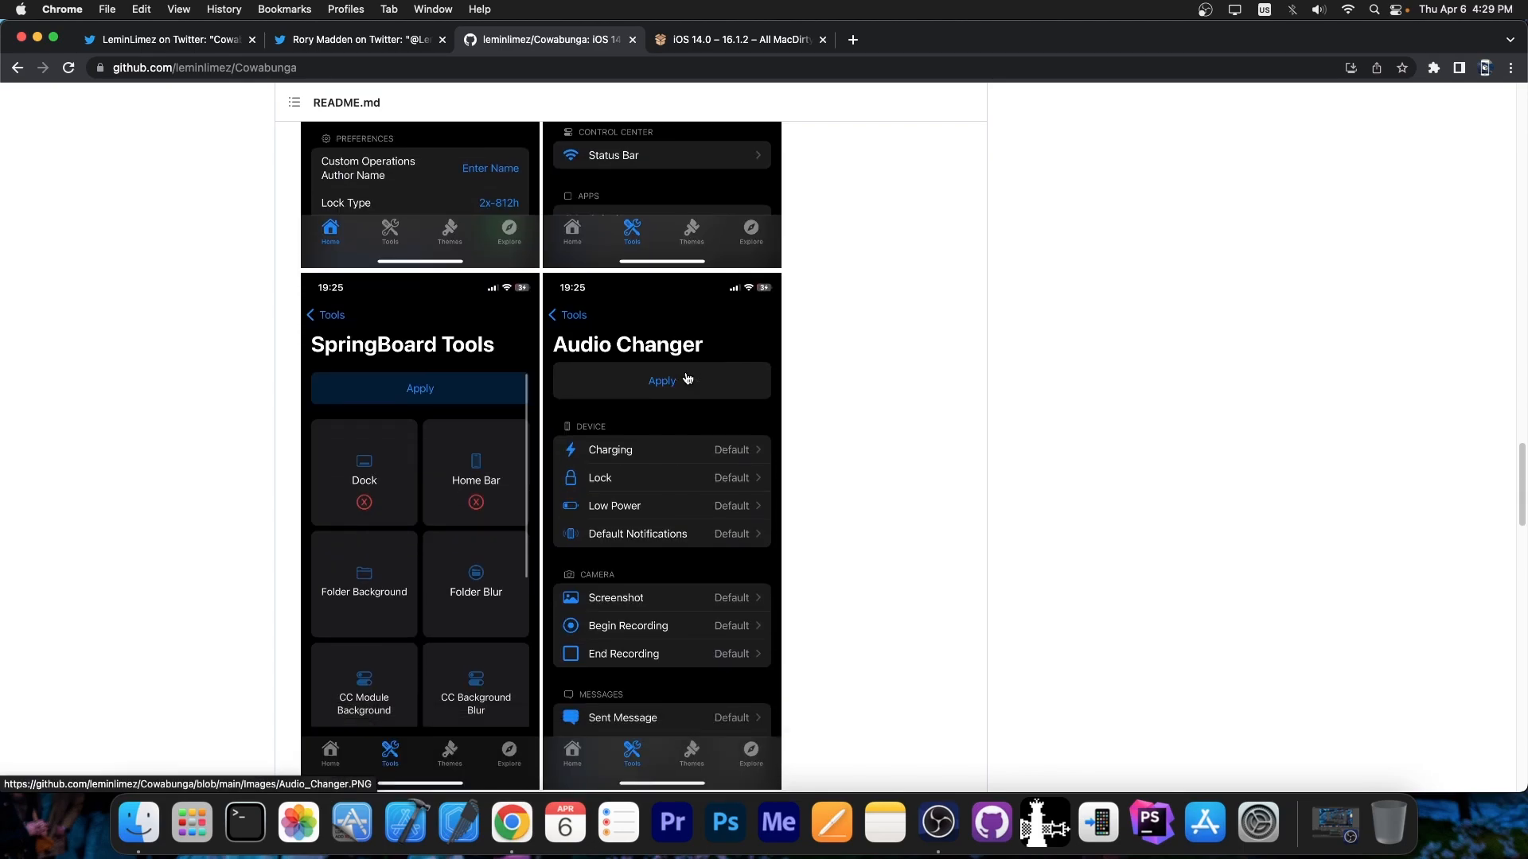
scroll("down", 3)
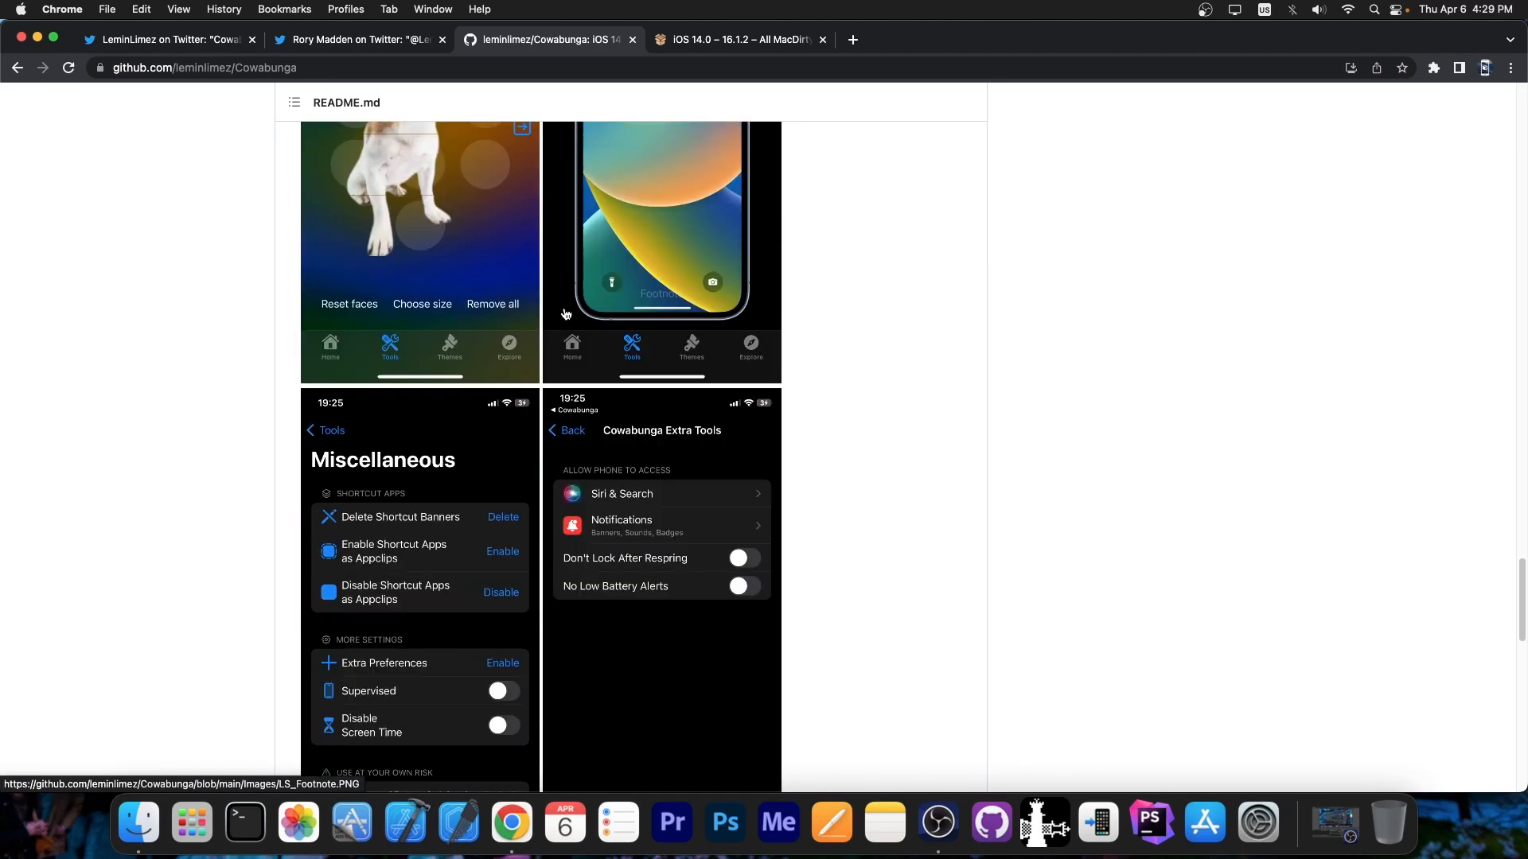
scroll("down", 3)
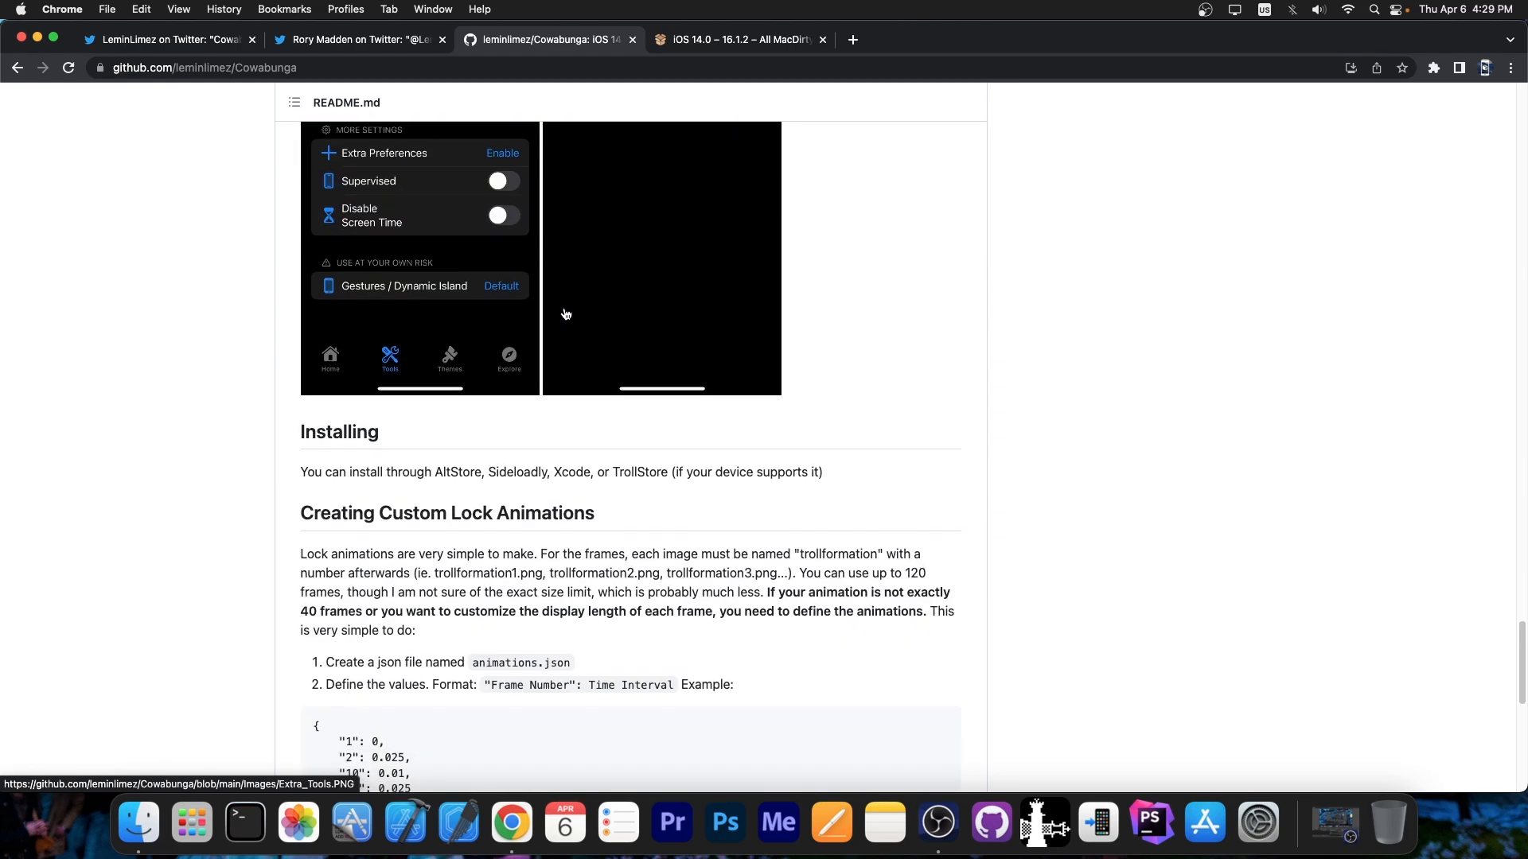
scroll("up", 3)
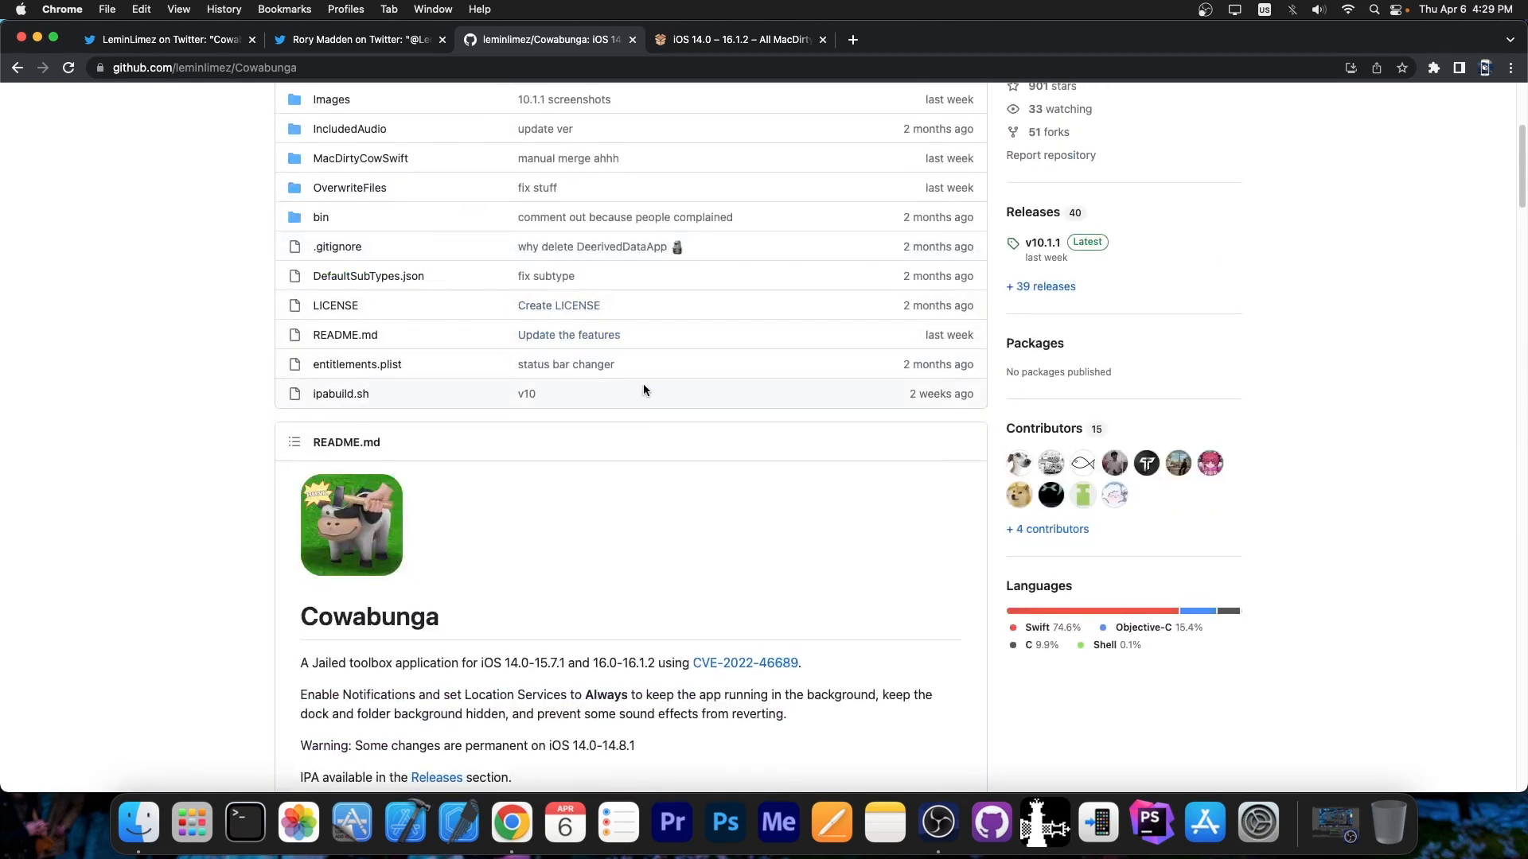
- Switch to LeminLimez's Twitter thread announcing Cowabunga Lite beta 1 for iOS 15.0–16.4+
left_click(170, 39)
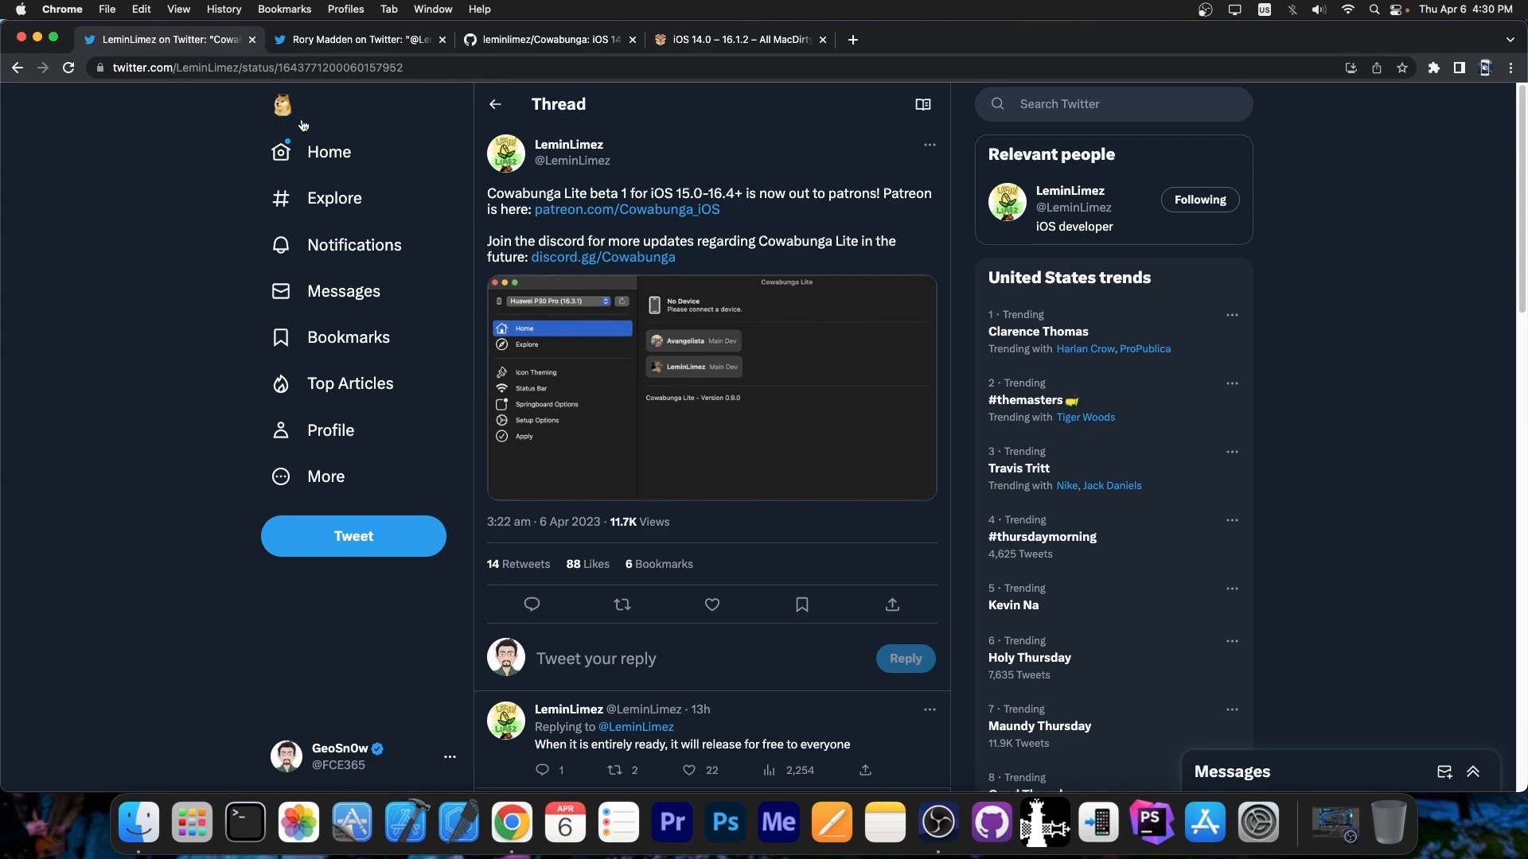
mouse_move(491, 205)
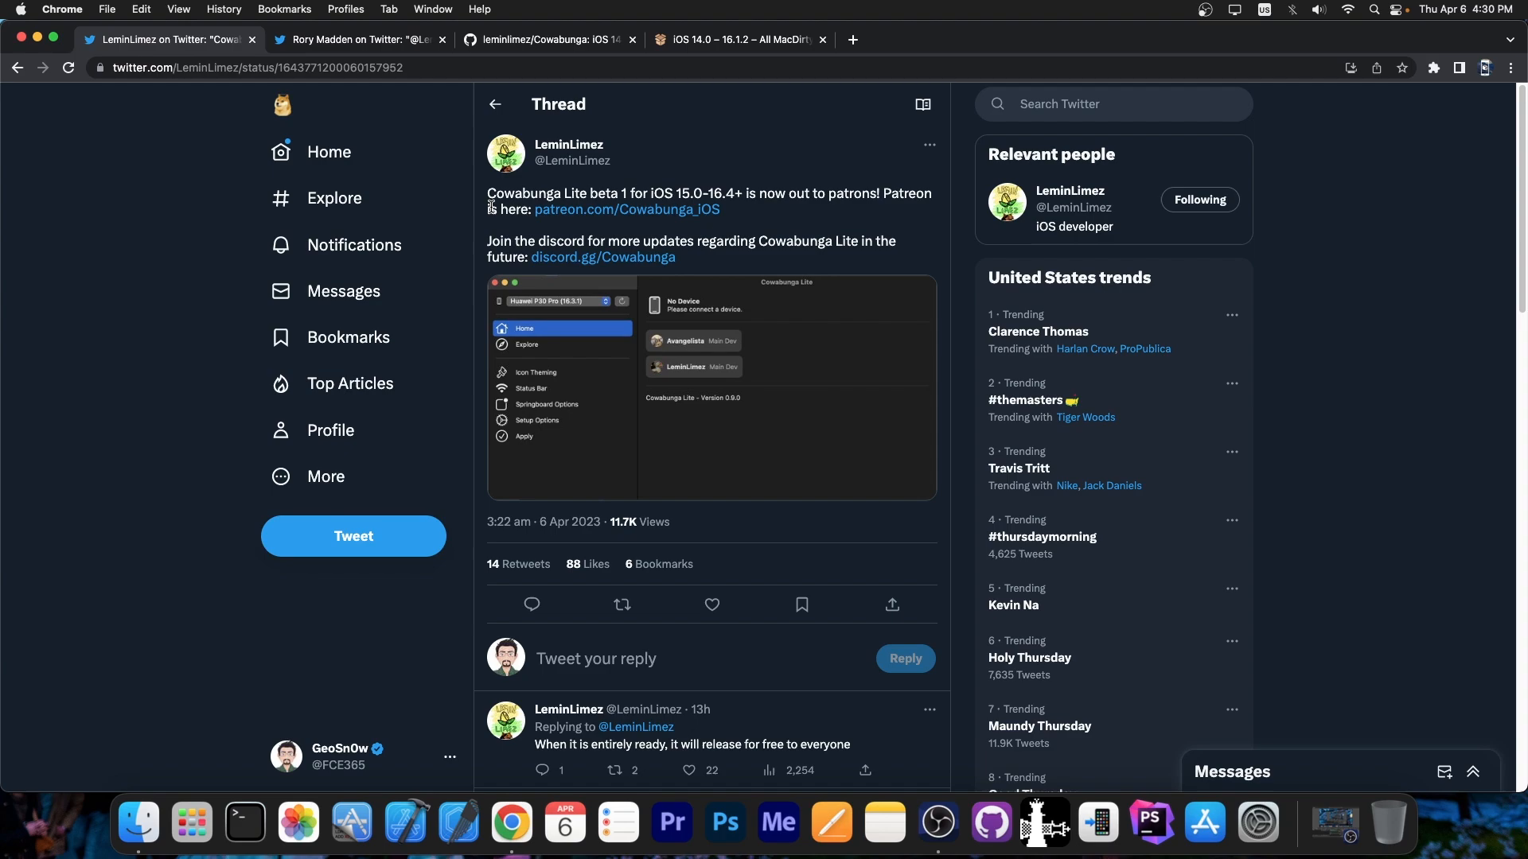
mouse_move(843, 214)
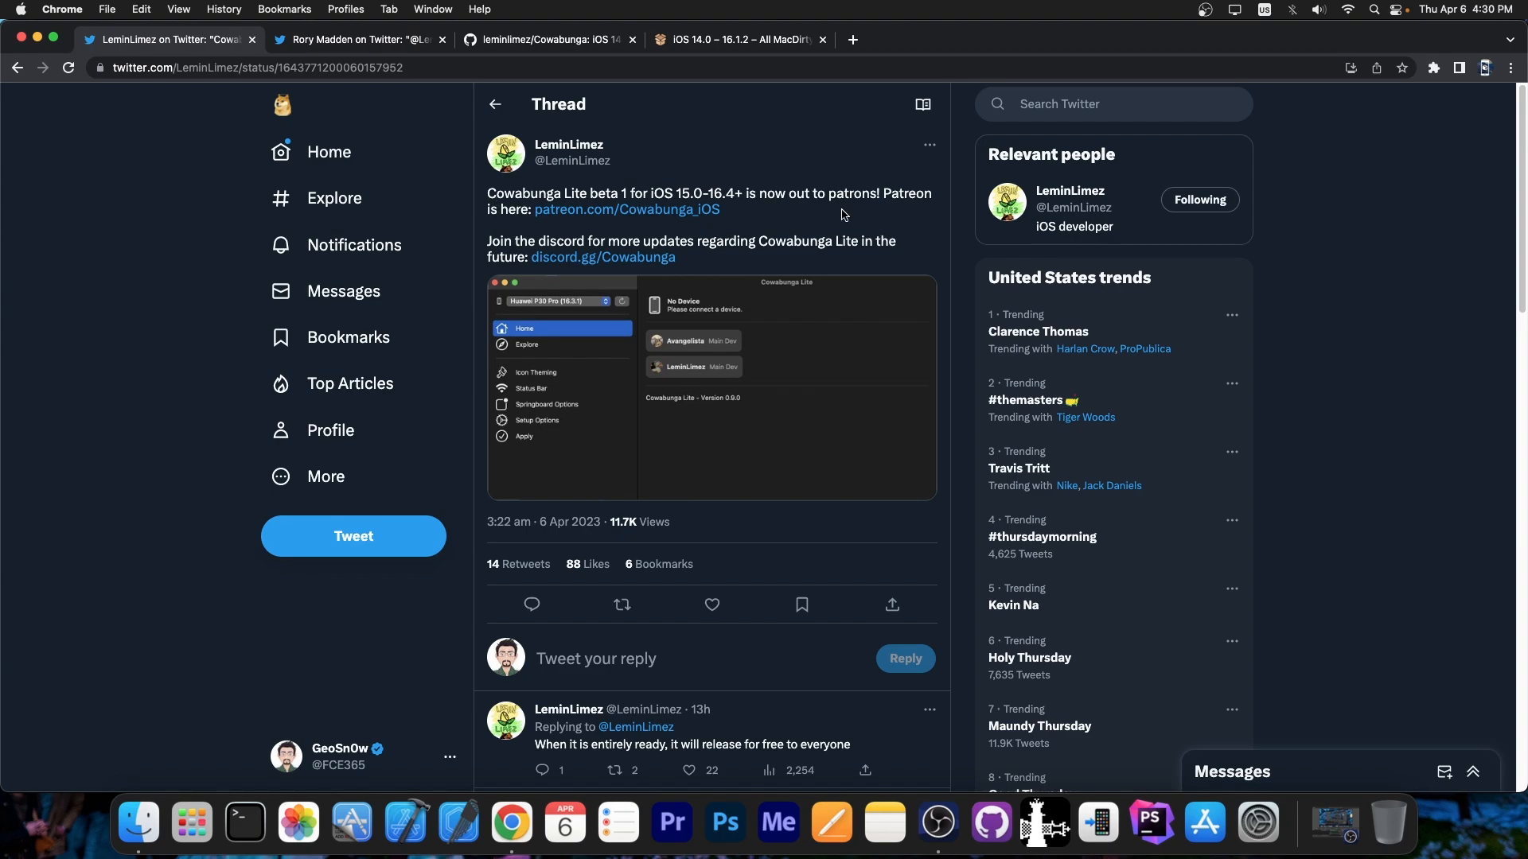
mouse_move(807, 213)
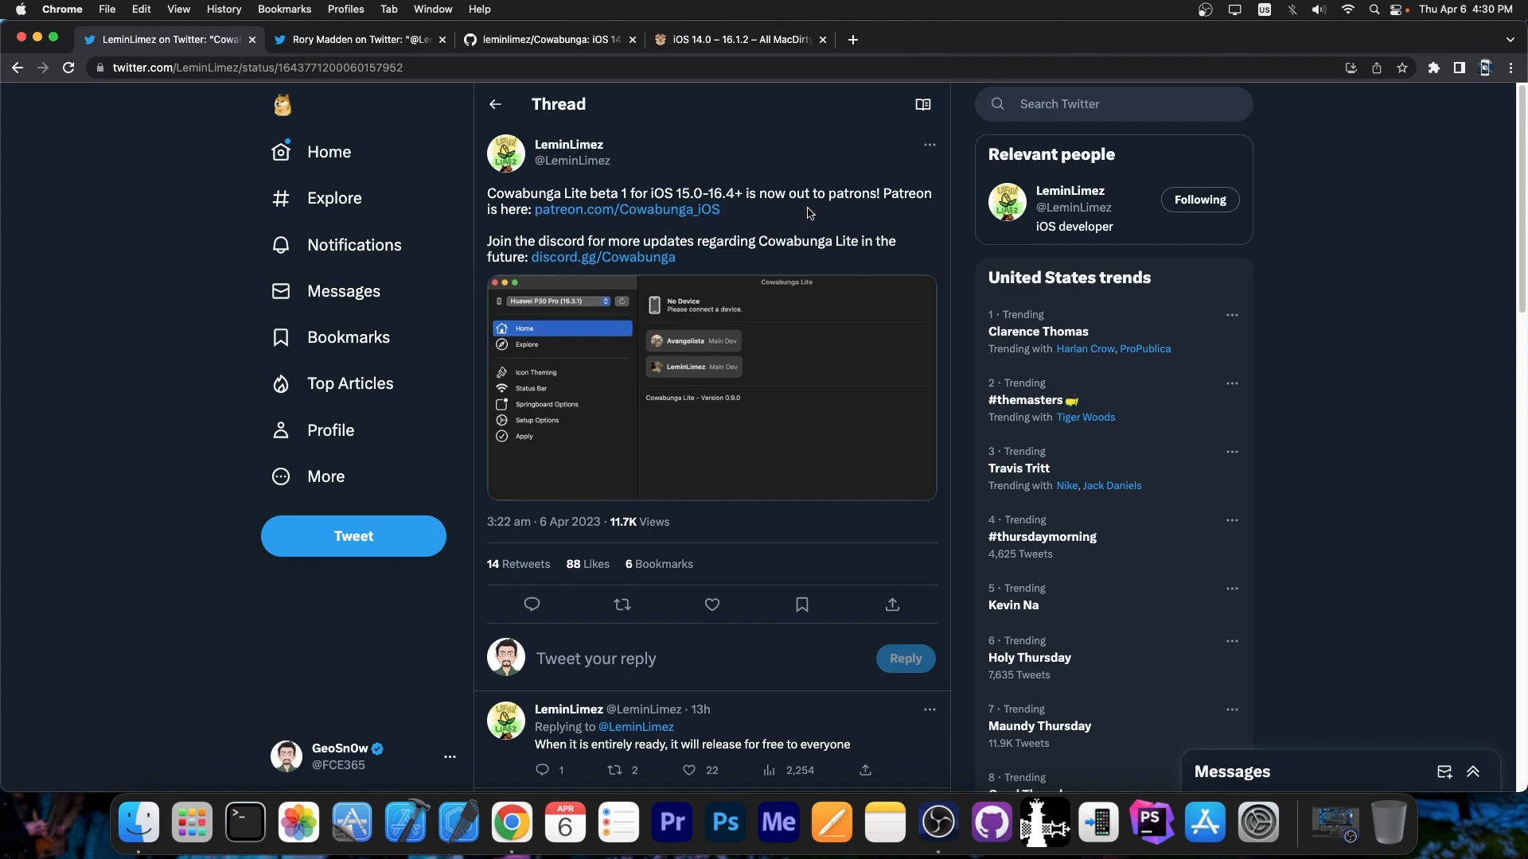
mouse_move(648, 222)
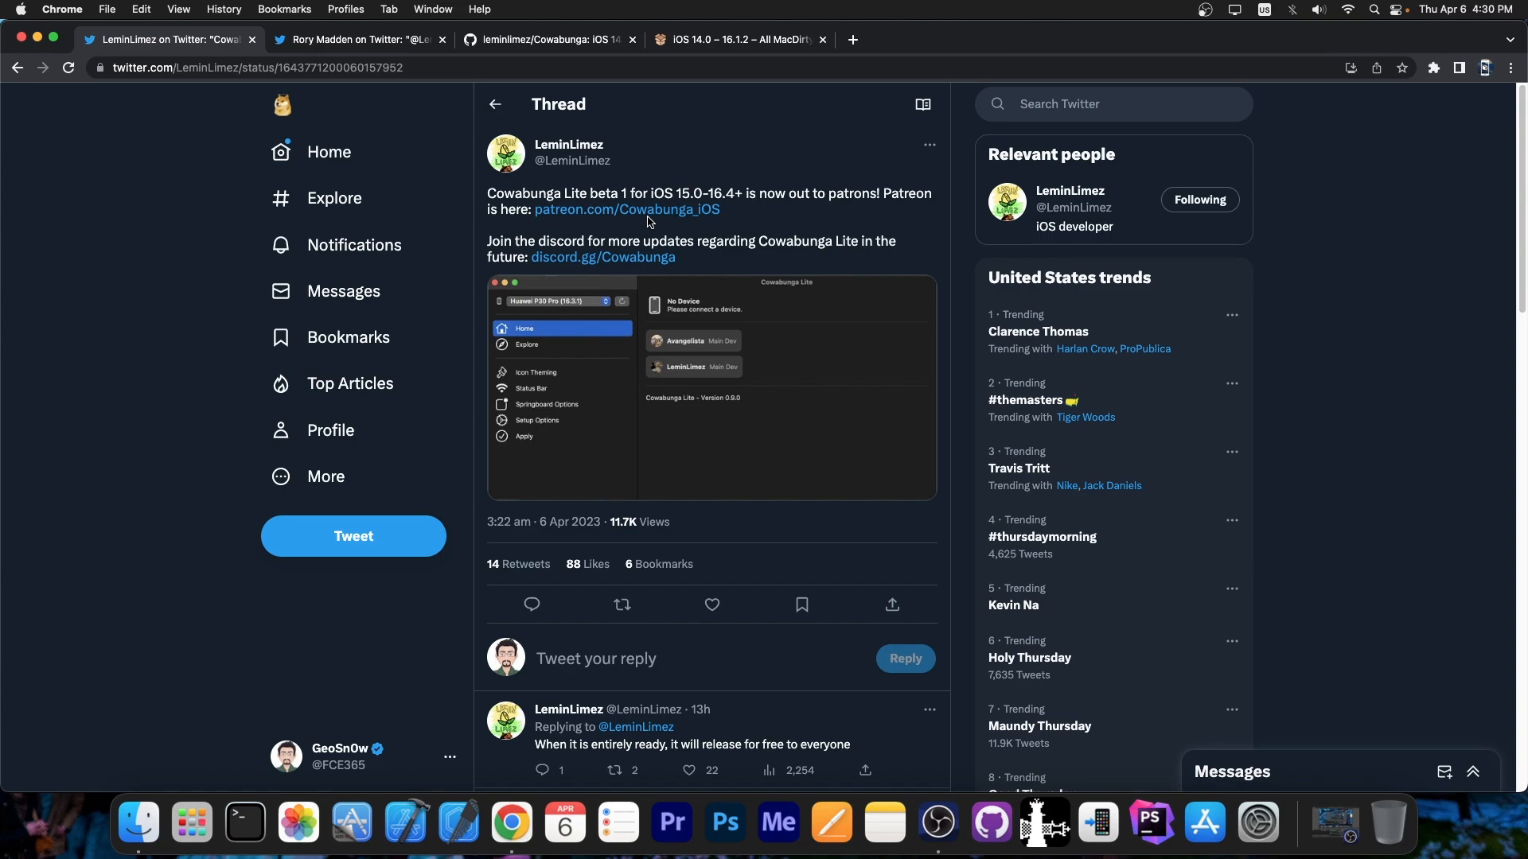
mouse_move(599, 348)
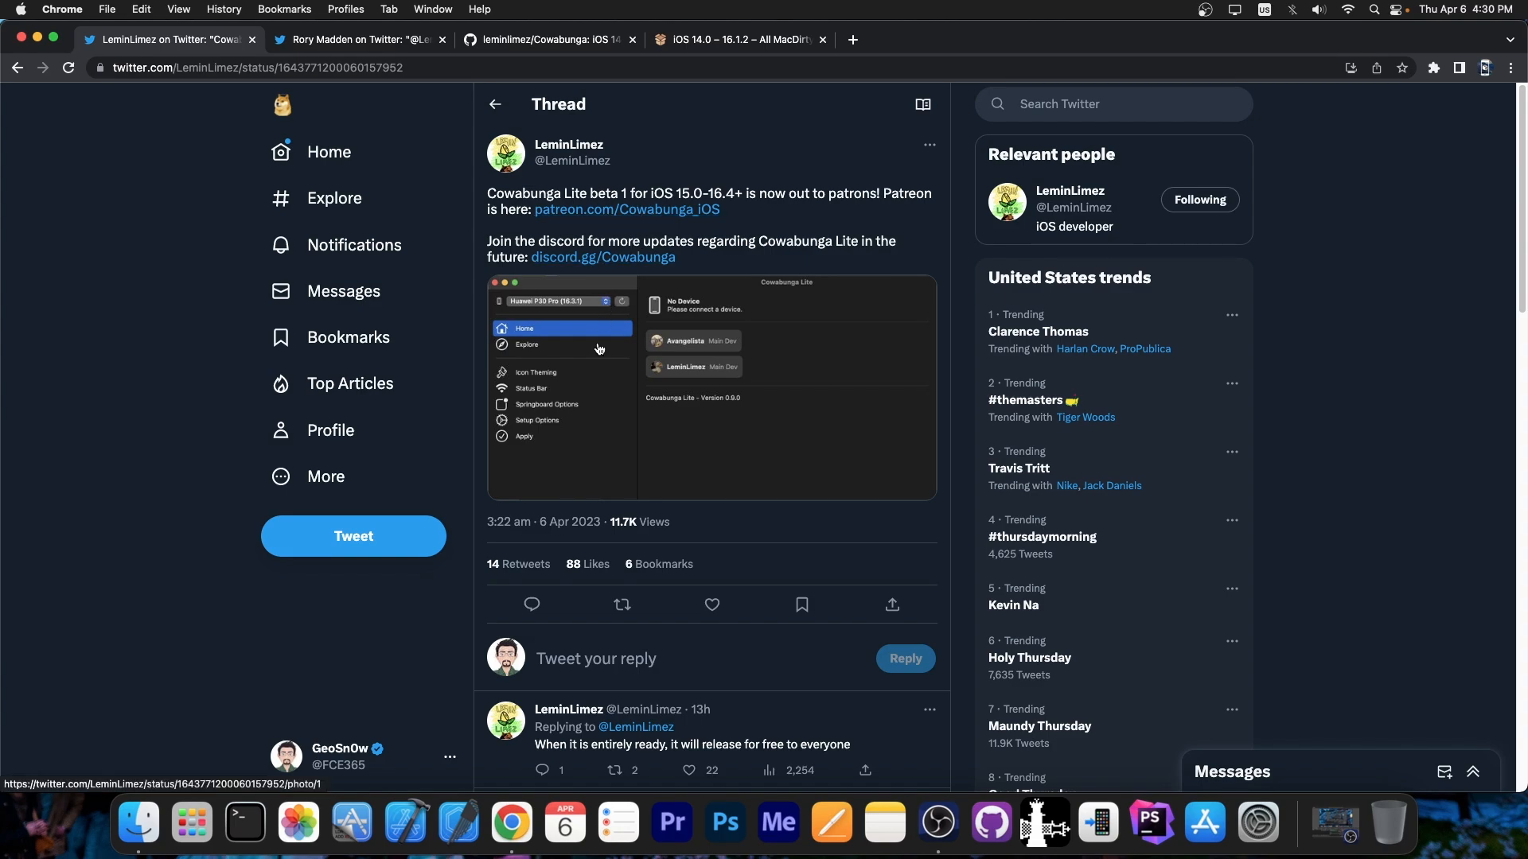
- Enlarge the Cowabunga Lite screenshot on Twitter, then return to the GitHub Cowabunga README
left_click(711, 386)
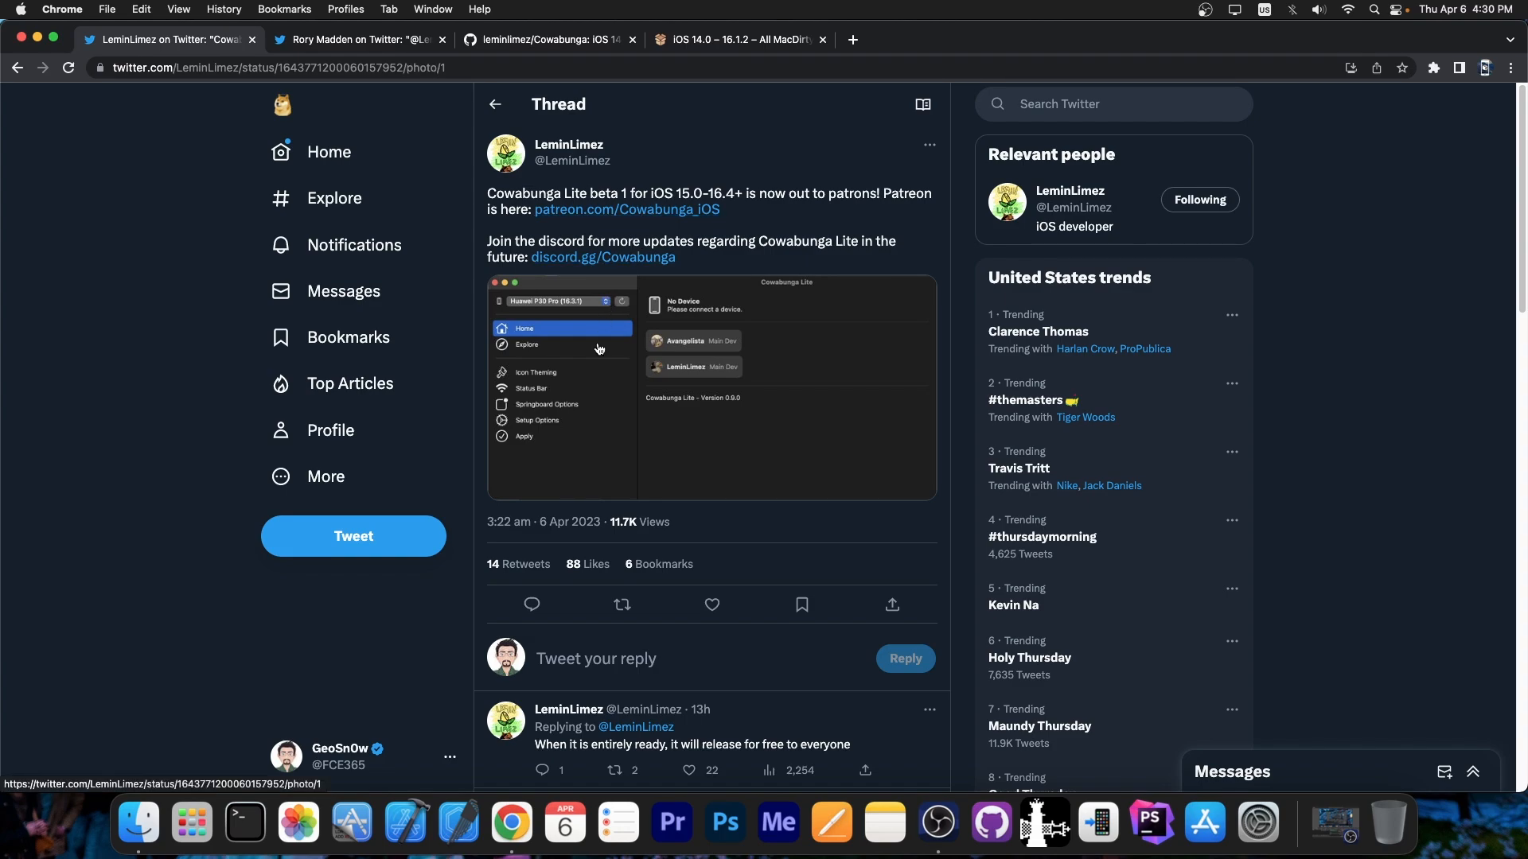
left_click(711, 387)
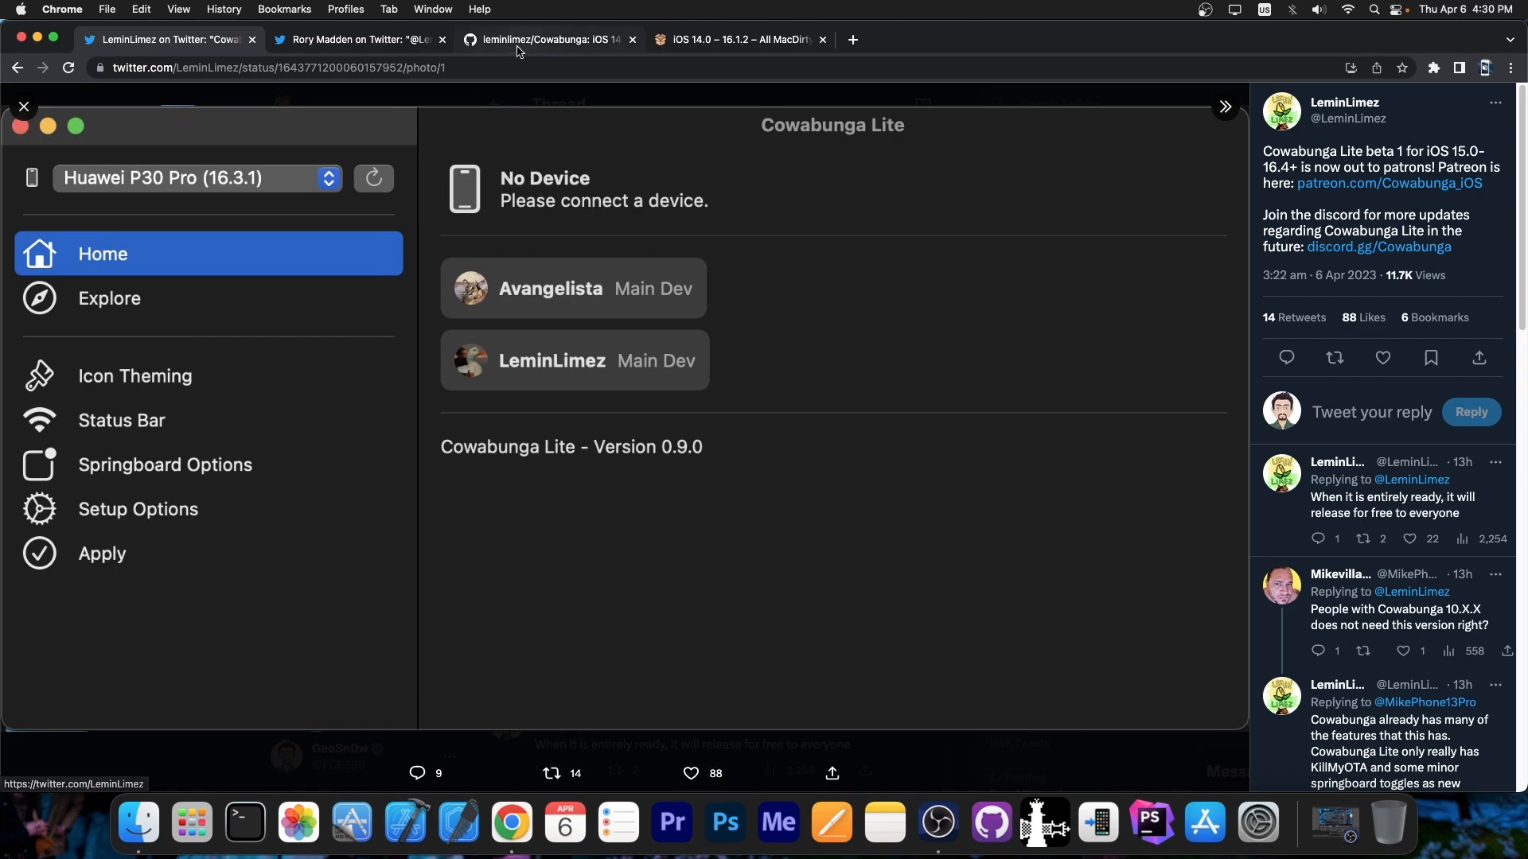
left_click(546, 39)
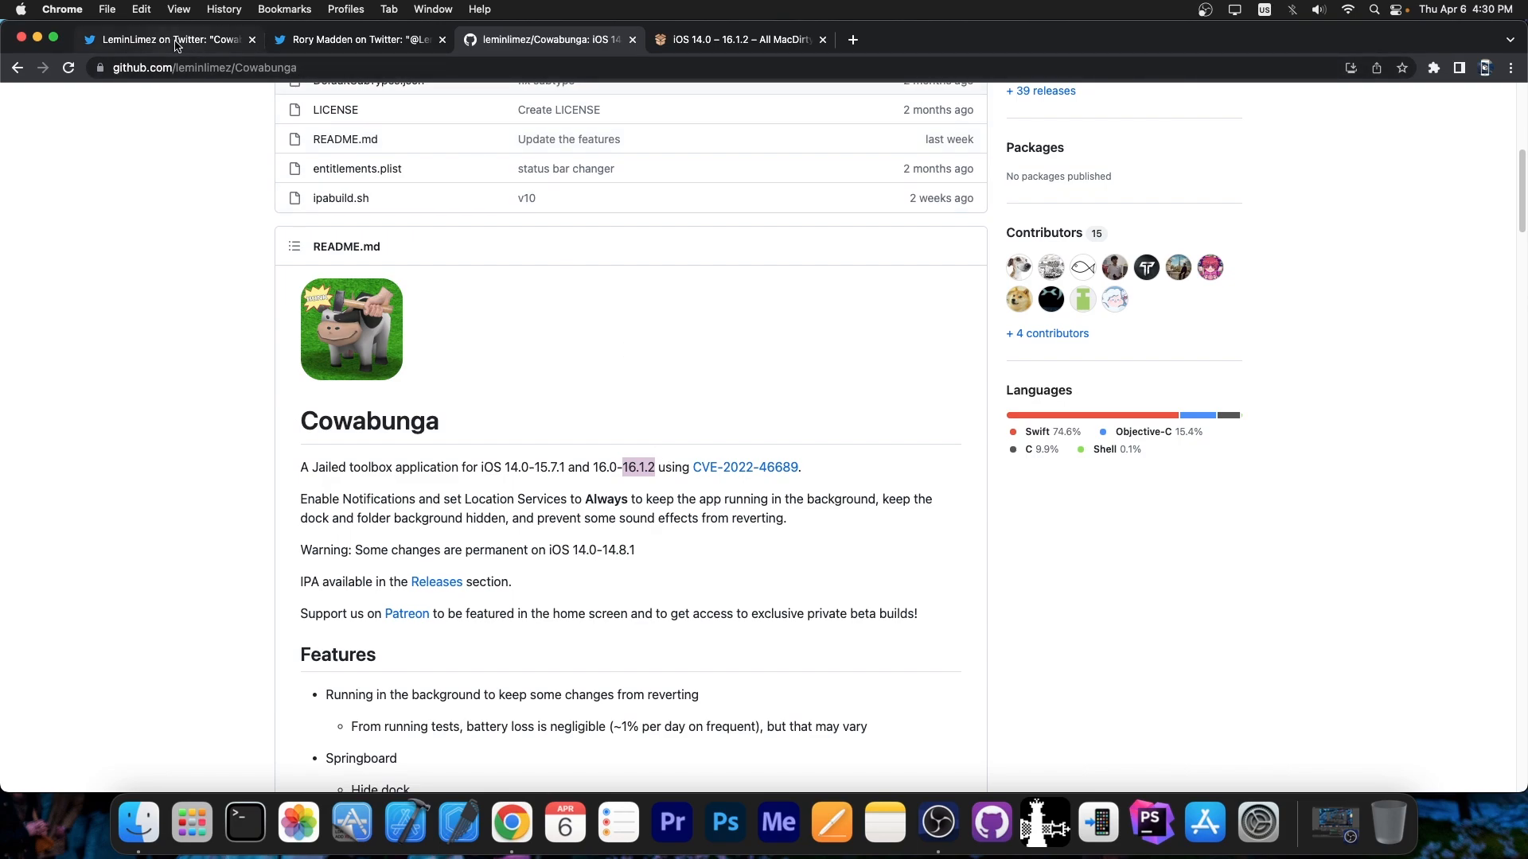
- Return to the Twitter tab showing the enlarged Cowabunga Lite 0.9.0 screenshot
left_click(165, 39)
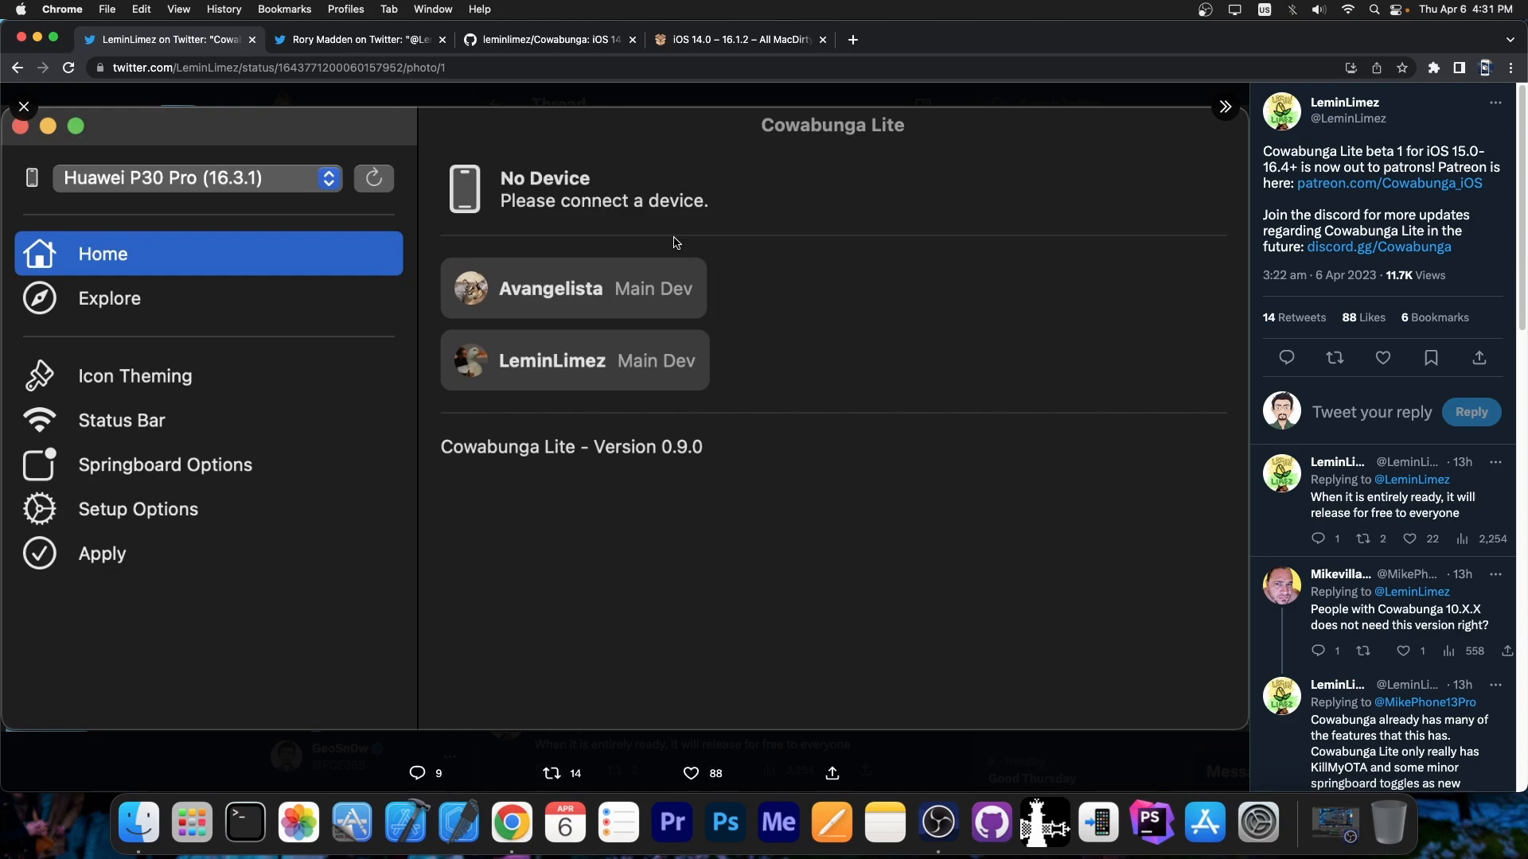
mouse_move(205, 417)
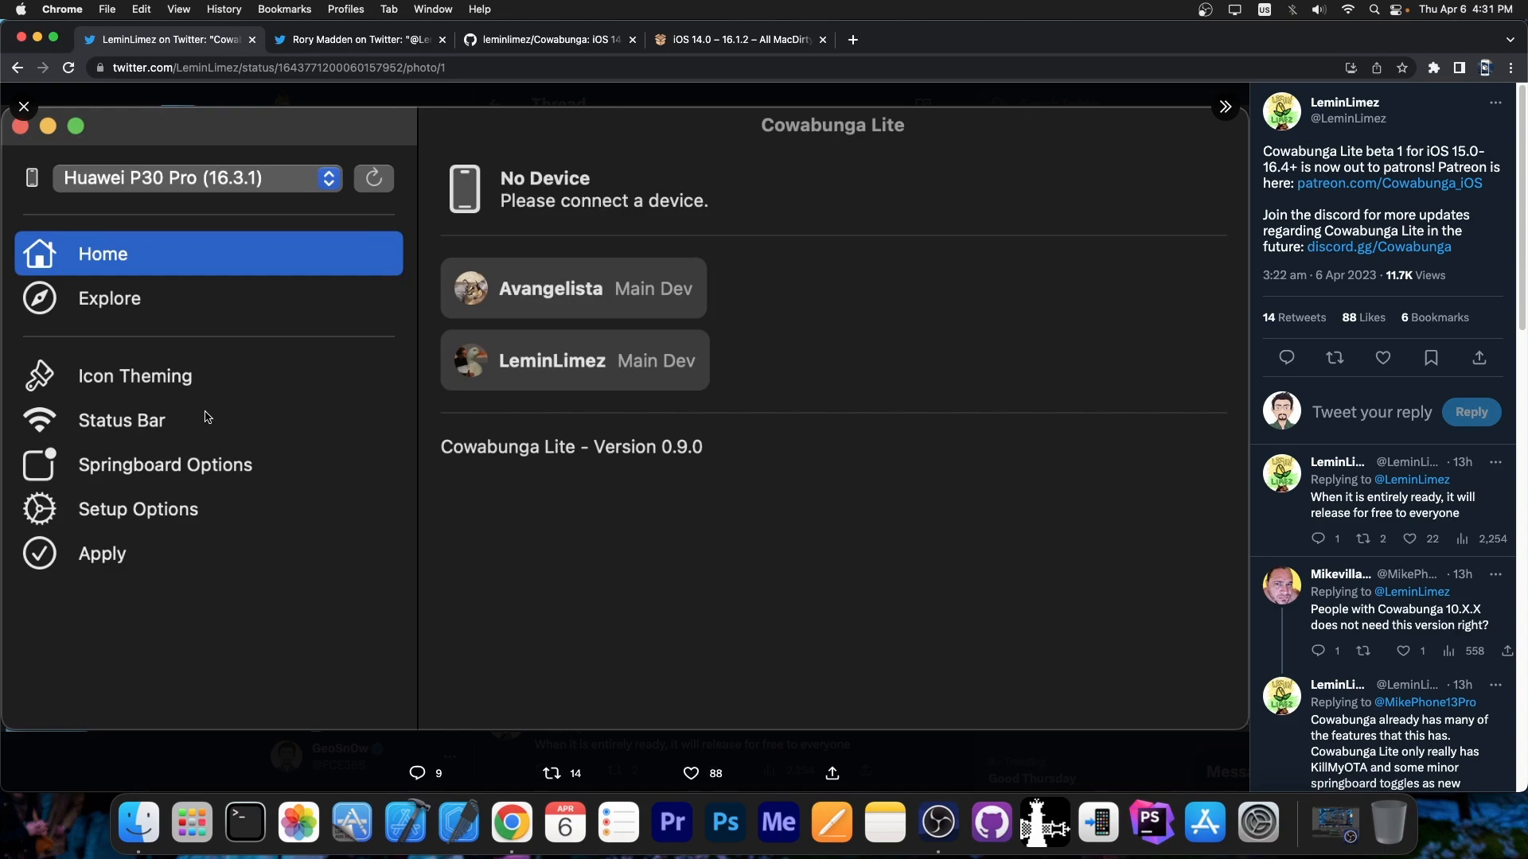
mouse_move(139, 365)
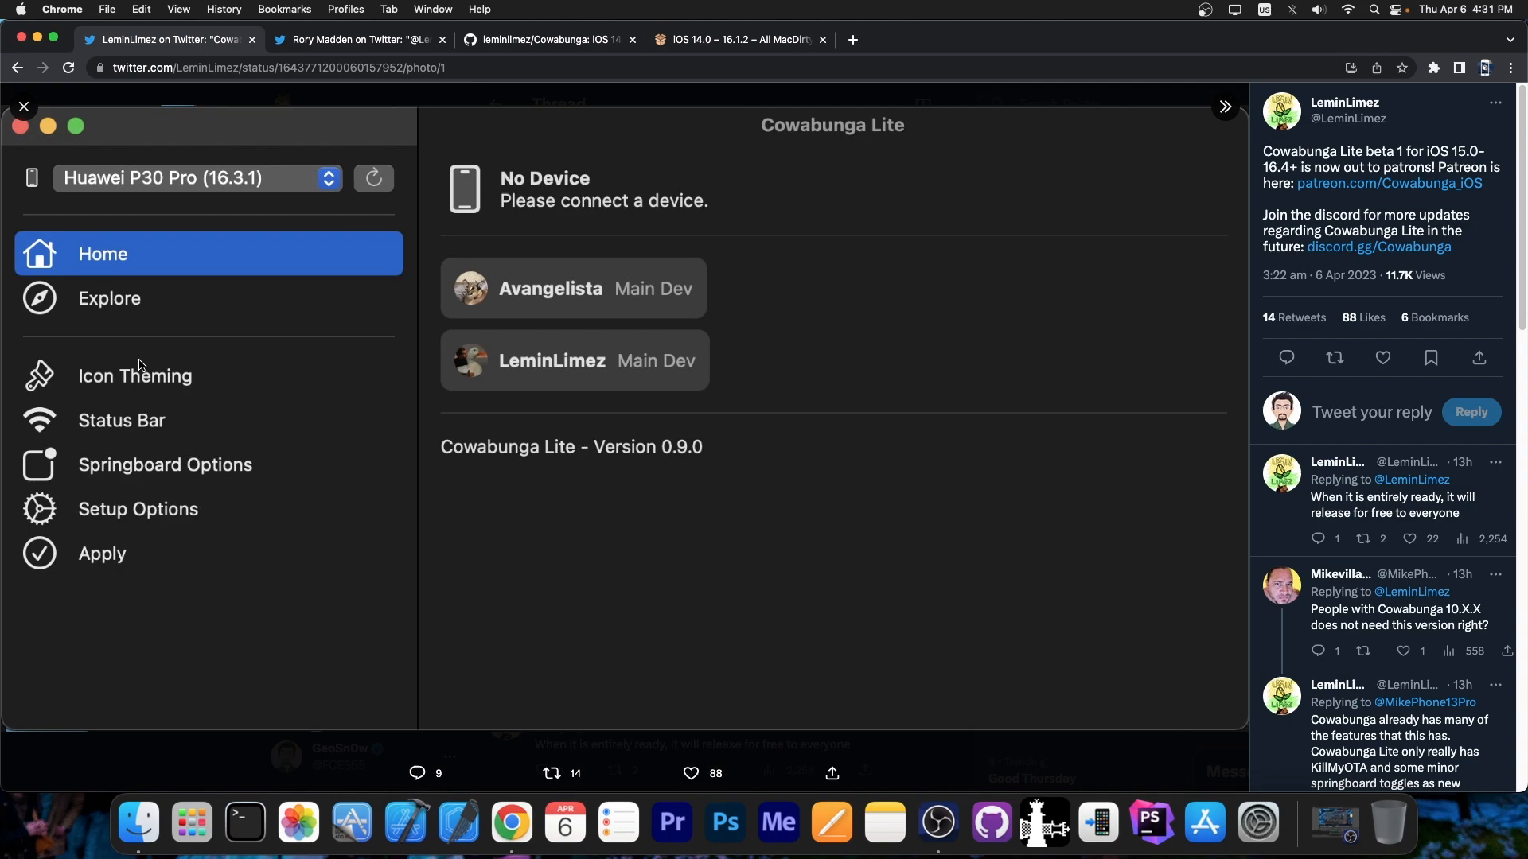
mouse_move(90, 377)
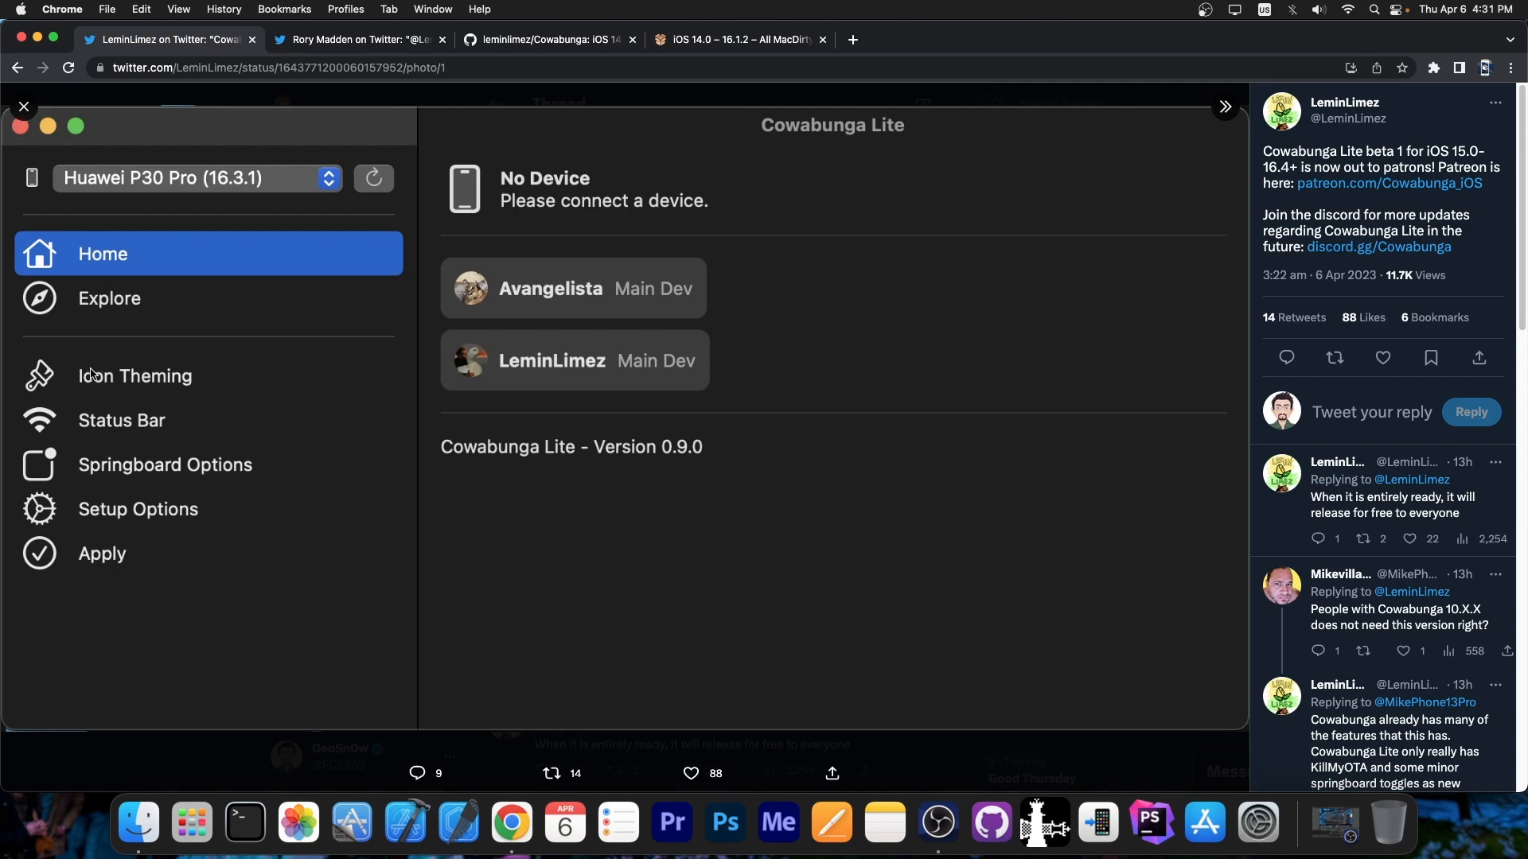
mouse_move(192, 381)
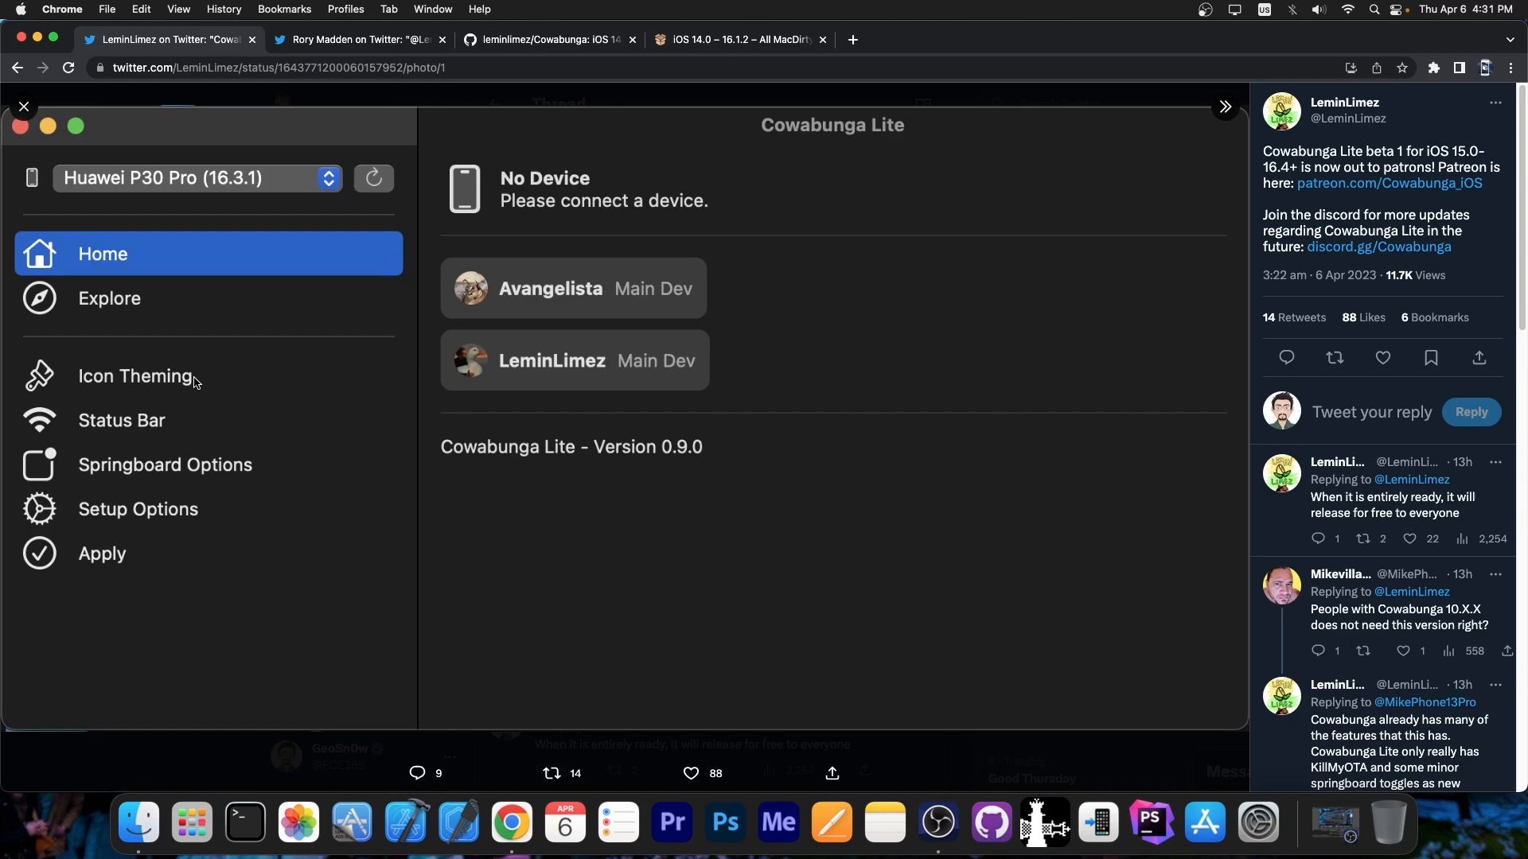
mouse_move(229, 464)
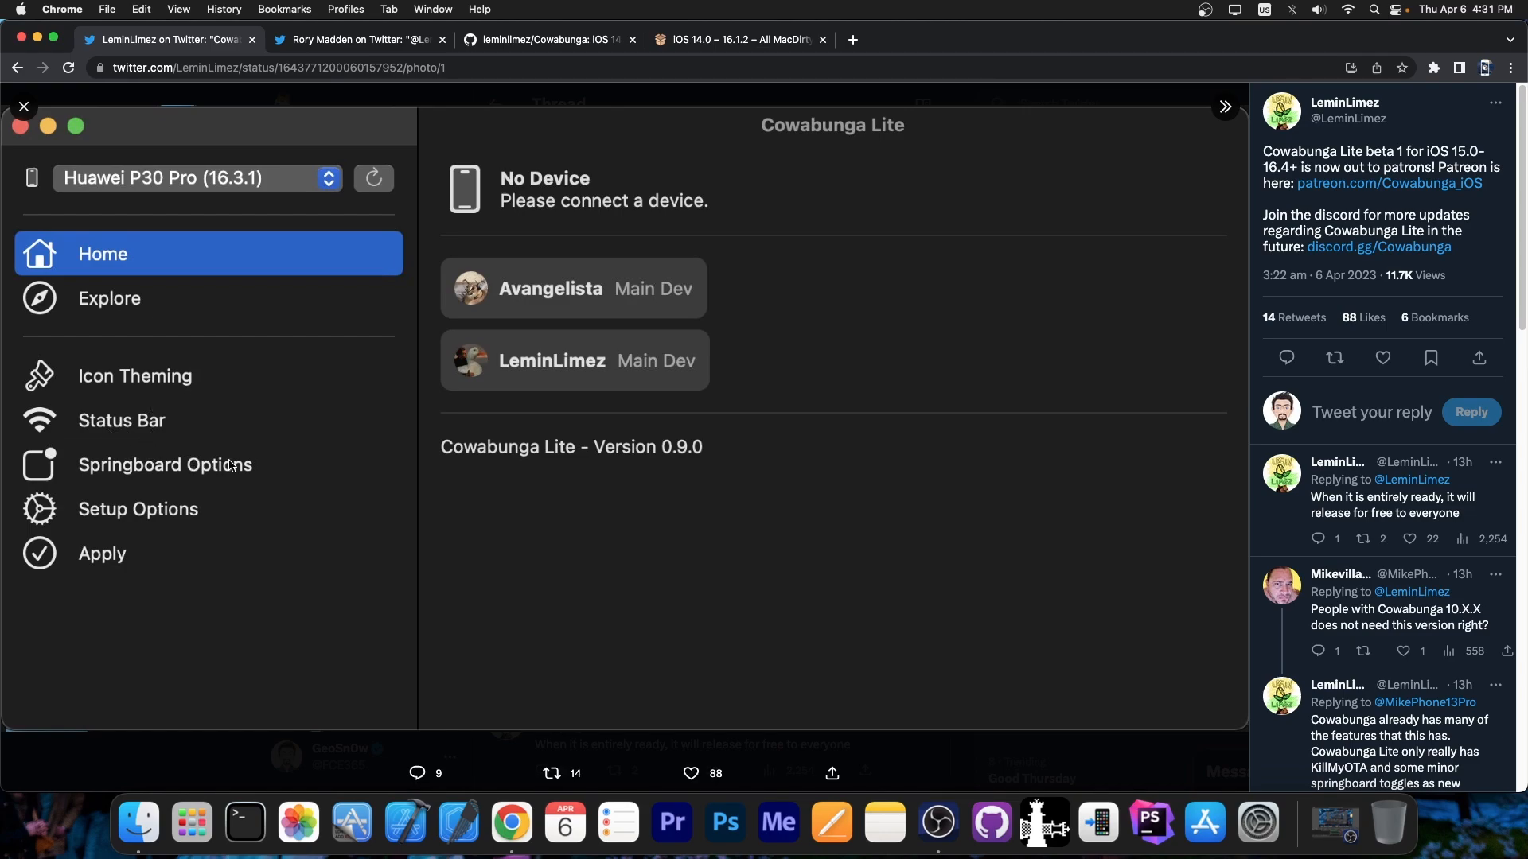
left_click(23, 106)
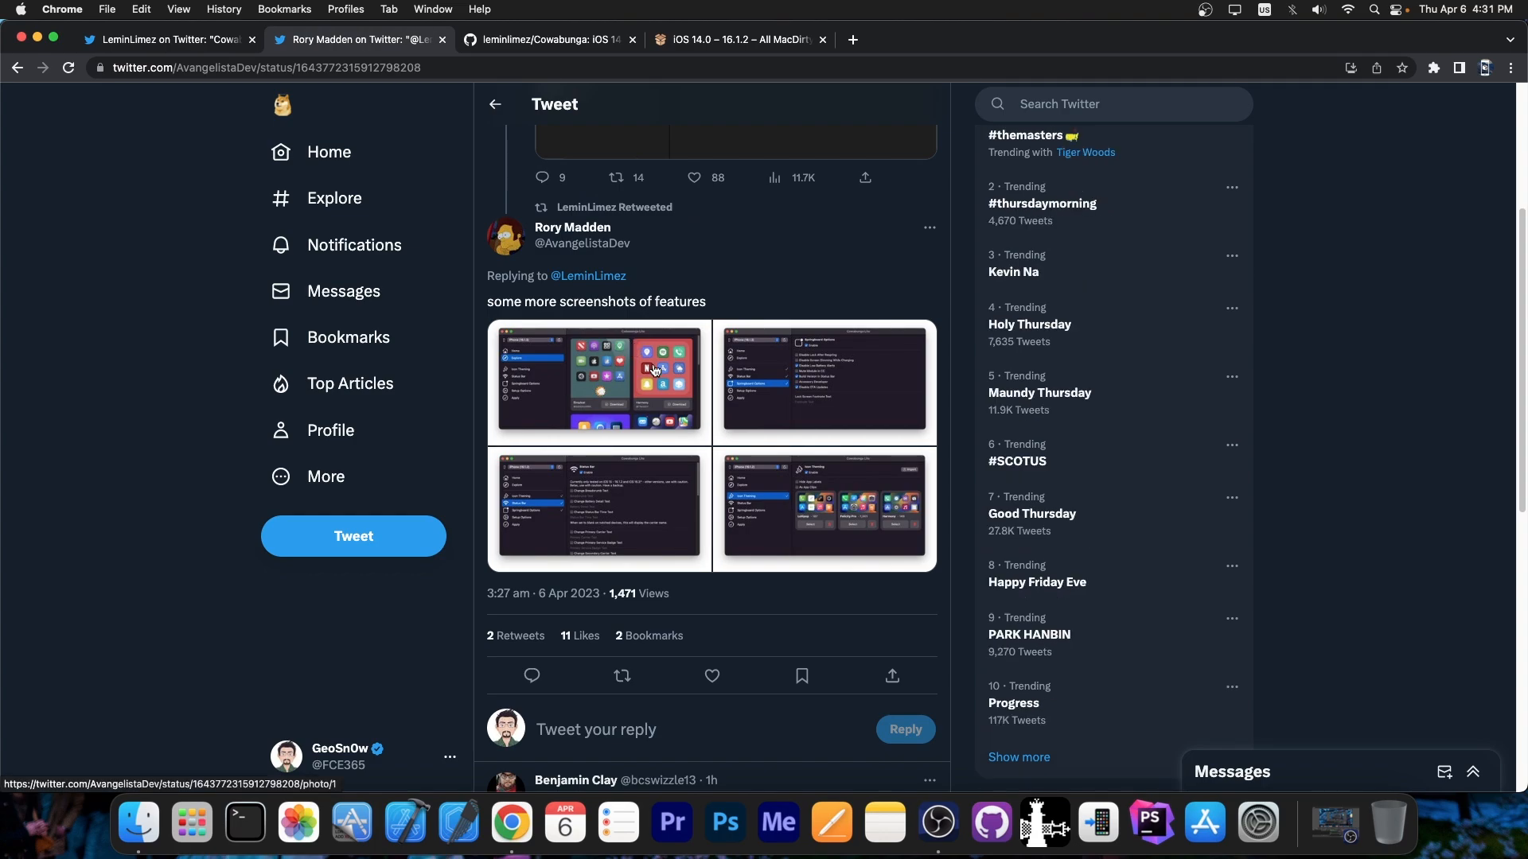
left_click(598, 380)
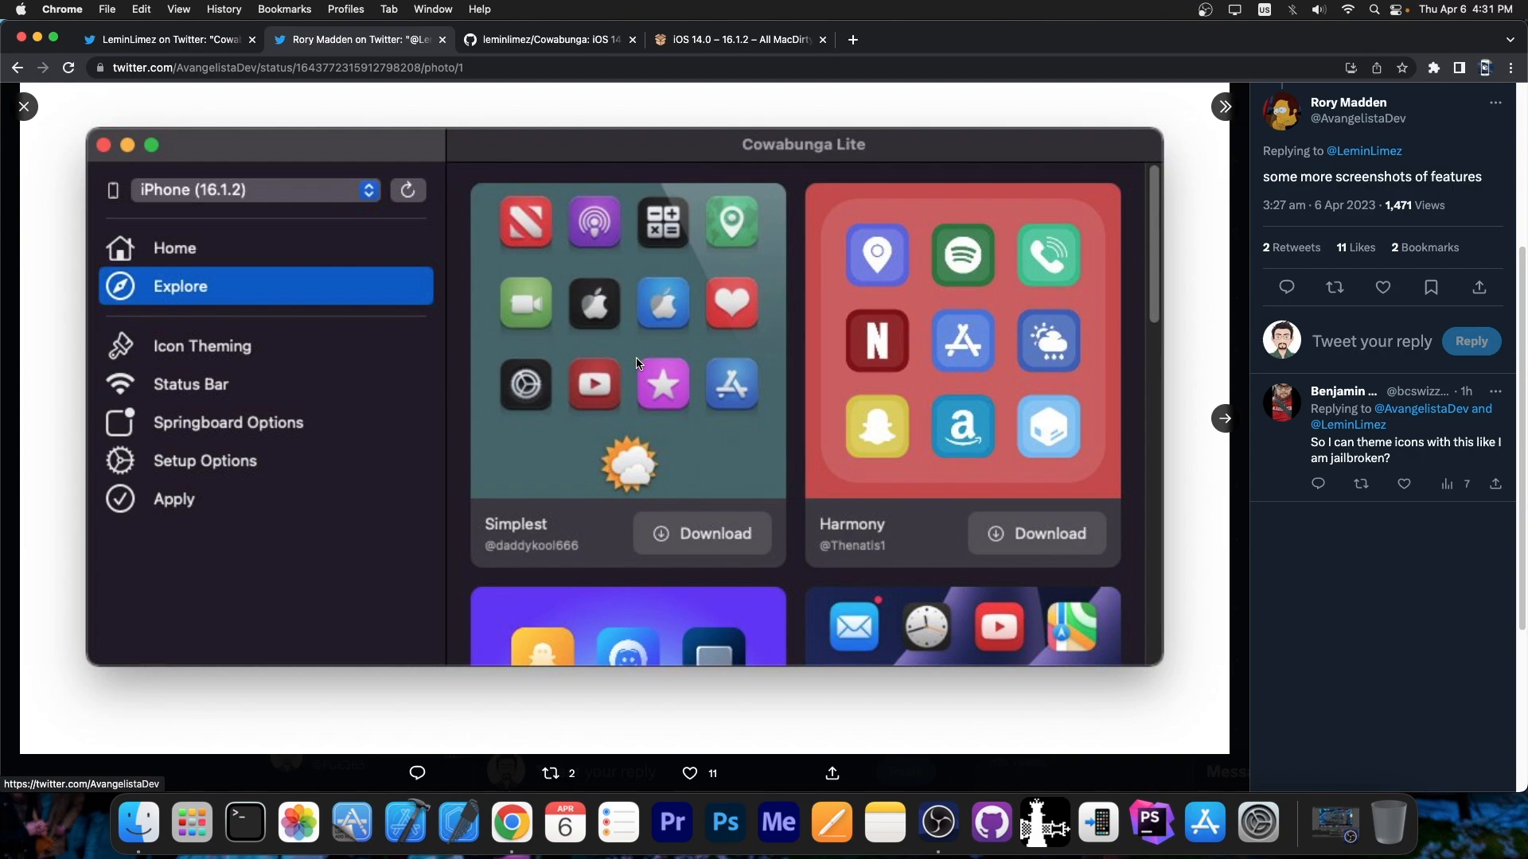
mouse_move(733, 390)
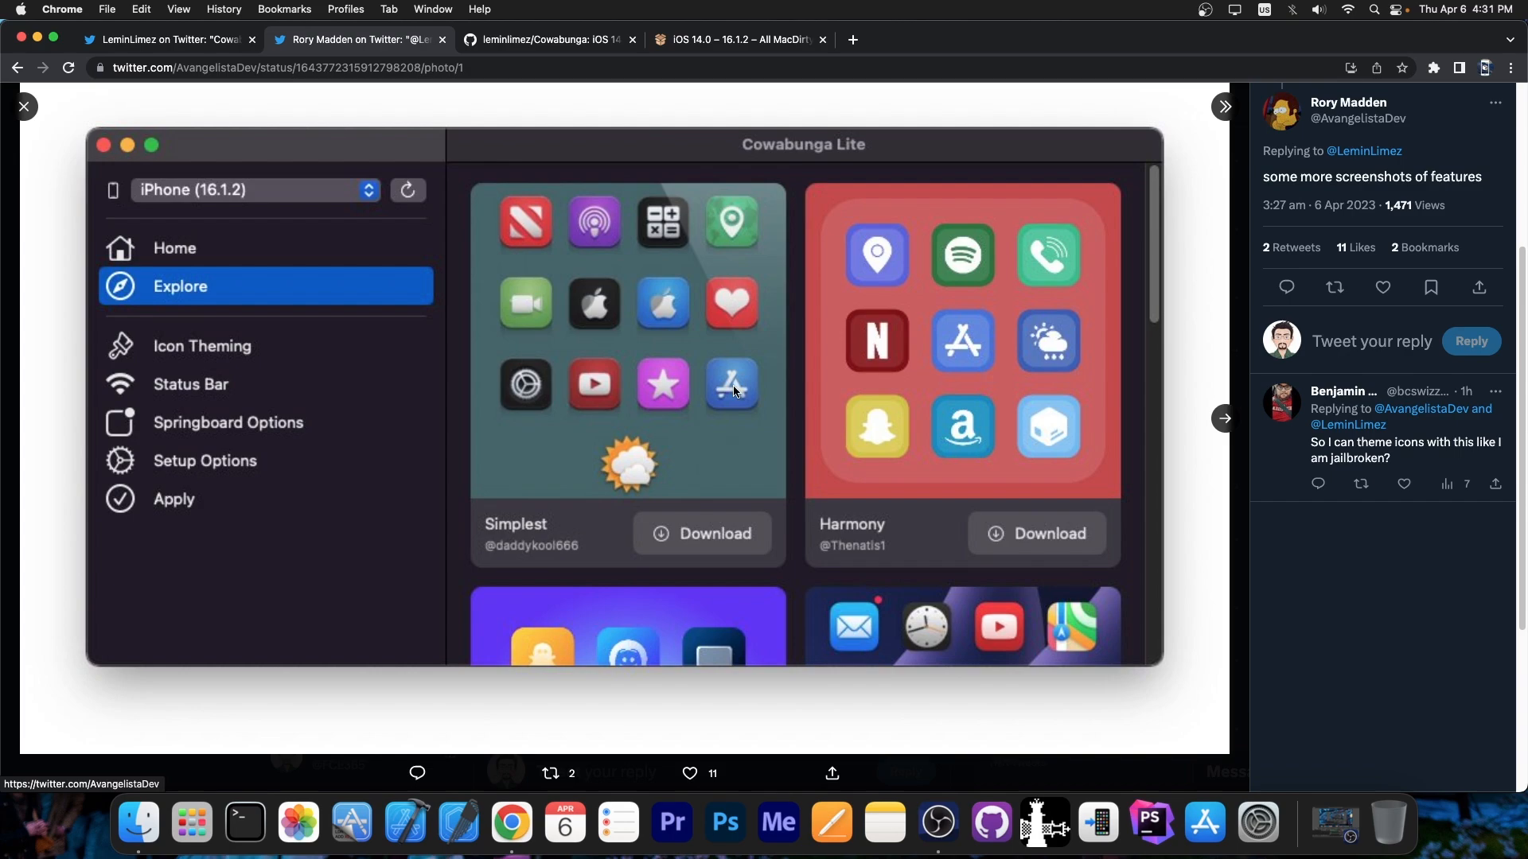
mouse_move(767, 367)
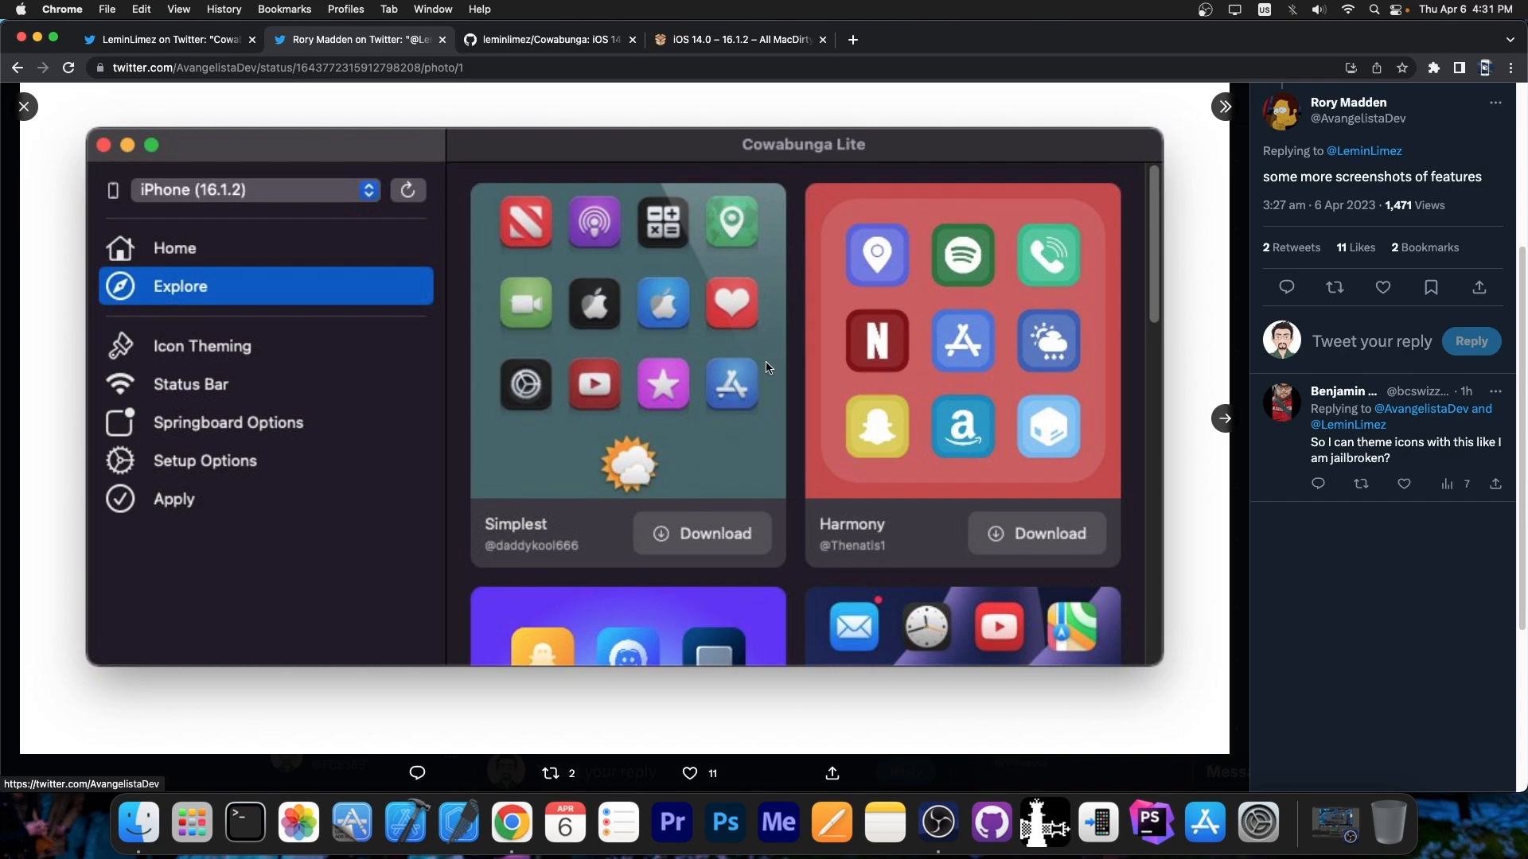
mouse_move(695, 352)
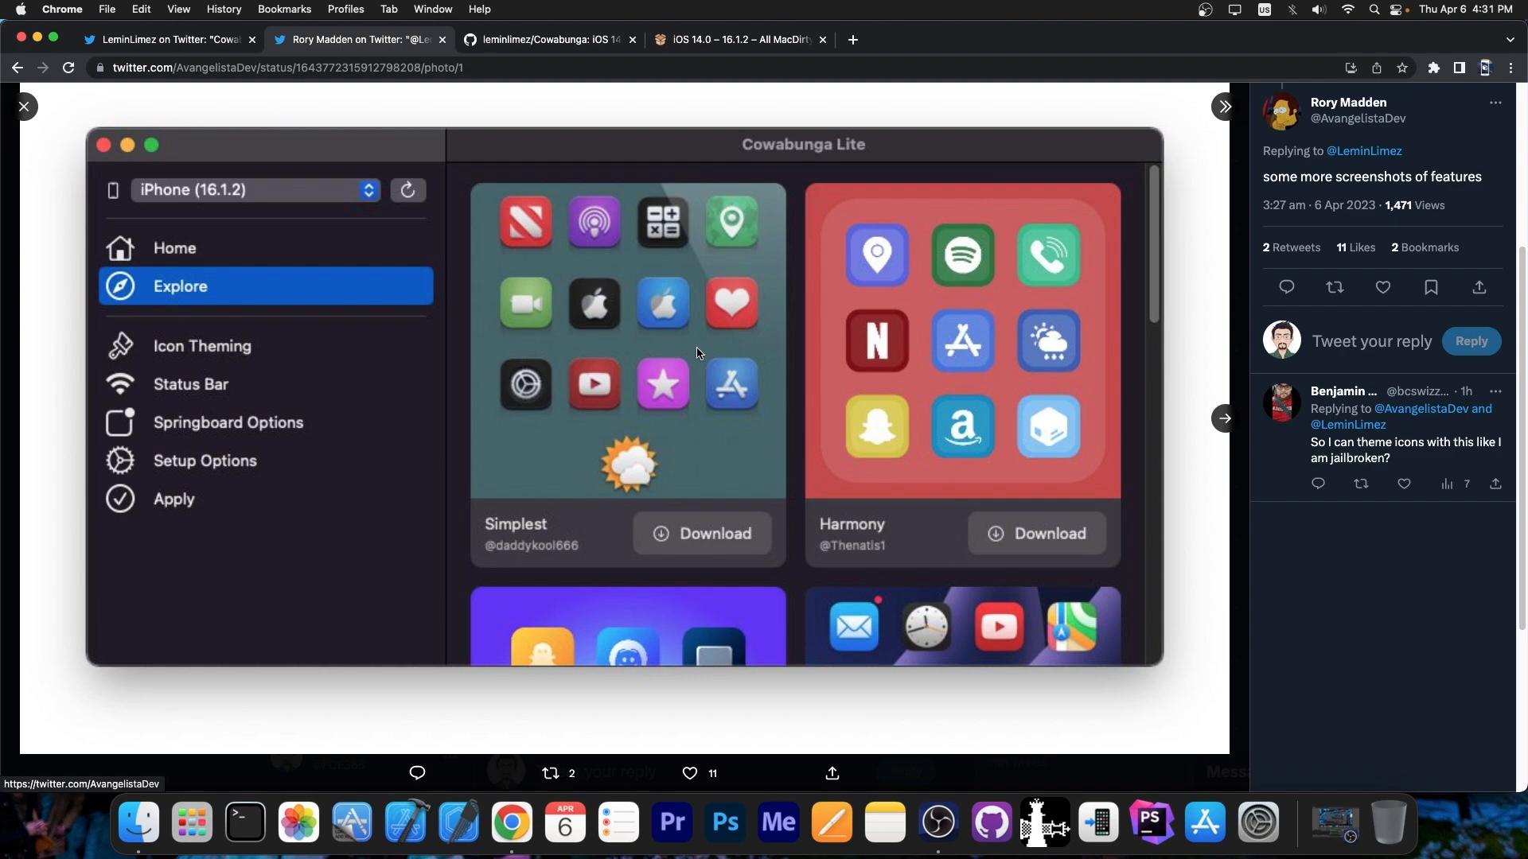
mouse_move(661, 339)
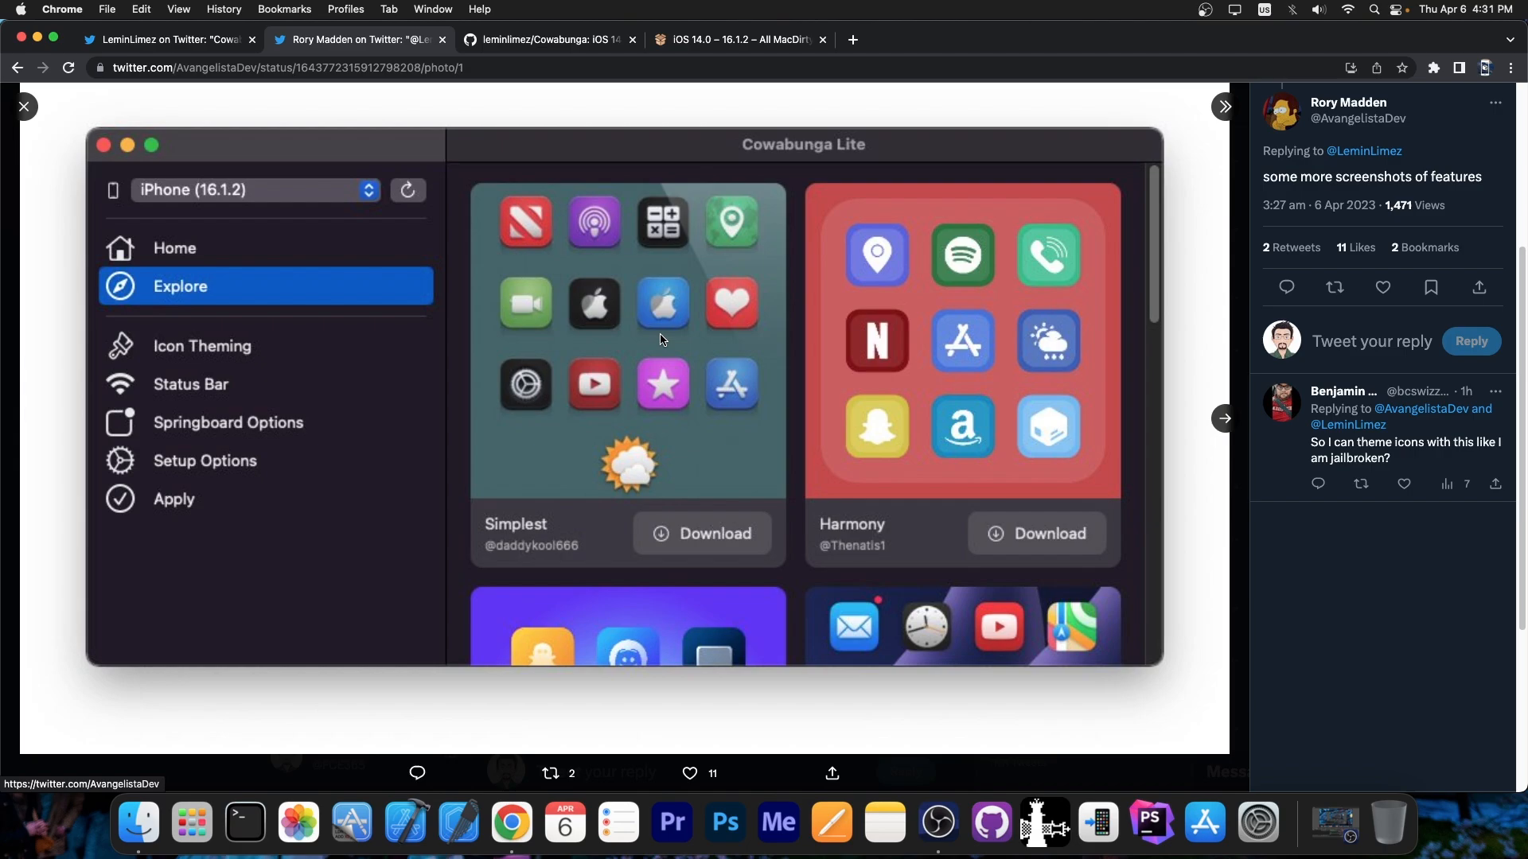
- Close the photo viewer, visit LeminLimez's profile and open the free-release-to-everyone tweet
left_click(24, 106)
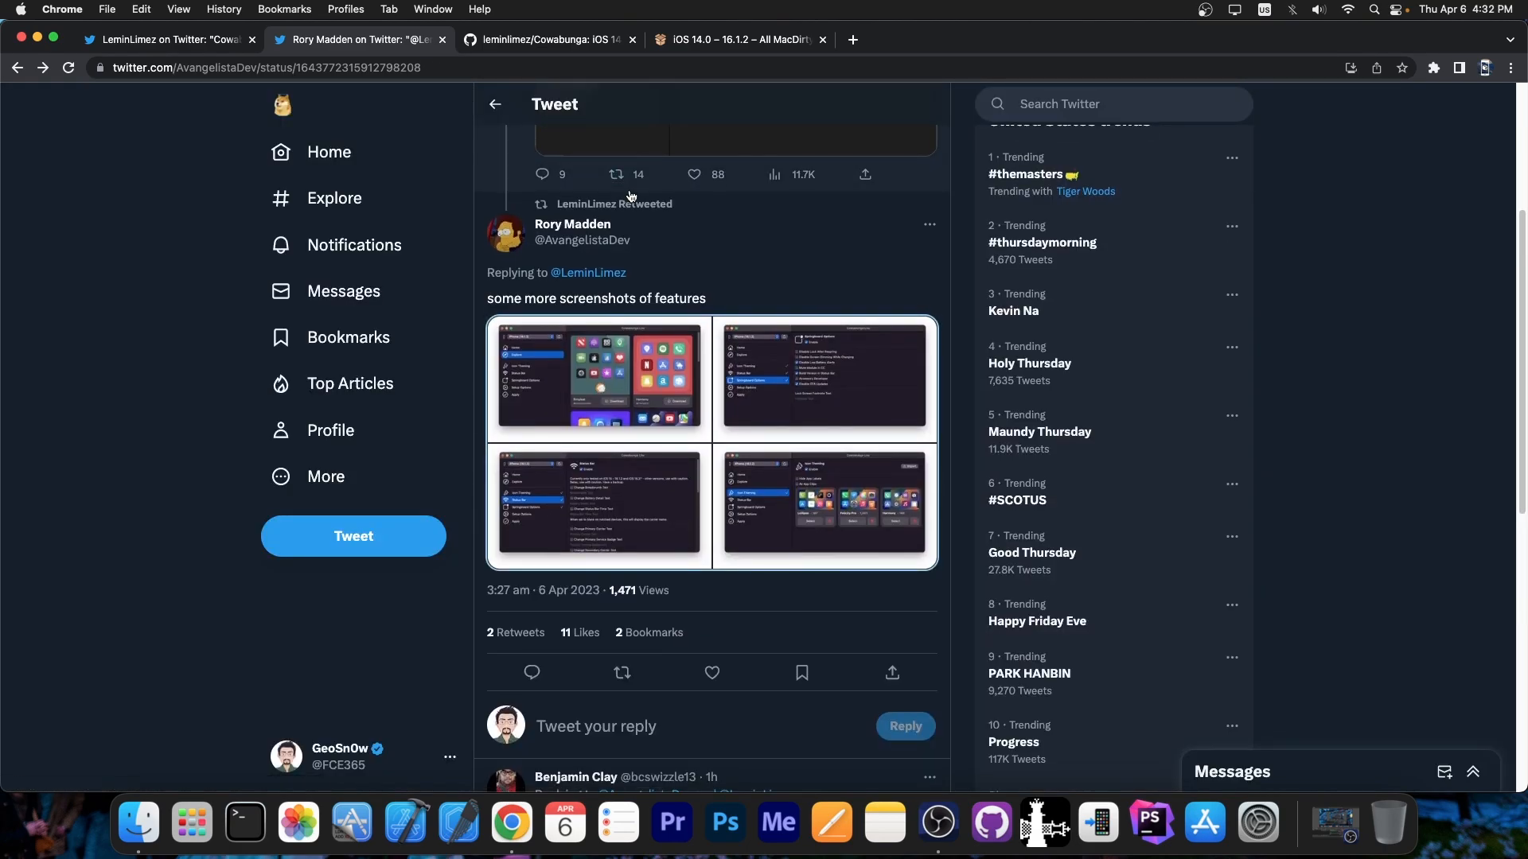
scroll("up", 3)
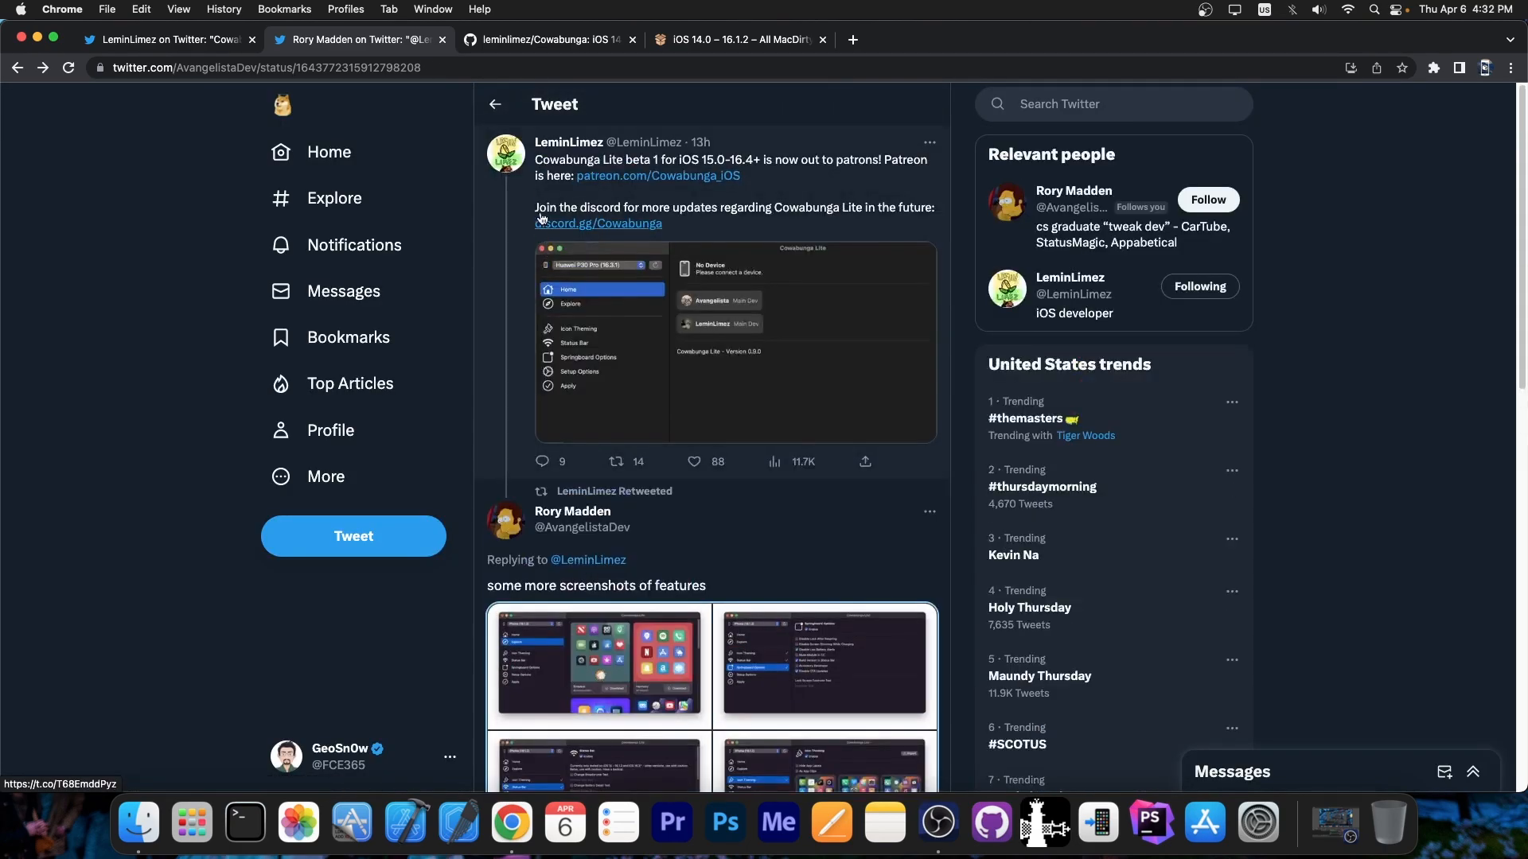
left_click(568, 143)
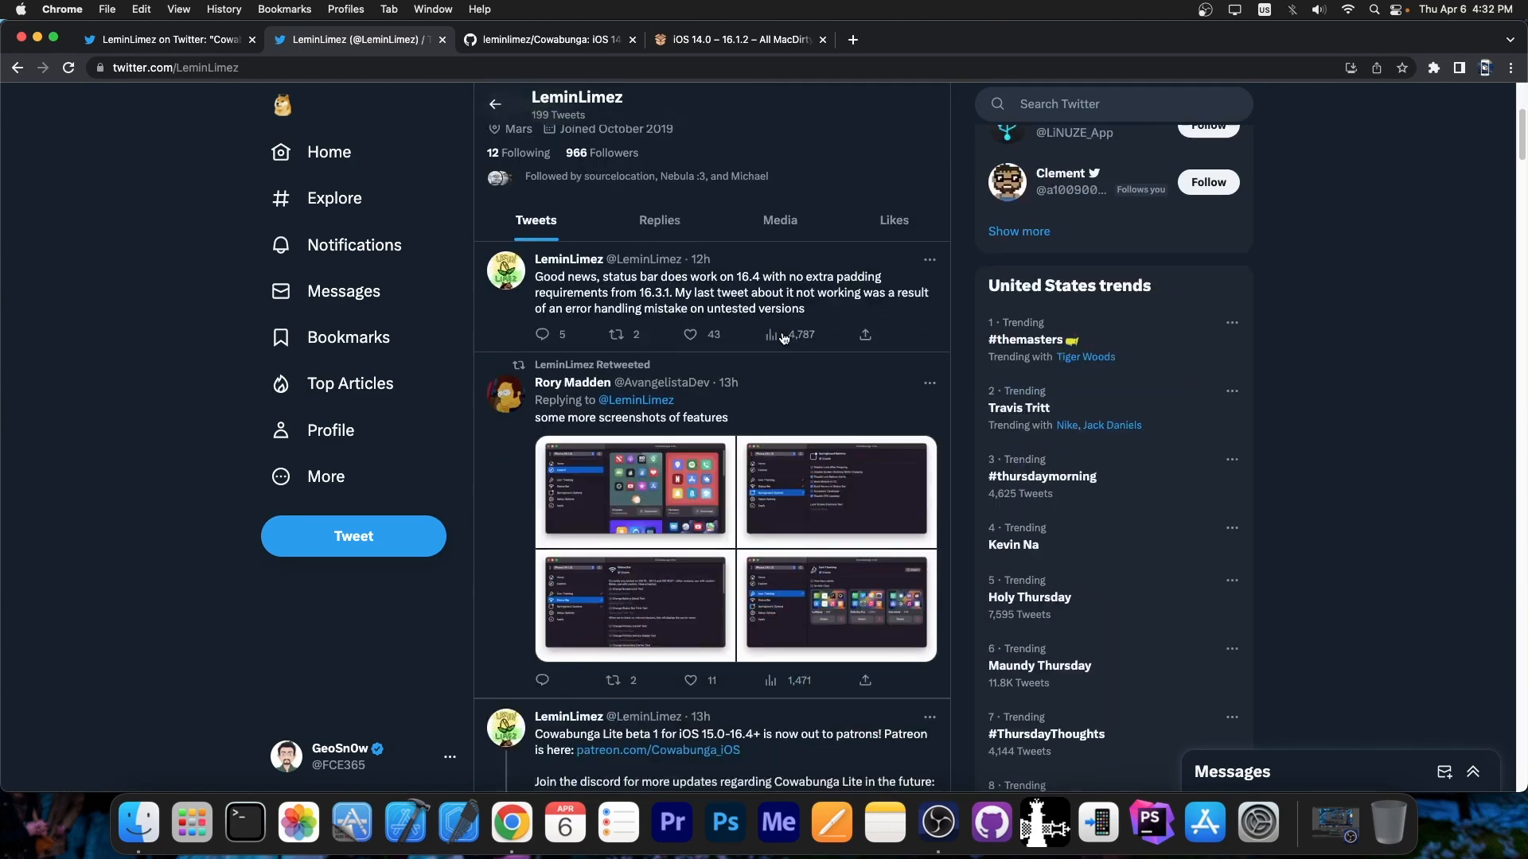
scroll("down", 3)
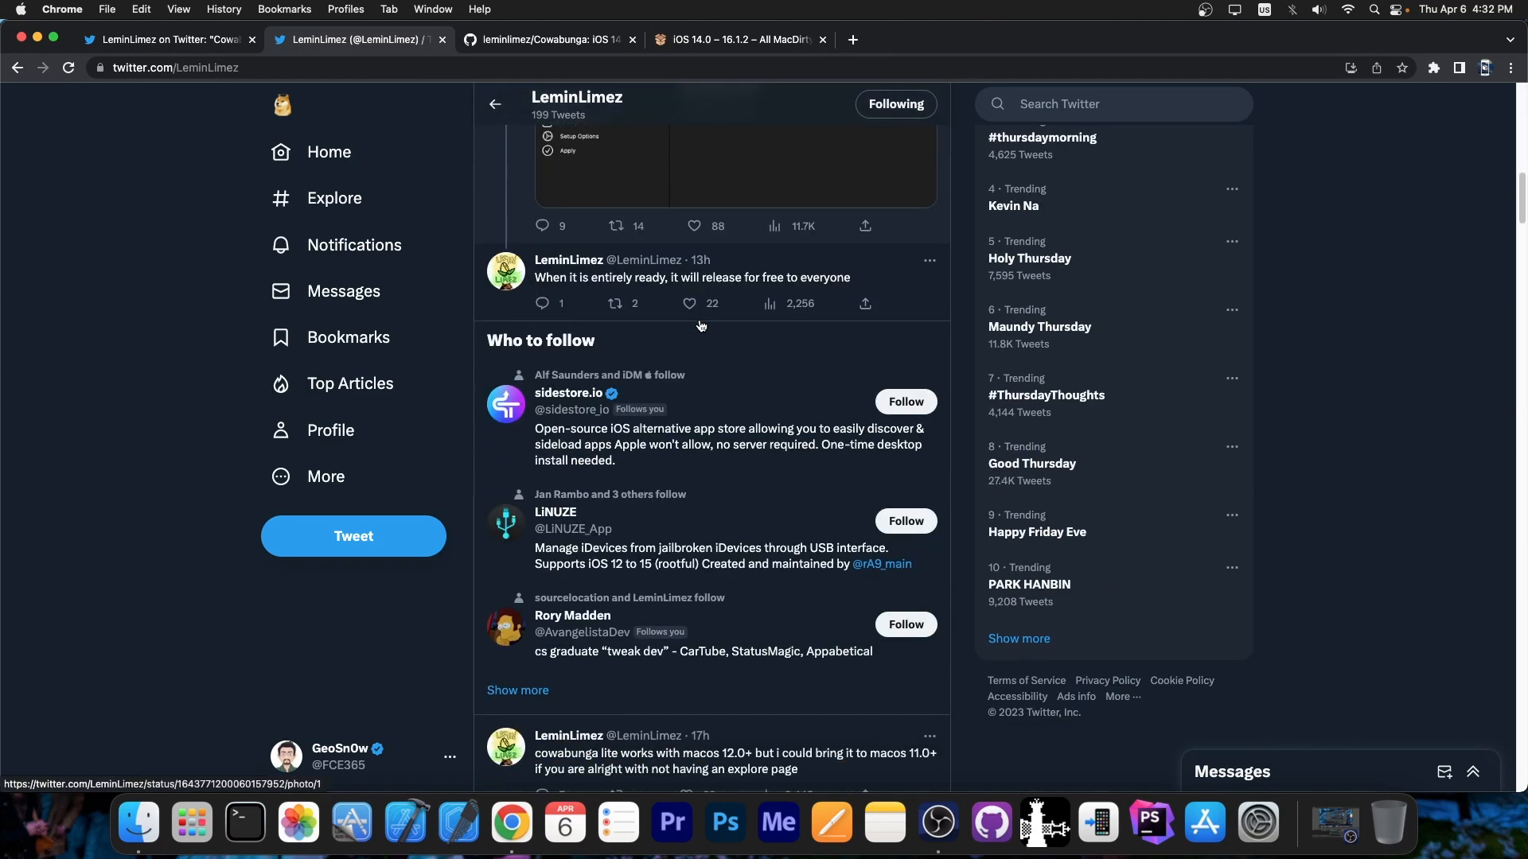
left_click(691, 278)
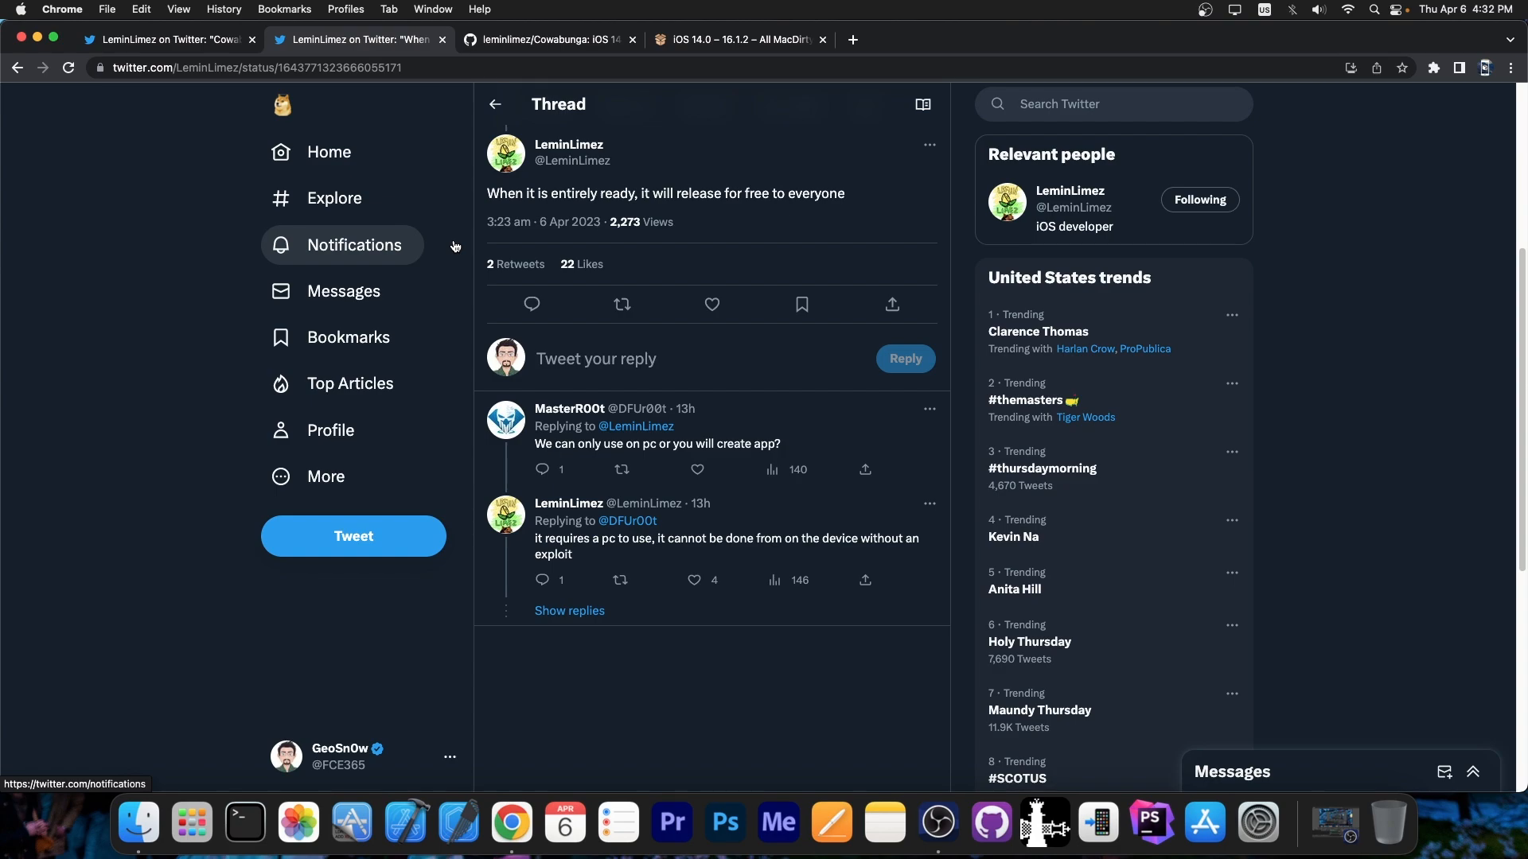
mouse_move(712, 559)
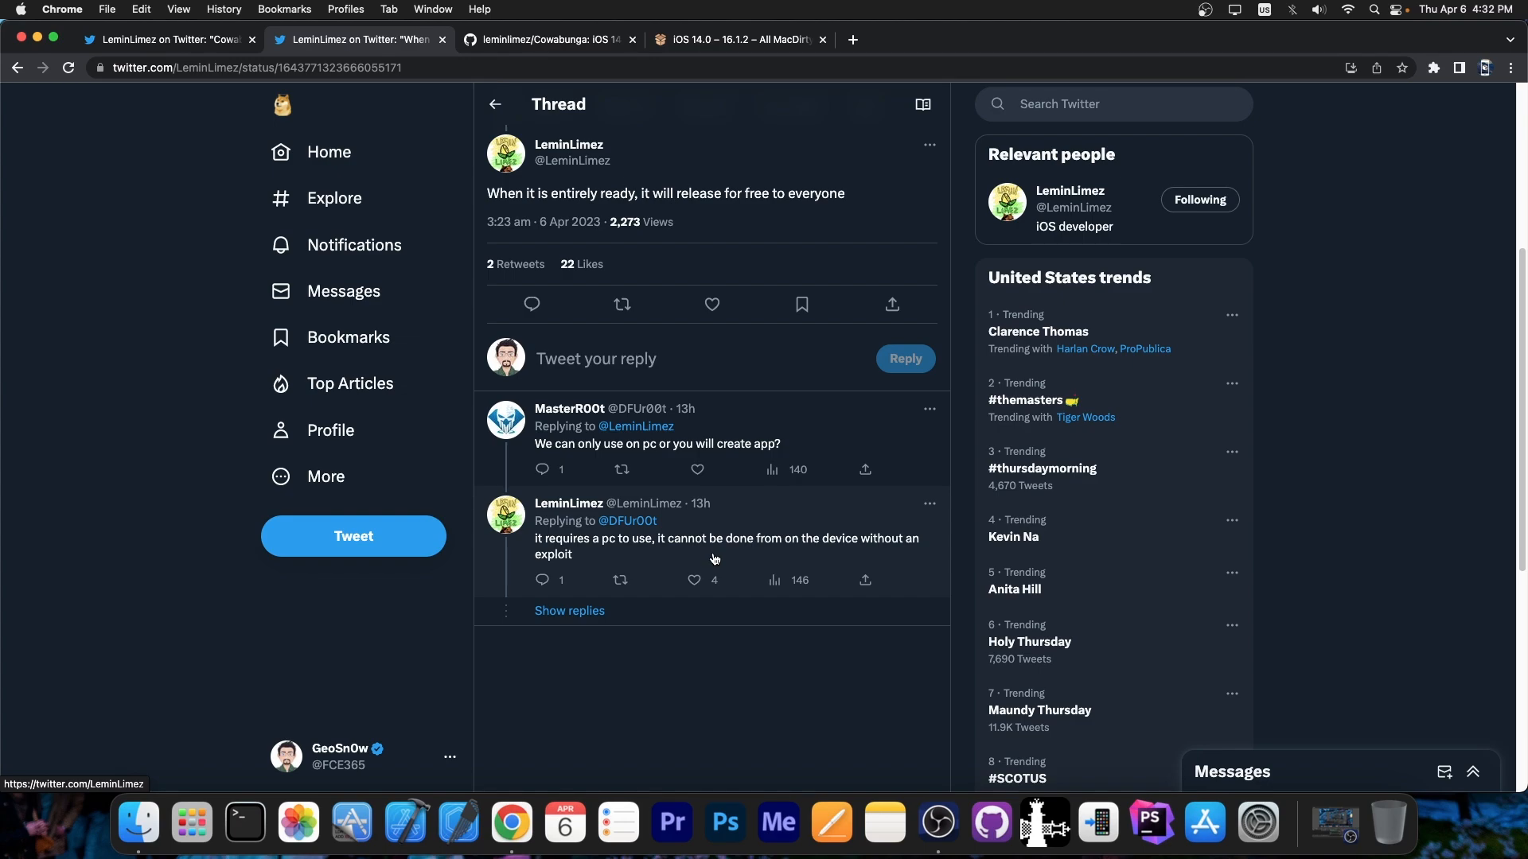
- Read LeminLimez's Cowabunga Lite feature-list tweet, then go back to the GitHub README
left_click(569, 610)
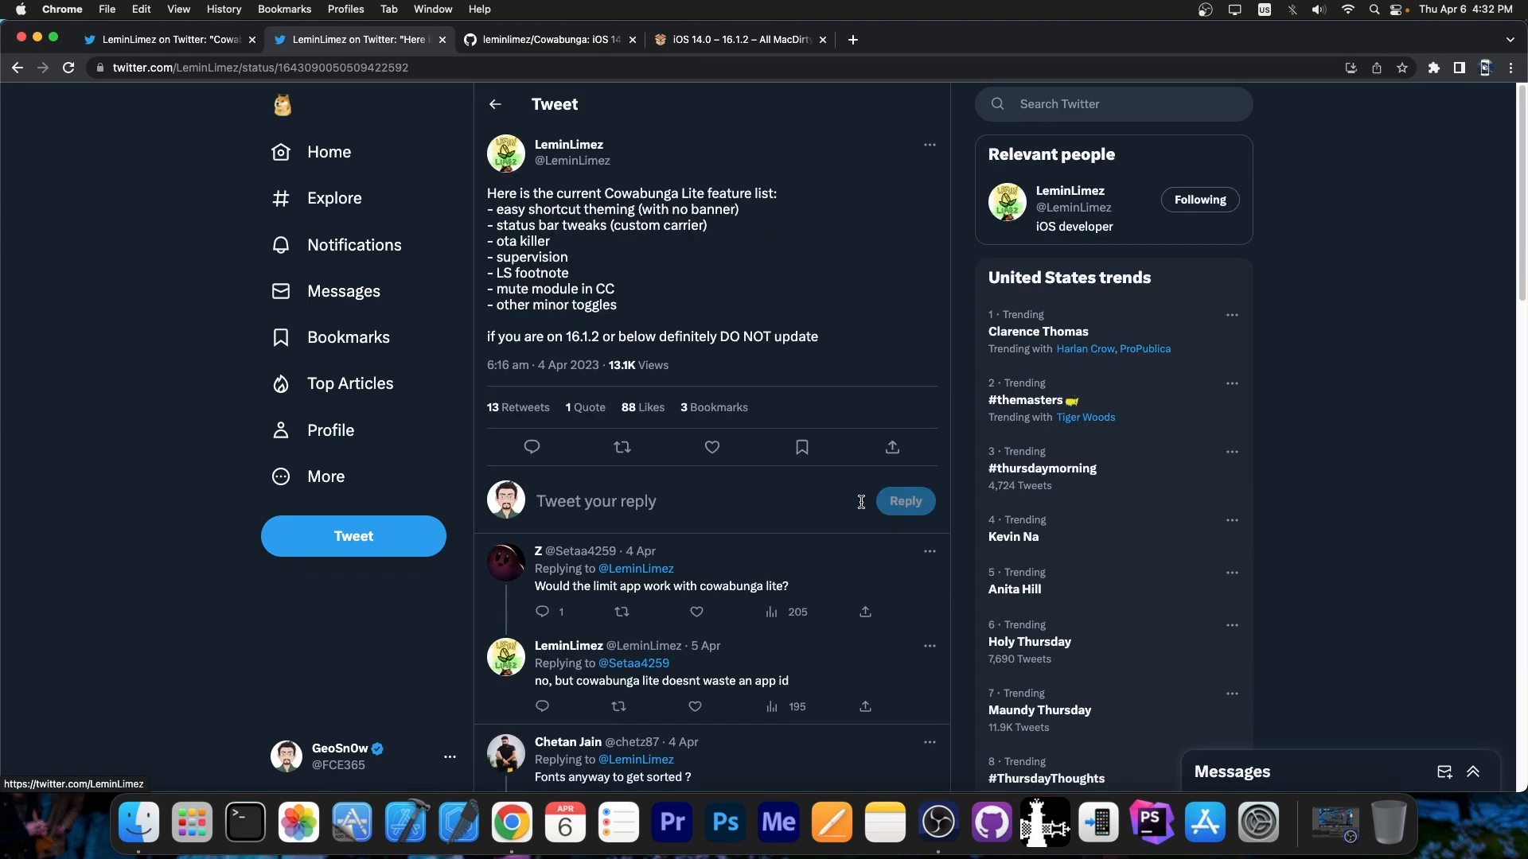
mouse_move(582, 239)
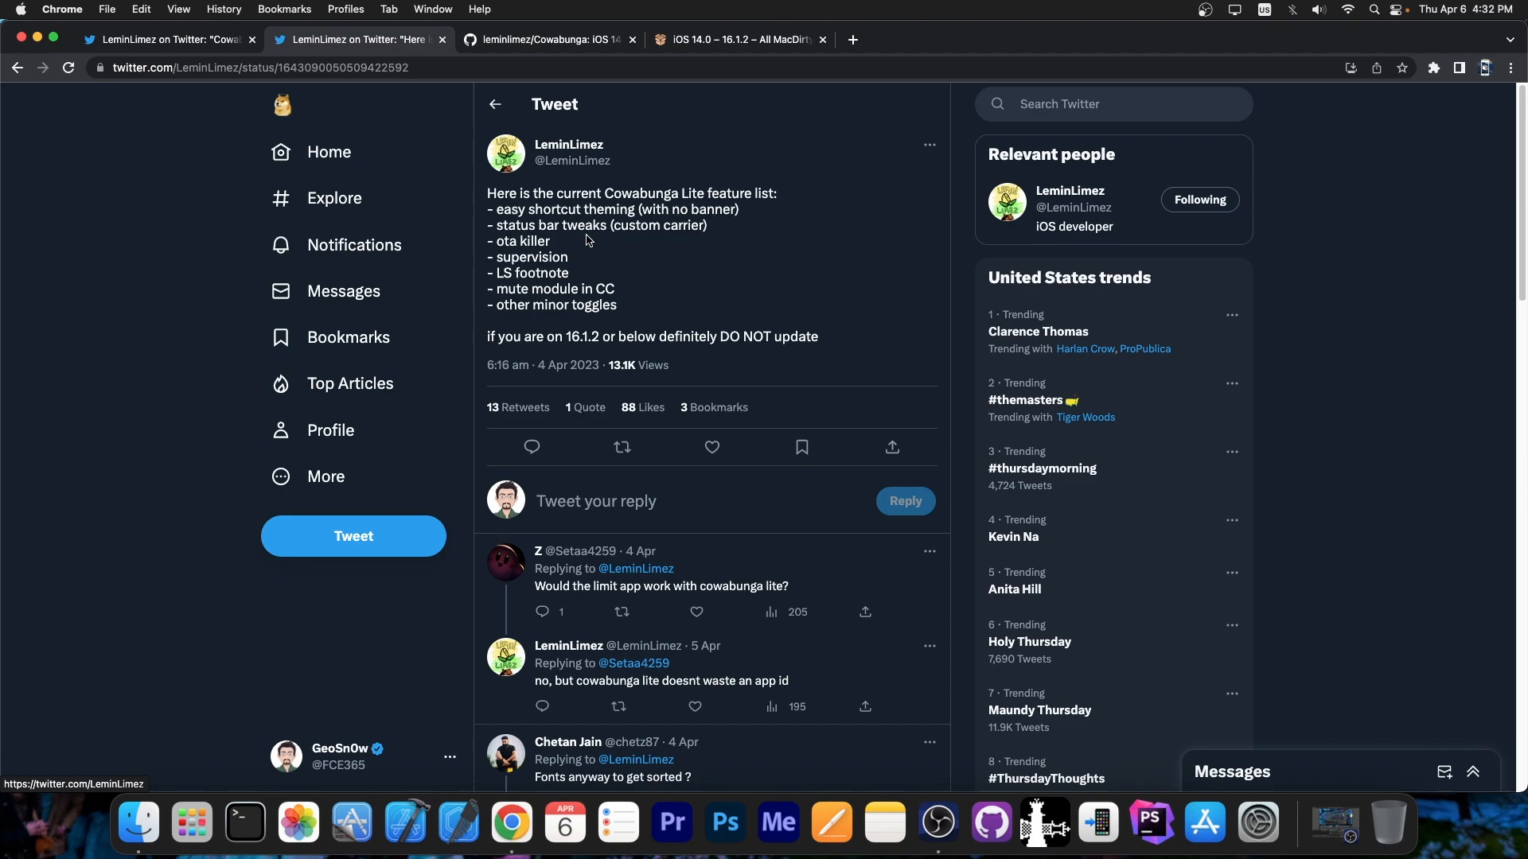
mouse_move(490, 209)
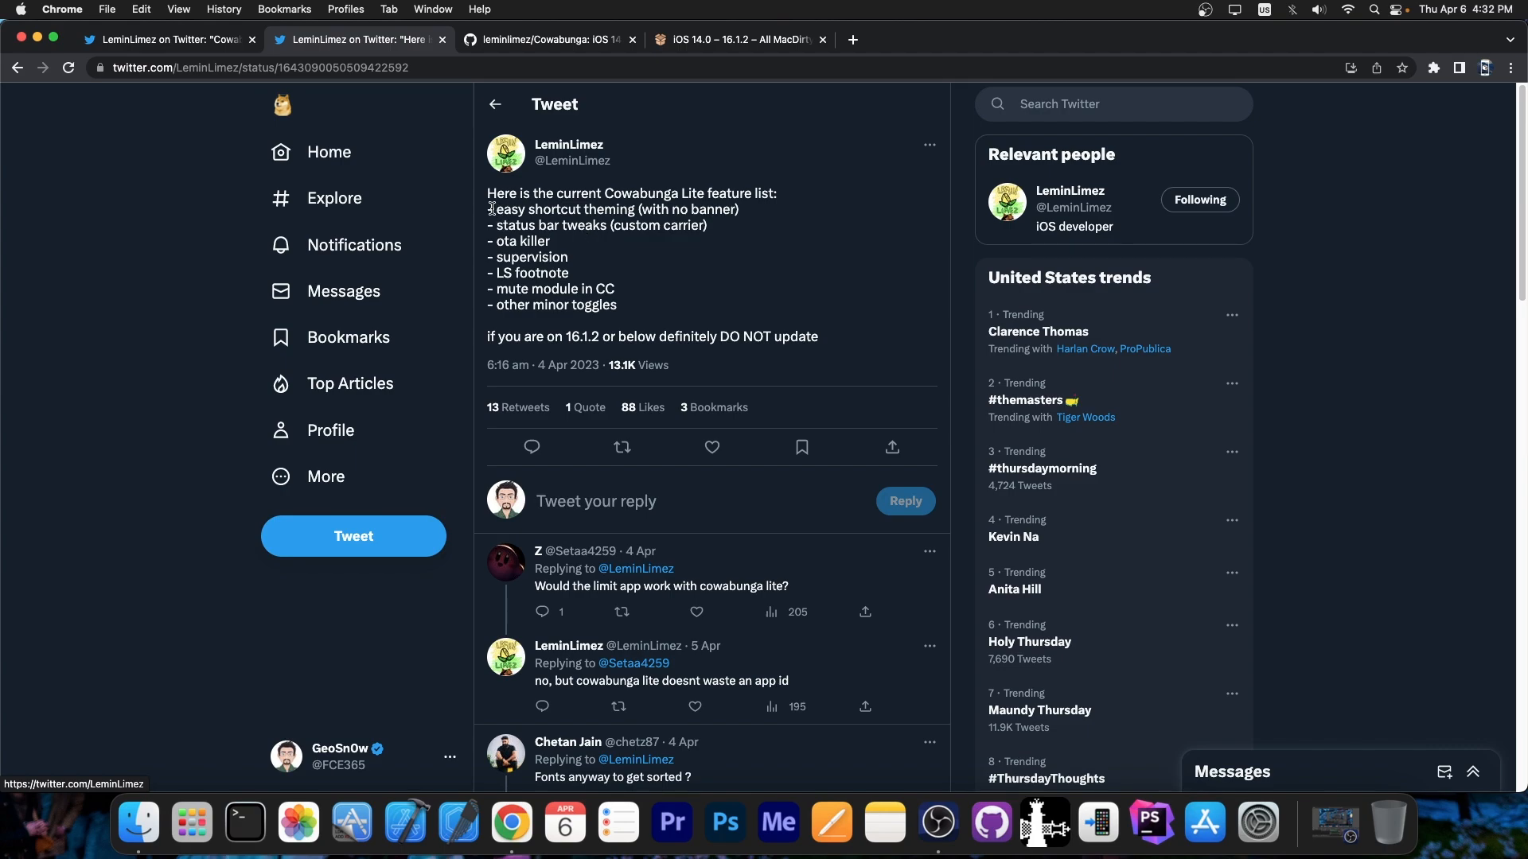
double_click(614, 210)
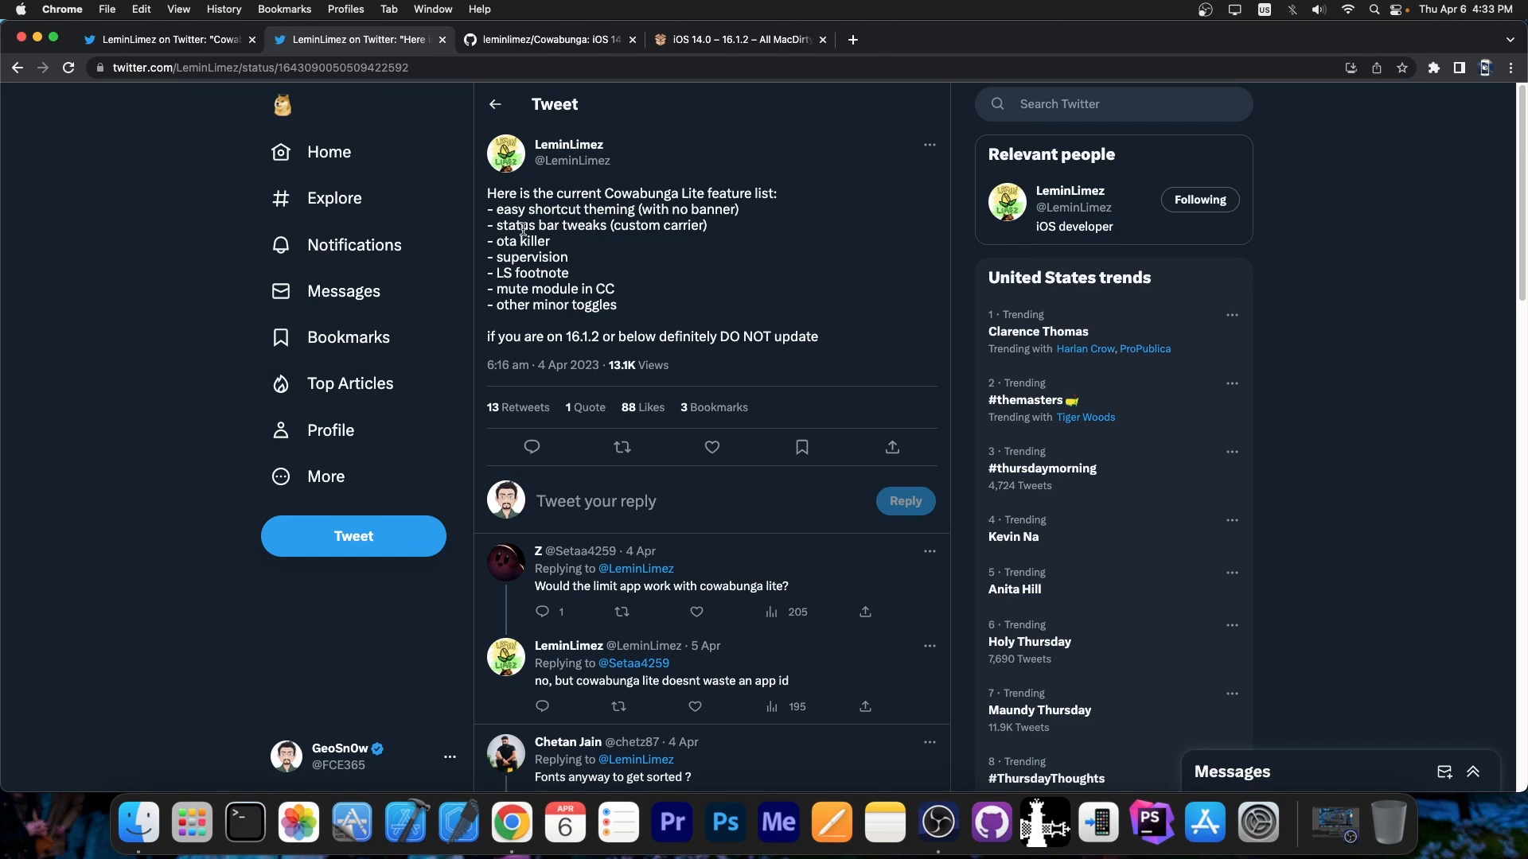
mouse_move(459, 269)
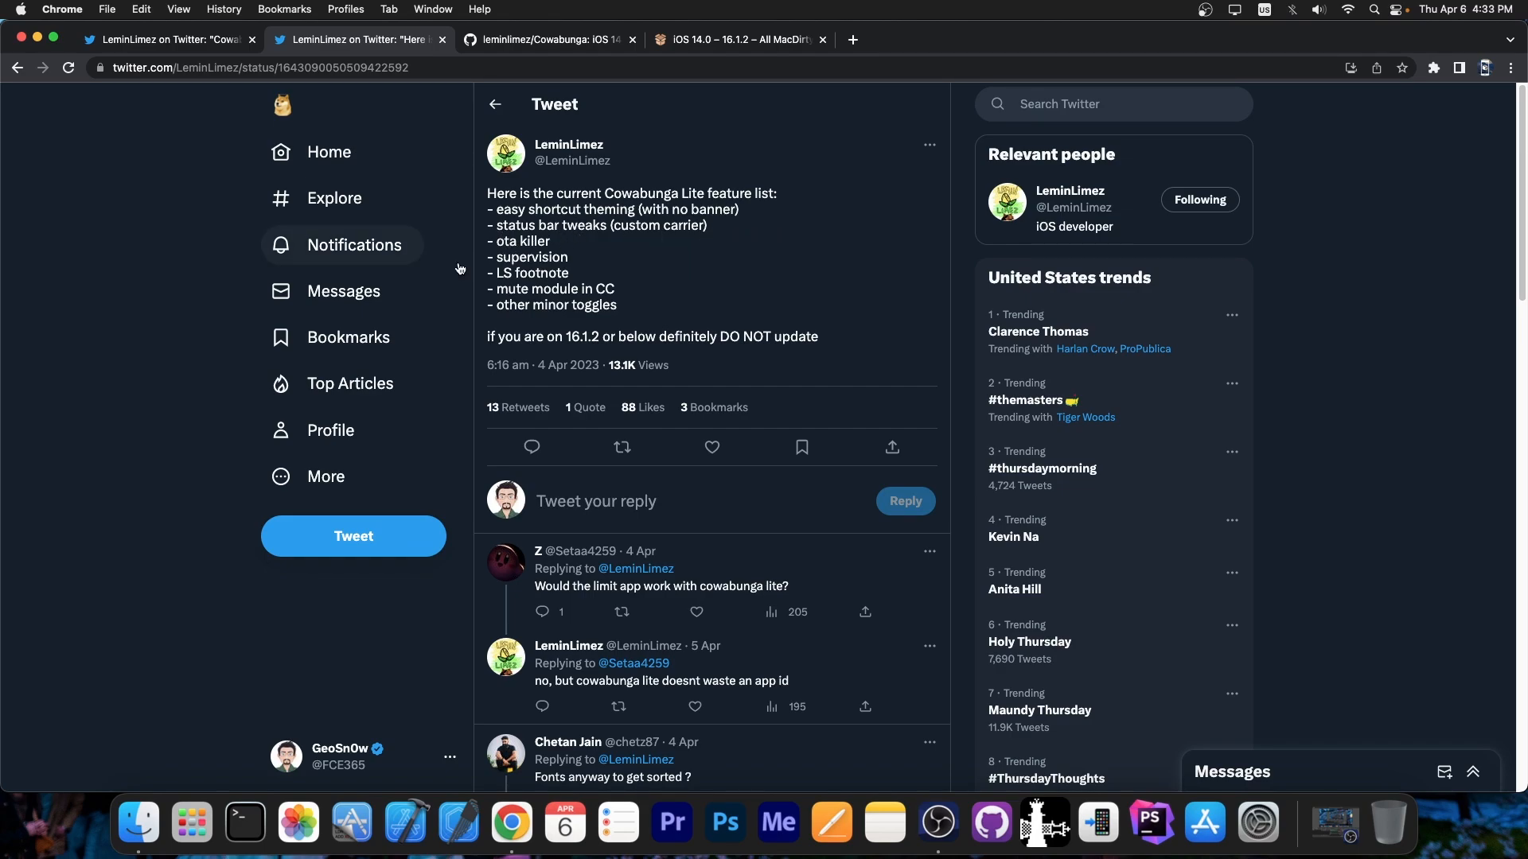
mouse_move(543, 290)
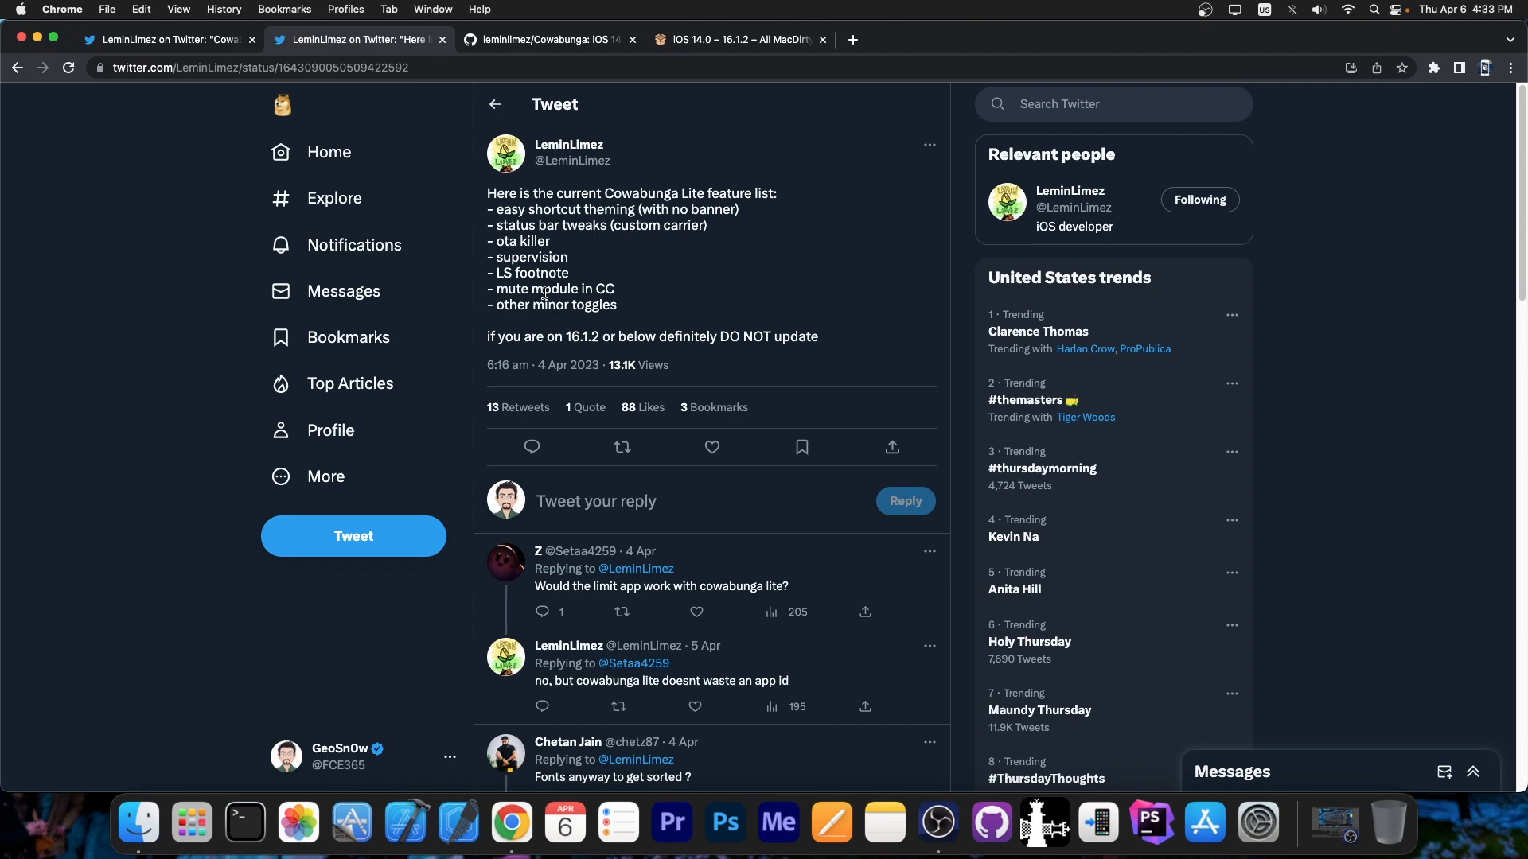
mouse_move(543, 322)
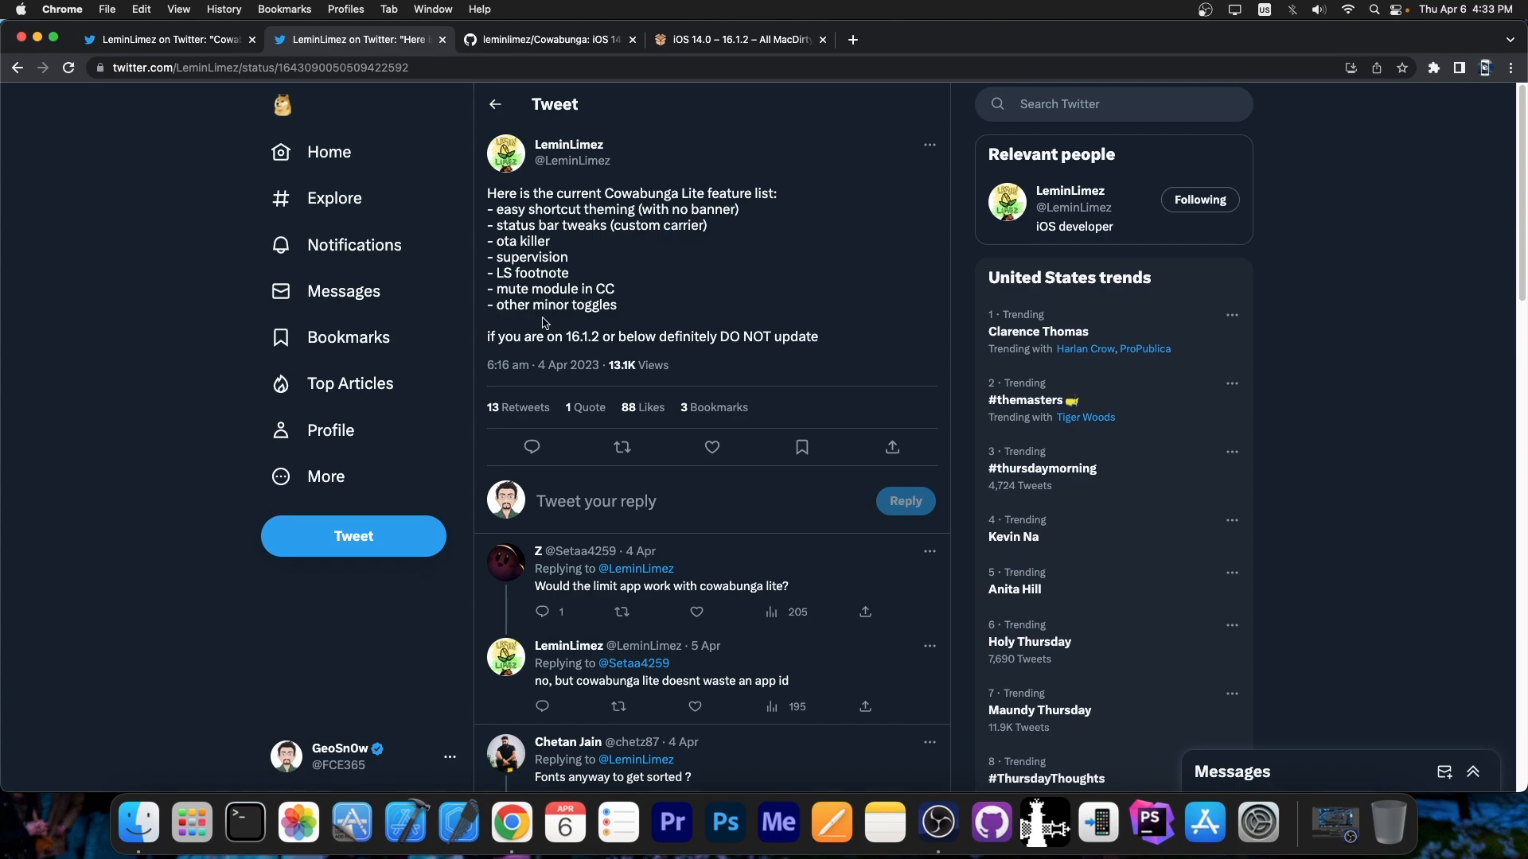
mouse_move(611, 292)
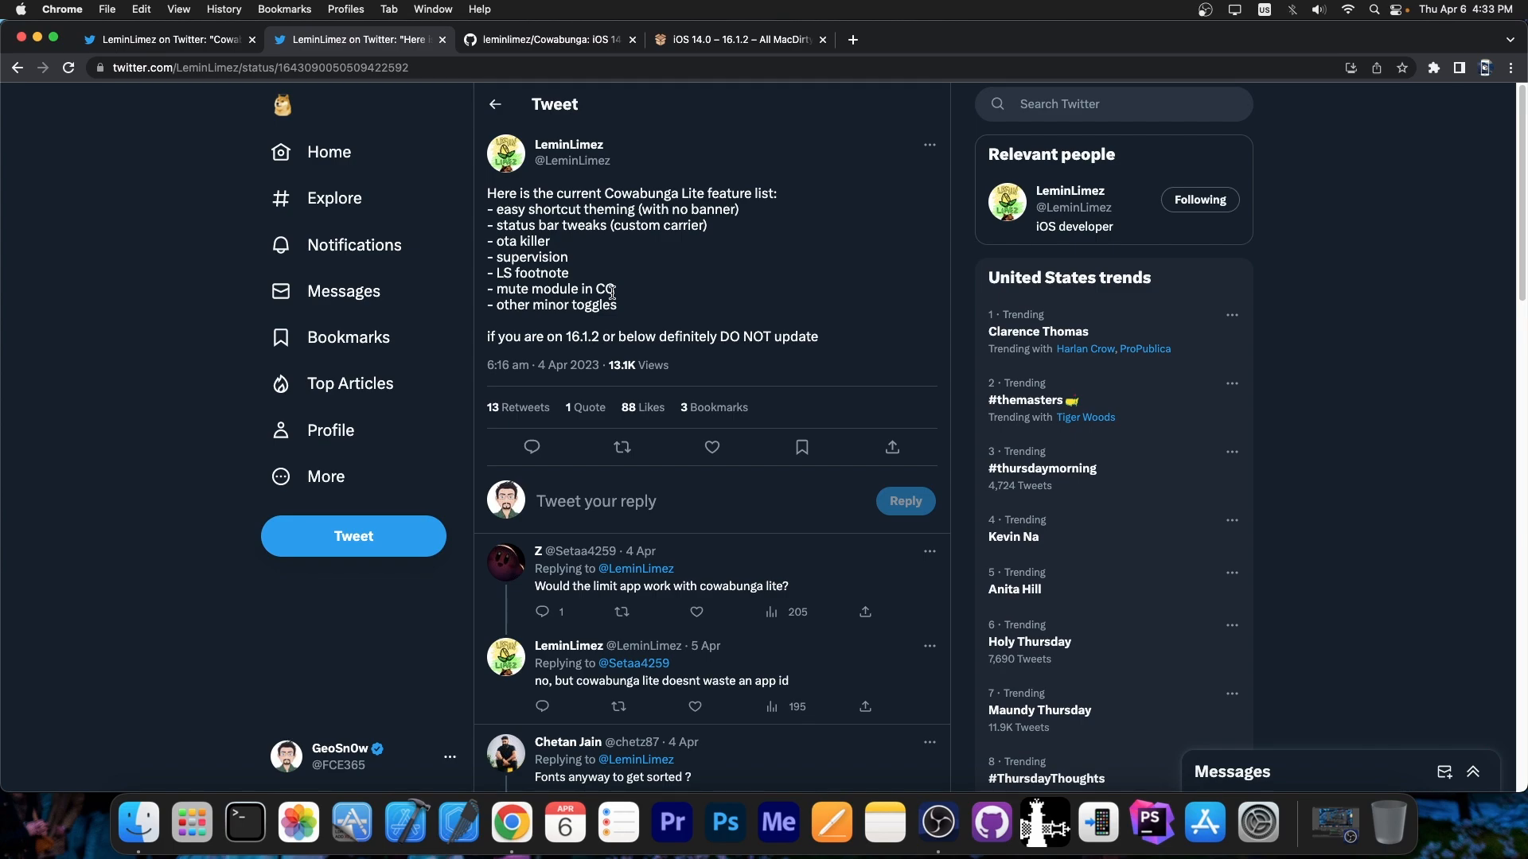
left_click(548, 39)
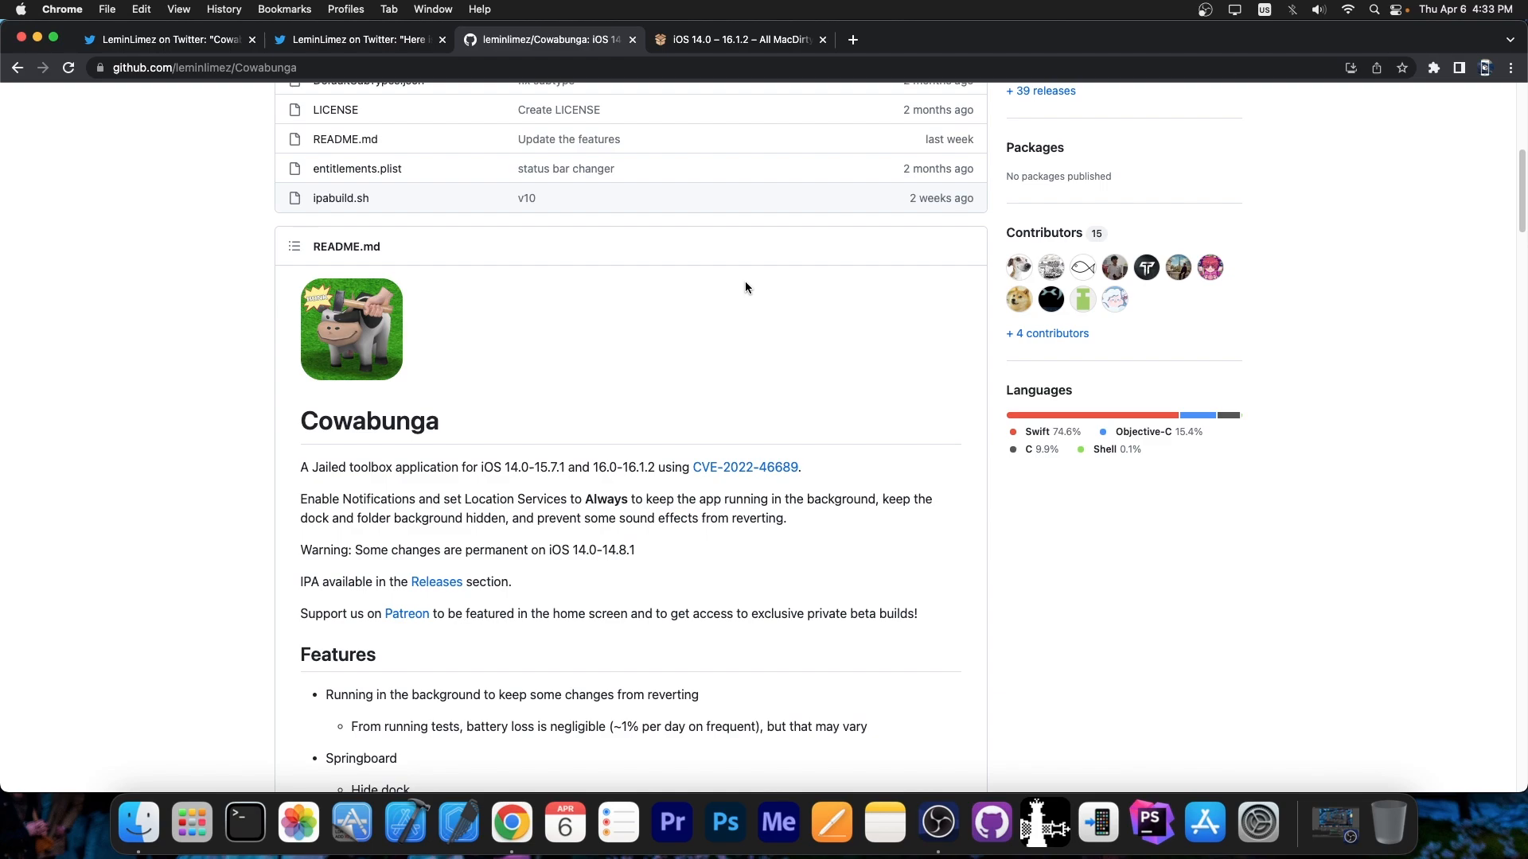
scroll("down", 3)
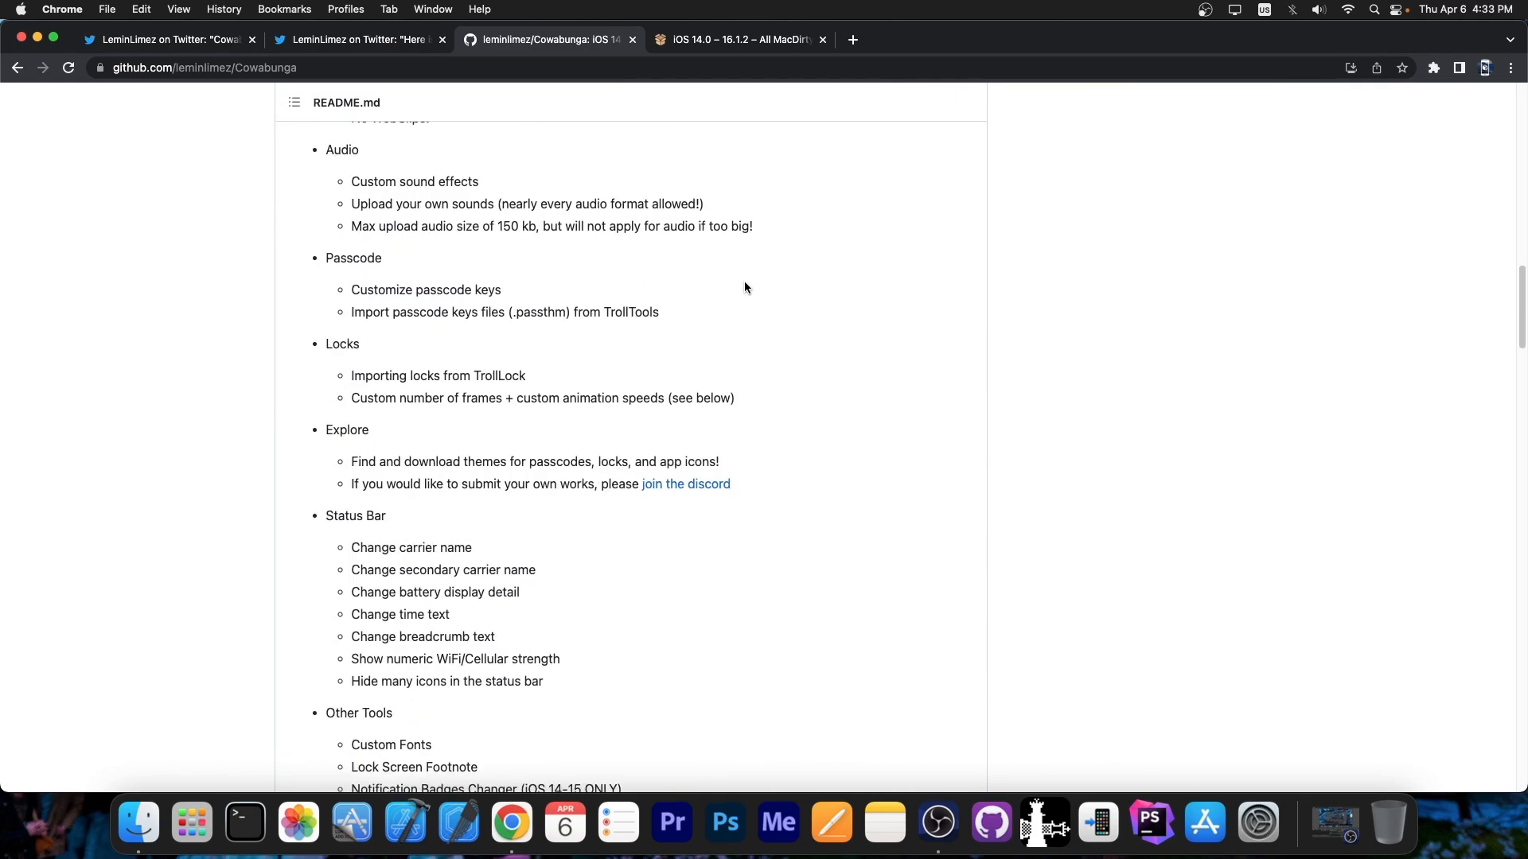
scroll("up", 3)
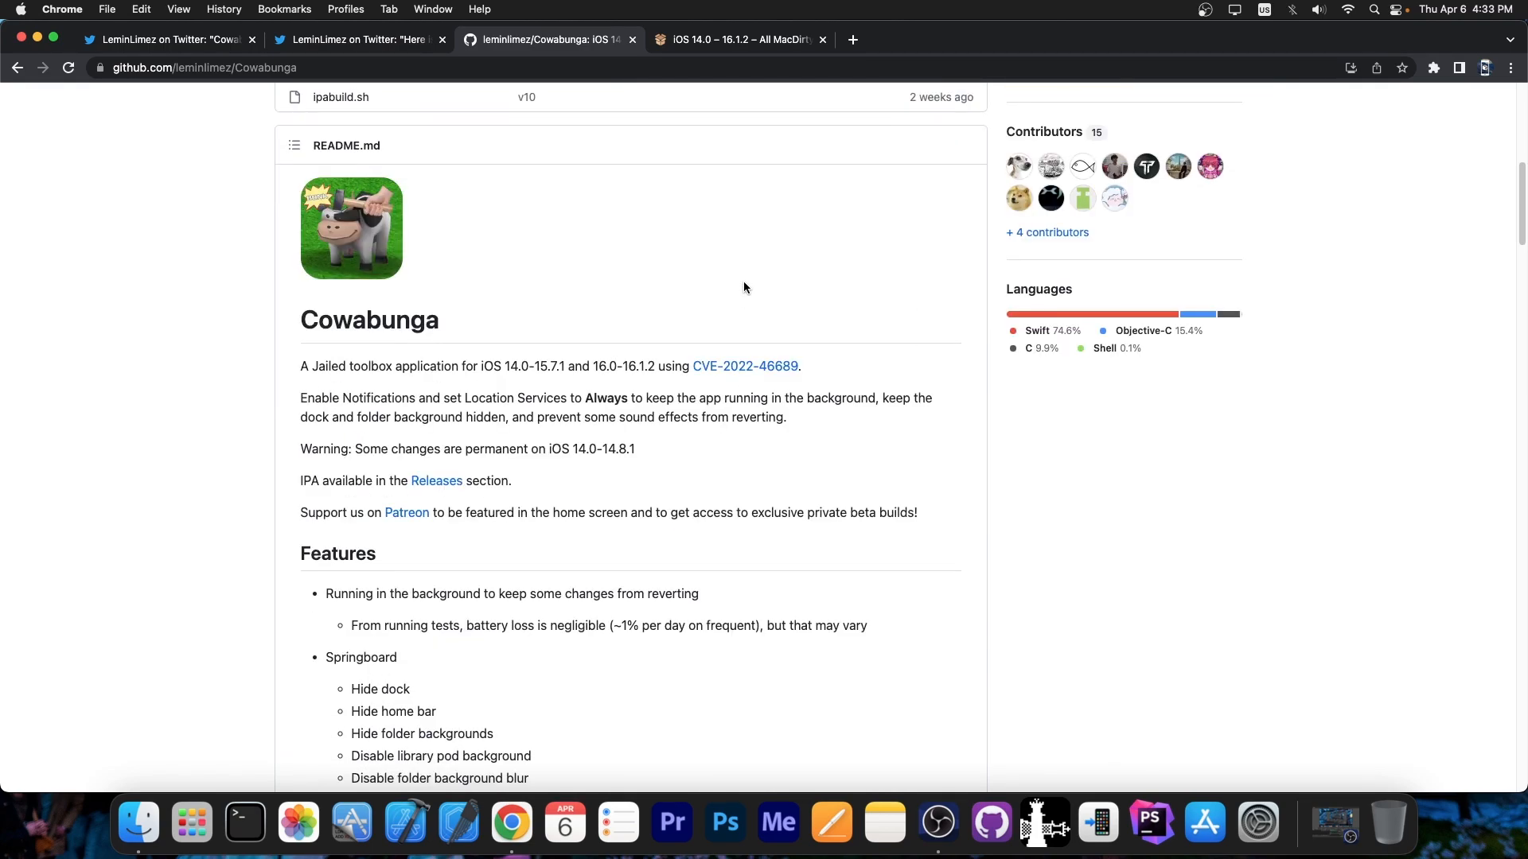
mouse_move(682, 35)
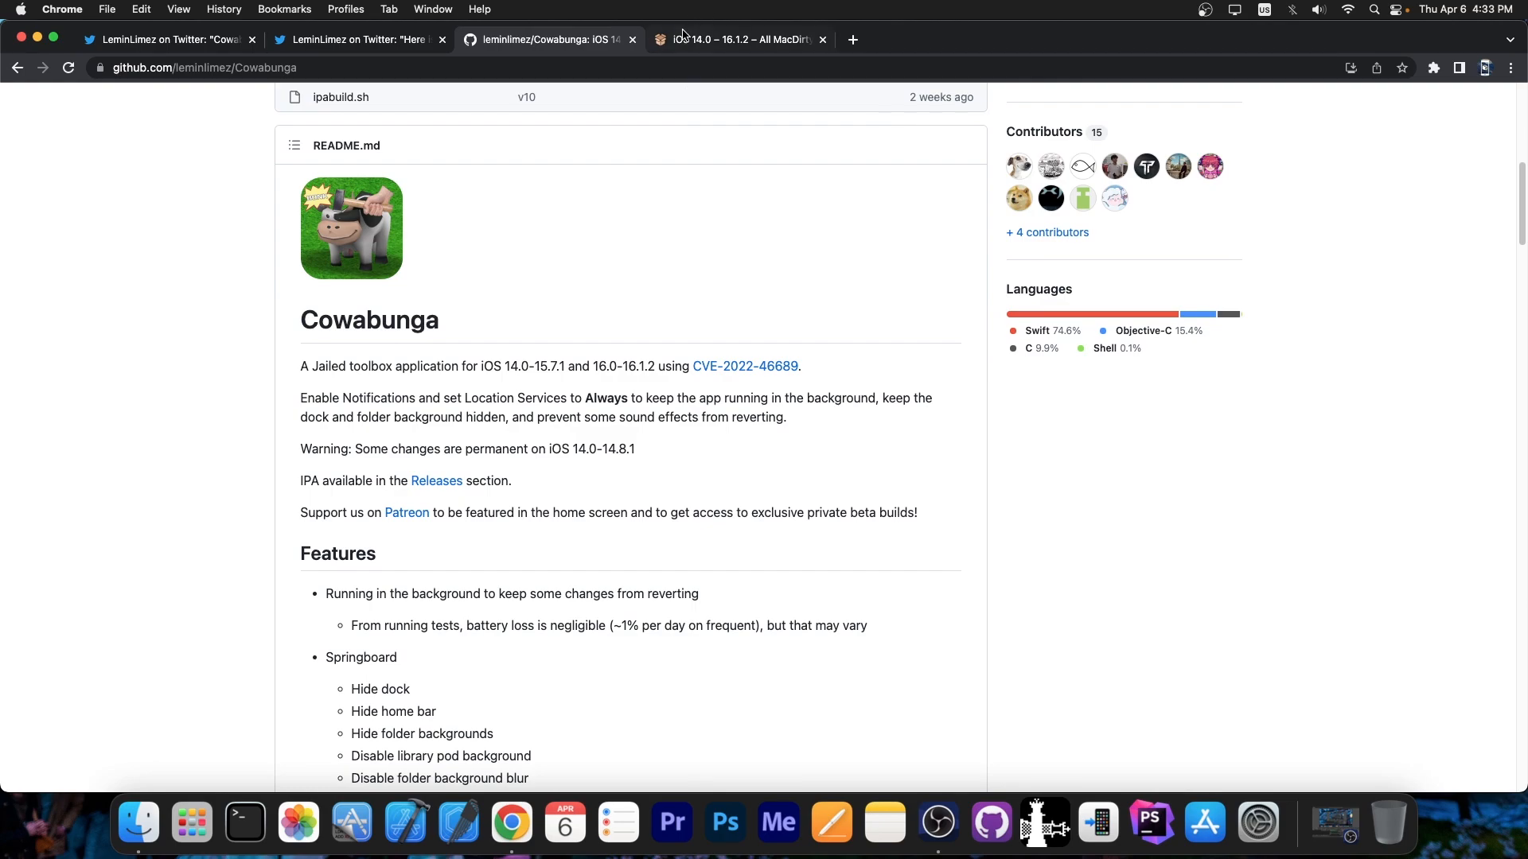
- Read iDevice Central's MacDirtyCow IPA downloads article from Cowabunga down to TrollBox
left_click(735, 39)
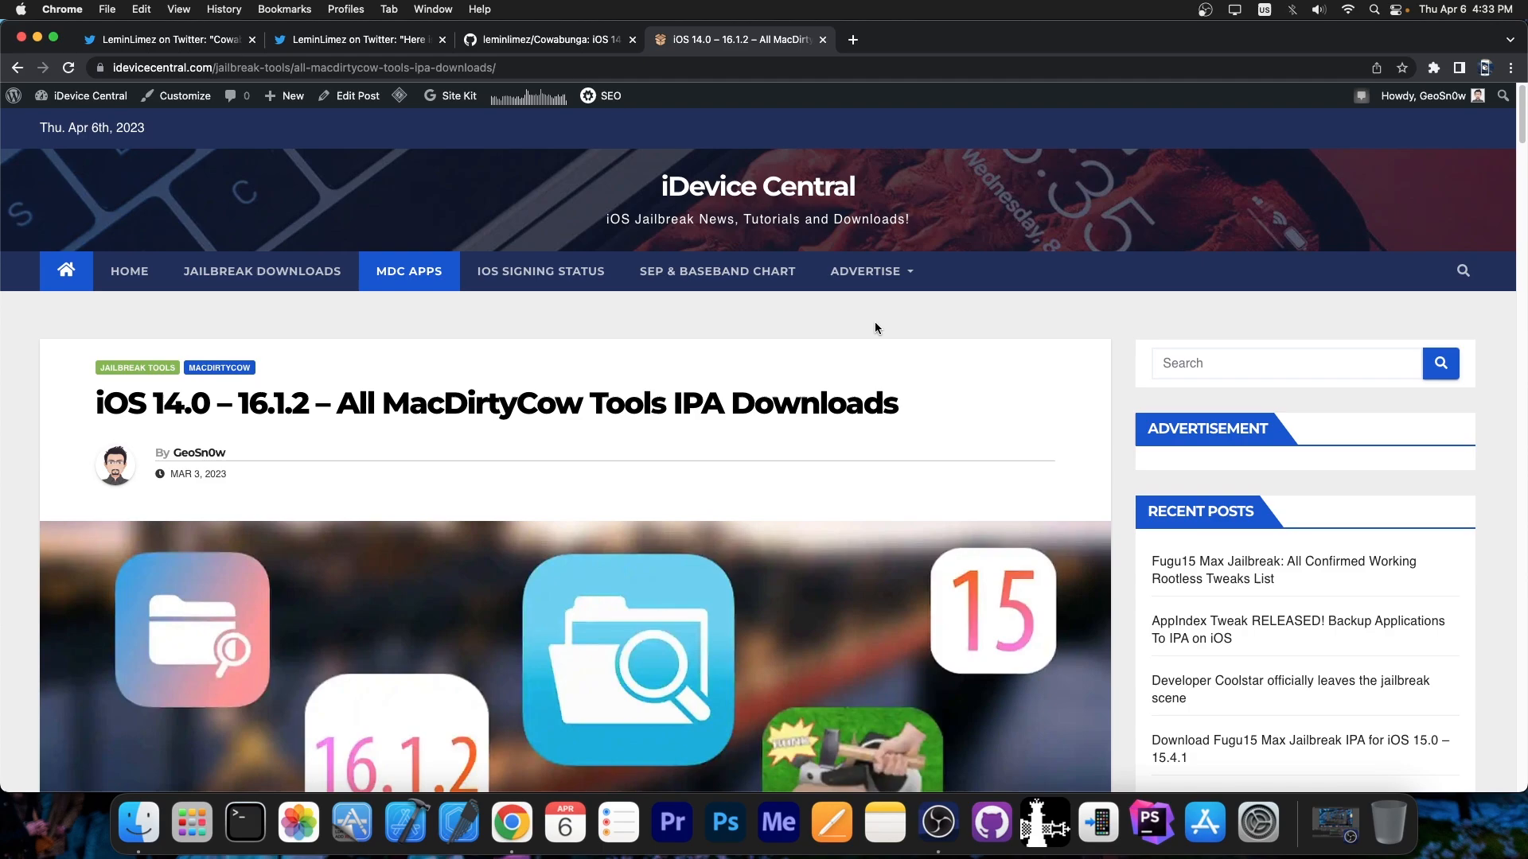
scroll("down", 3)
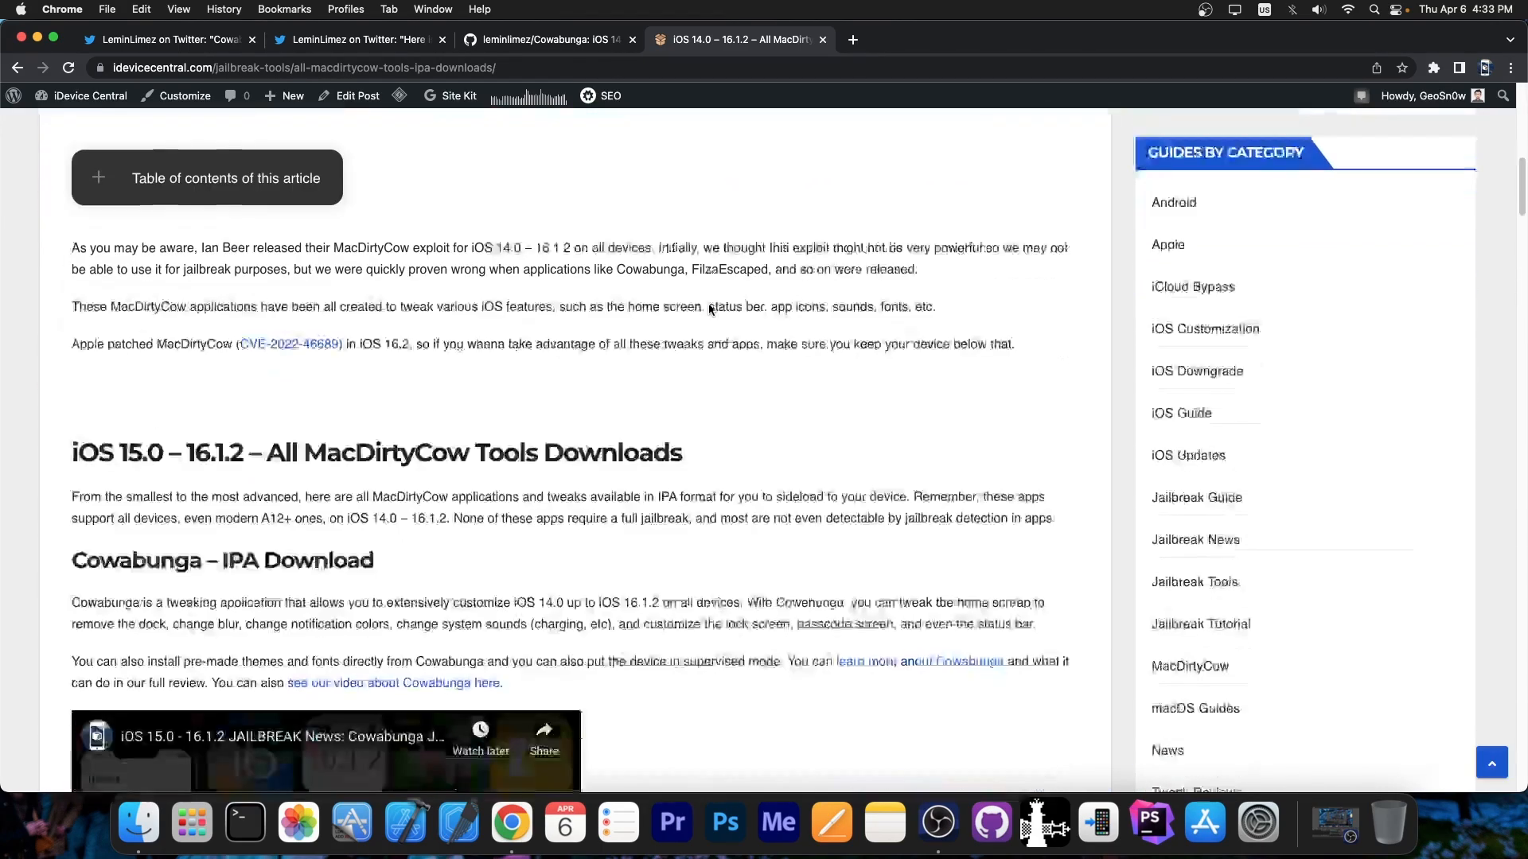
scroll("down", 3)
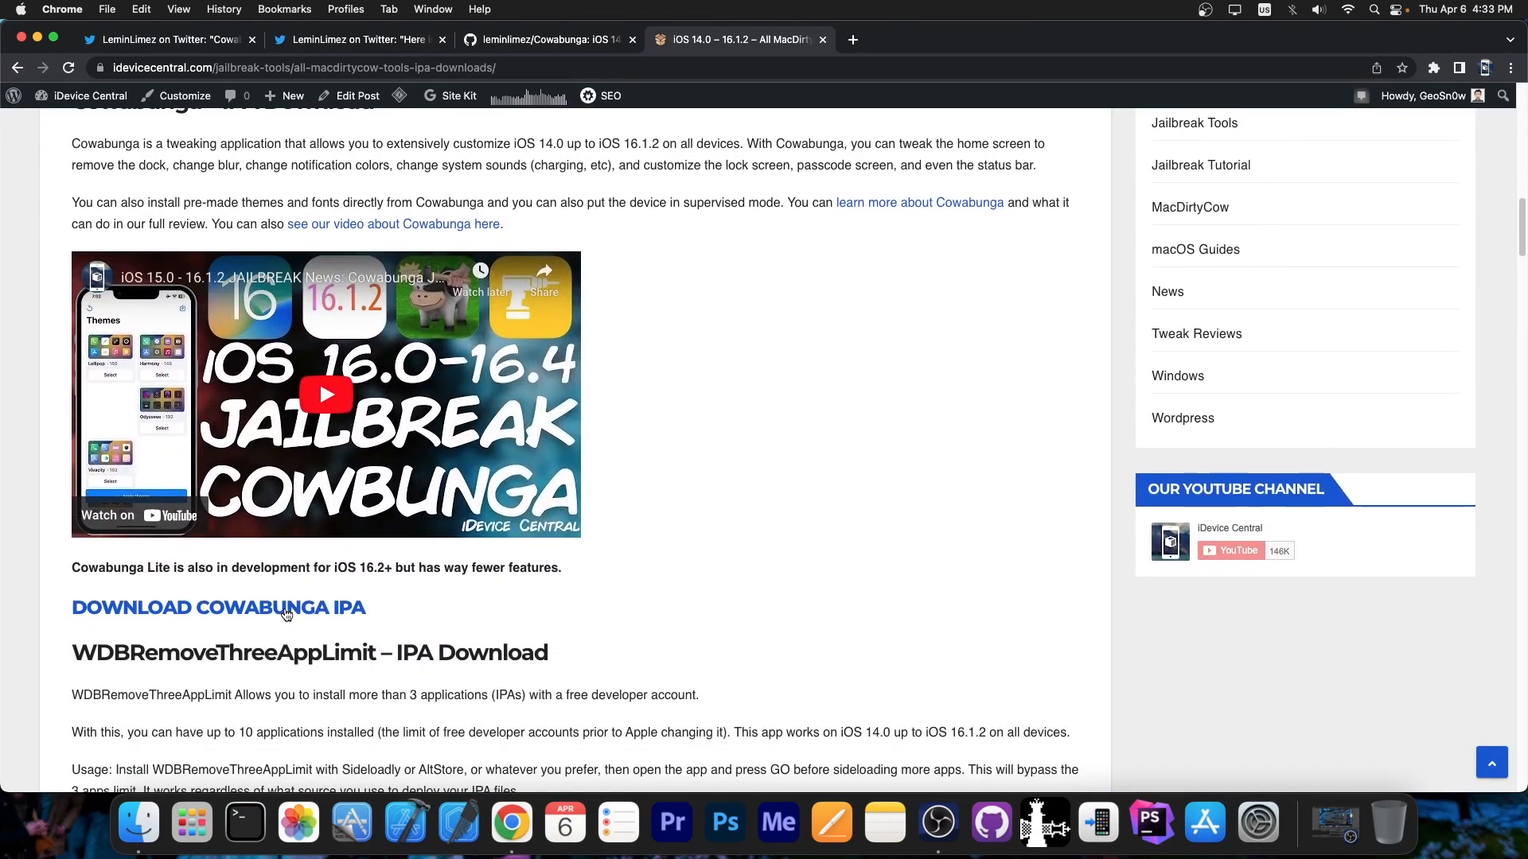
scroll("down", 3)
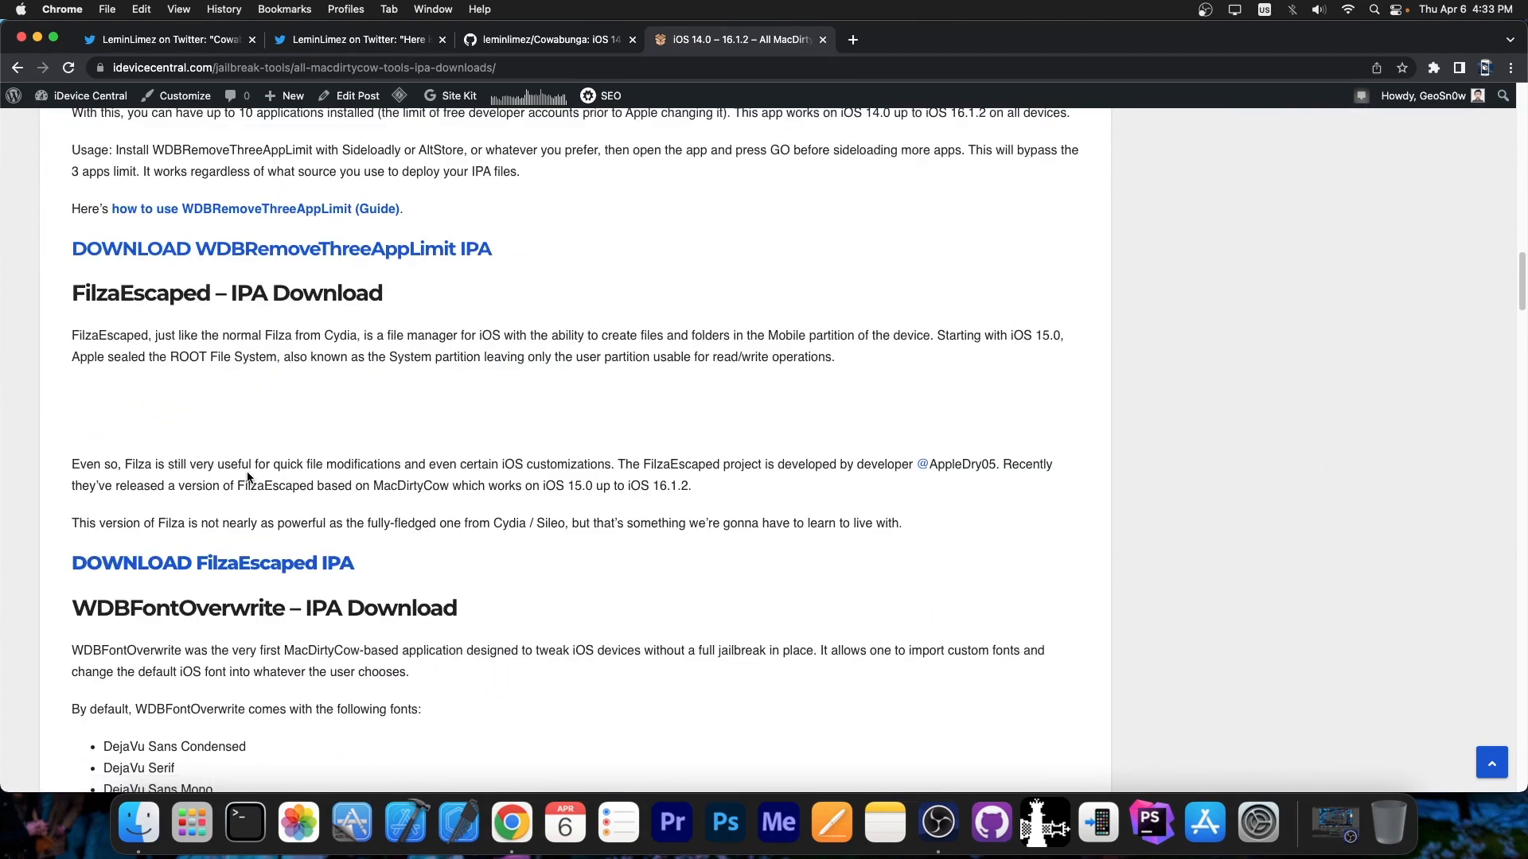
scroll("down", 3)
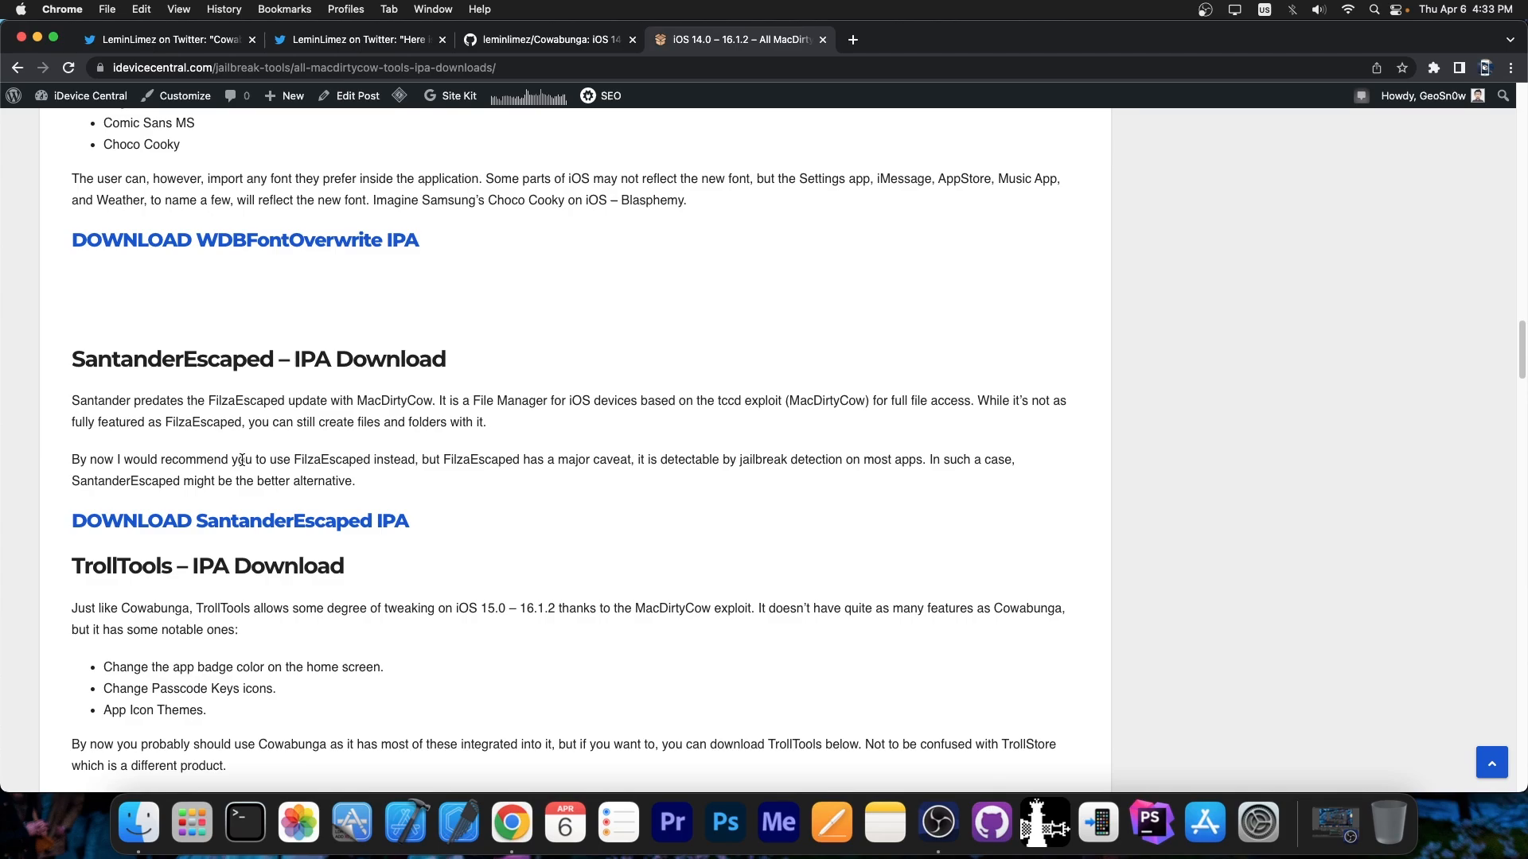
scroll("down", 3)
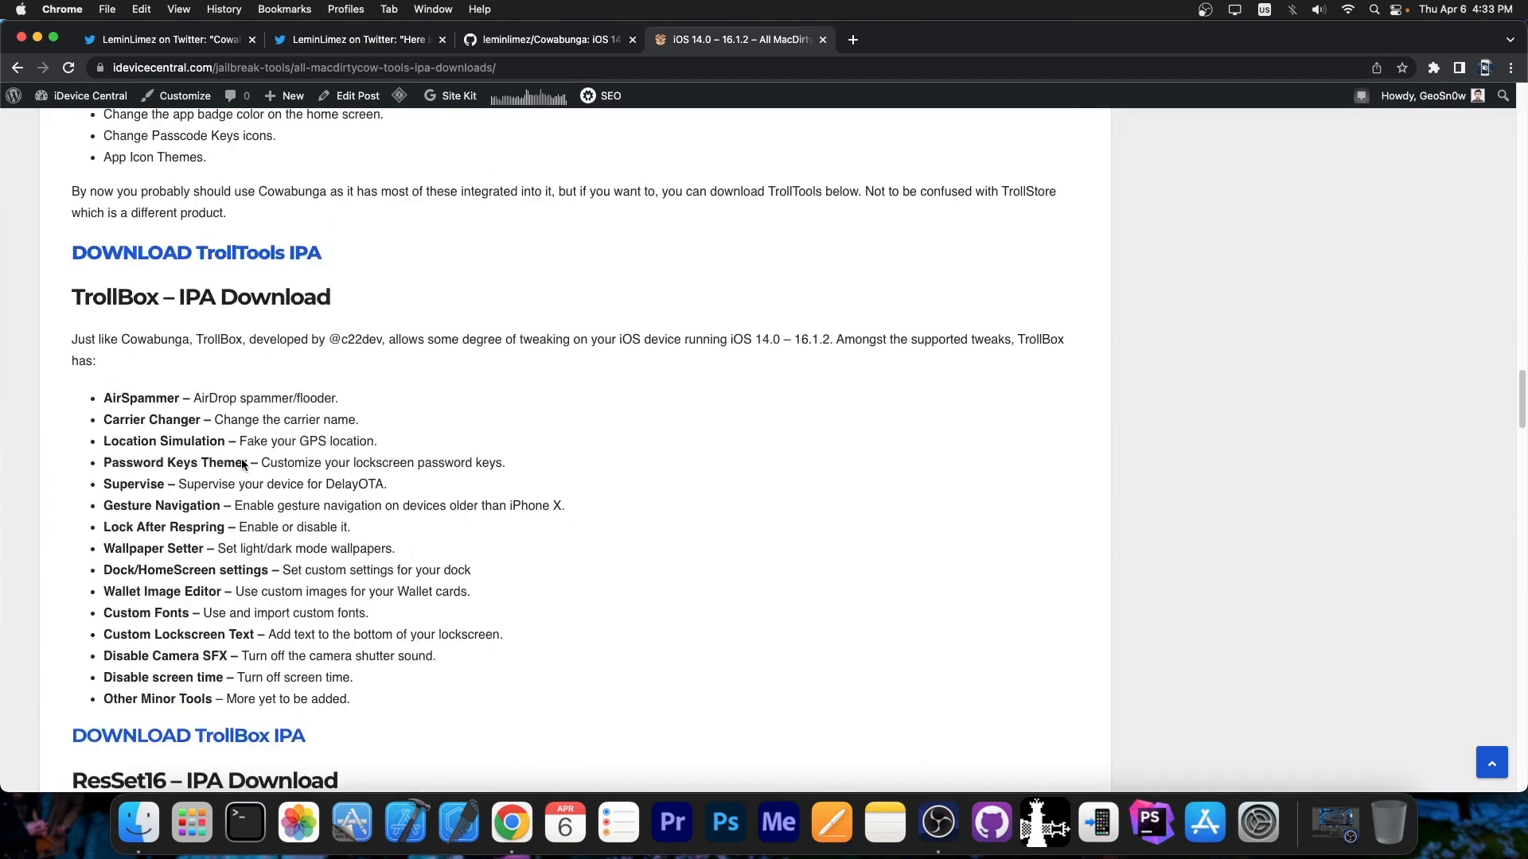
scroll("down", 3)
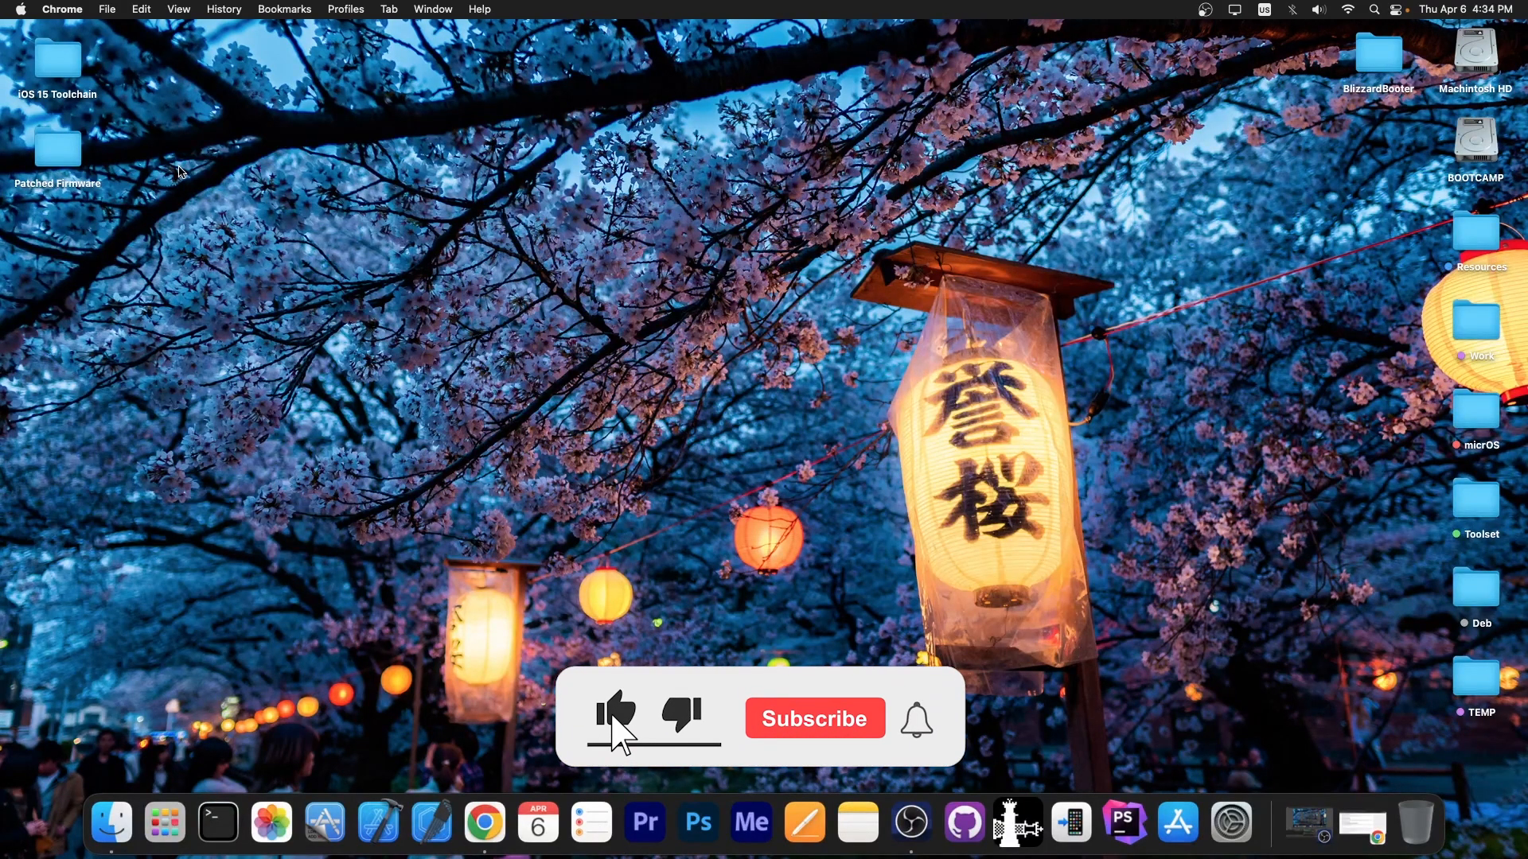
- Hide Chrome to reveal the macOS desktop and its folders
left_click(815, 717)
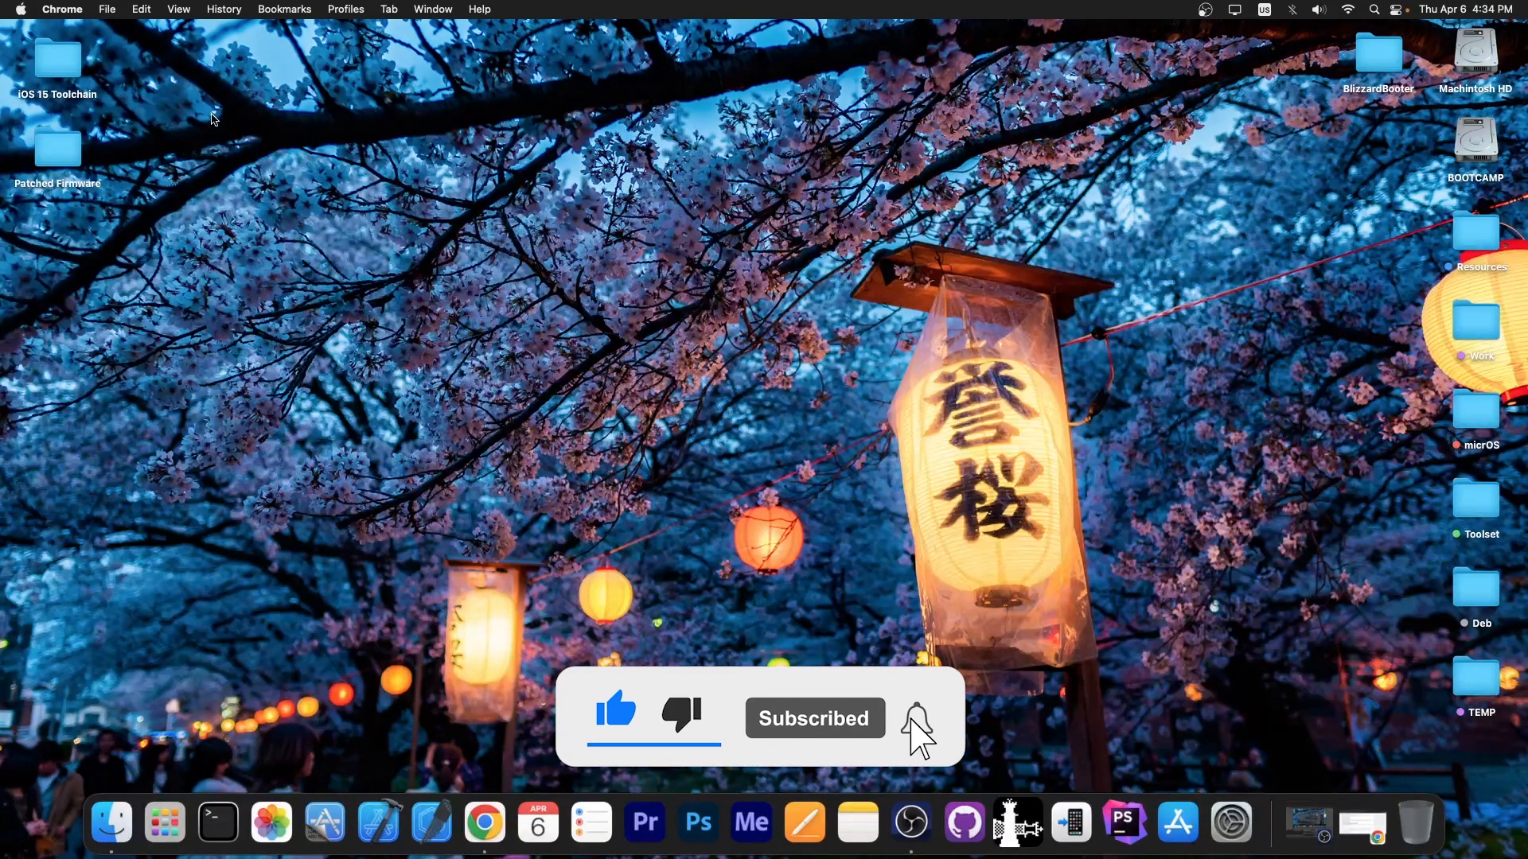
left_click(914, 717)
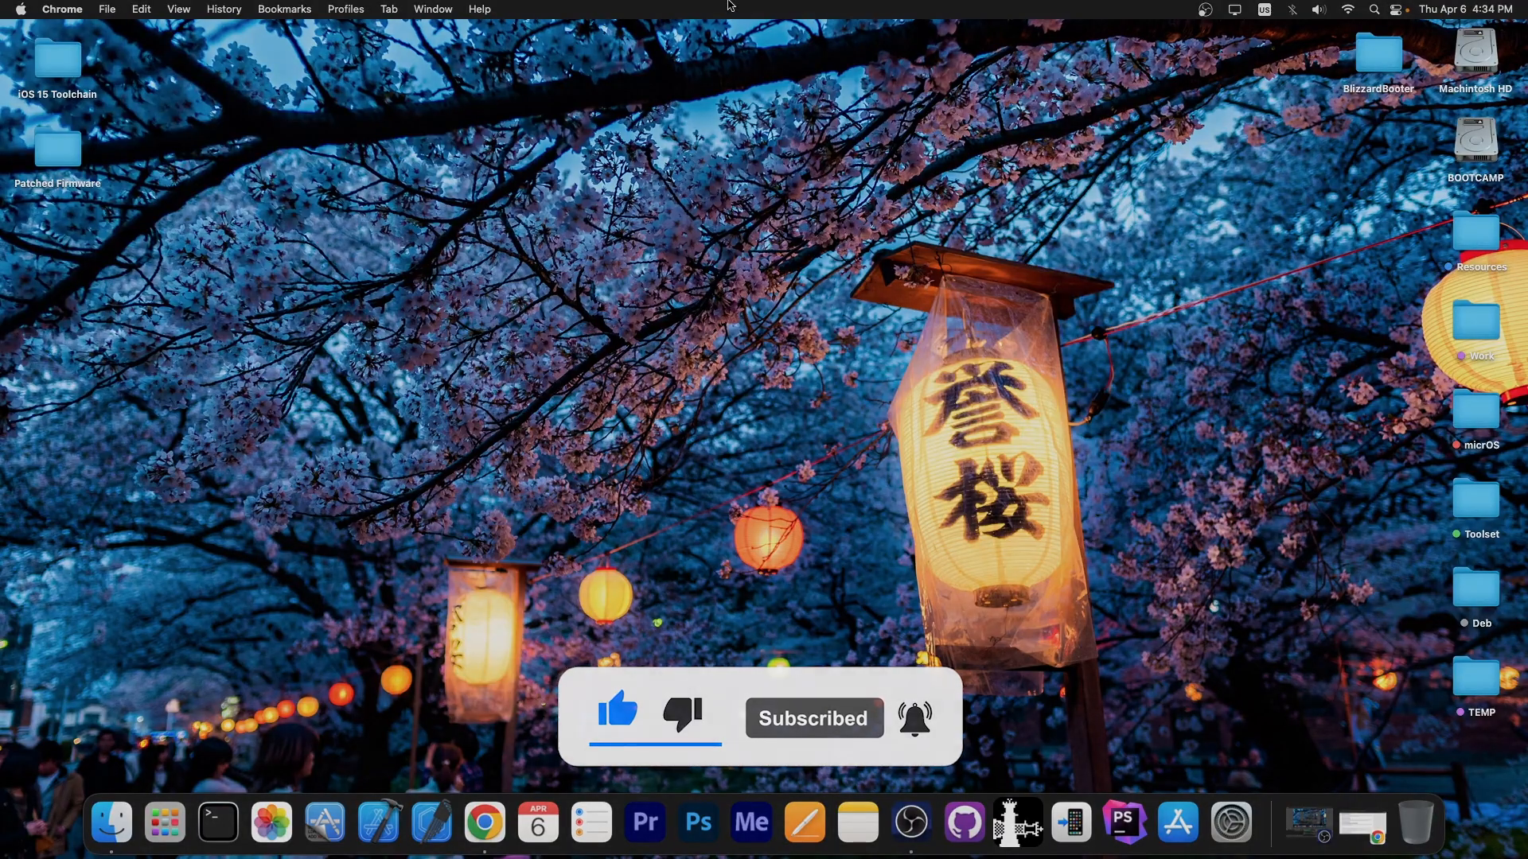